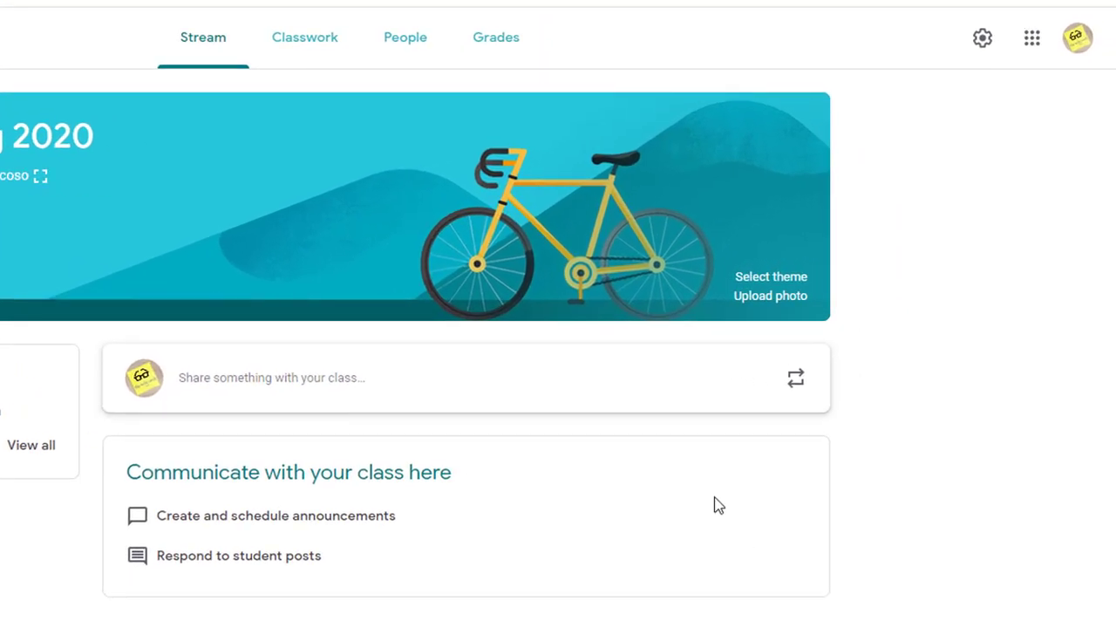
mouse_move(943, 329)
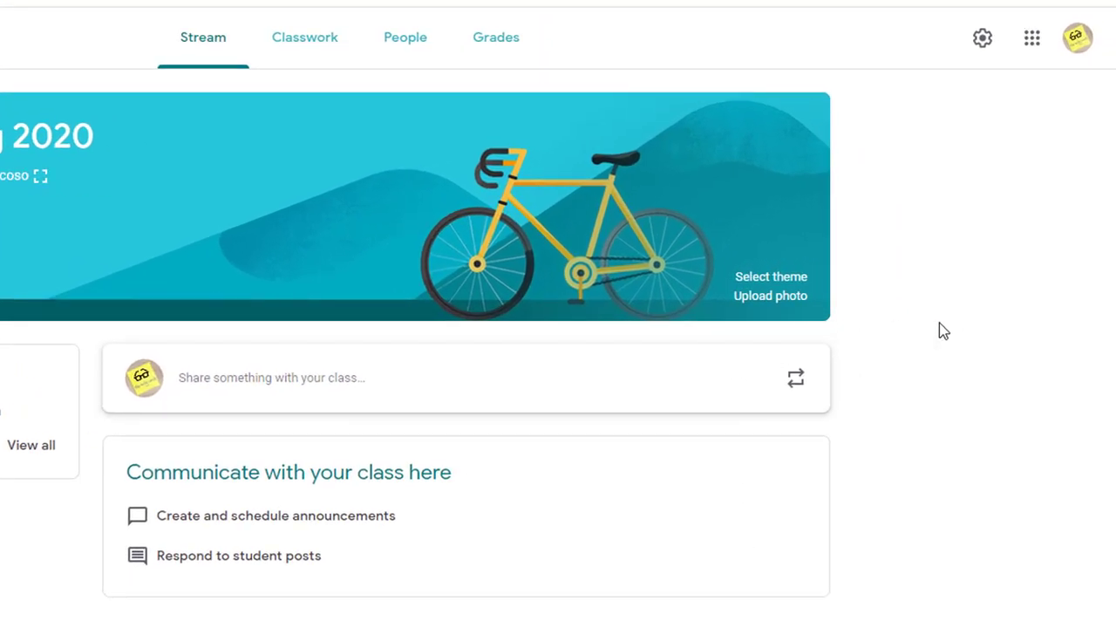
mouse_move(964, 126)
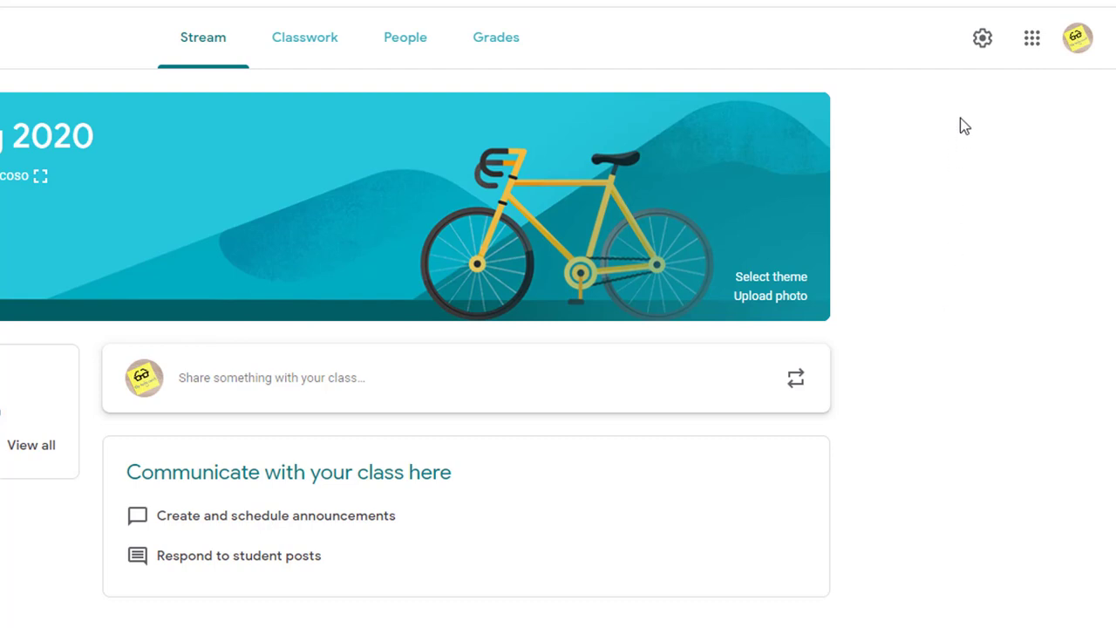
mouse_move(935, 73)
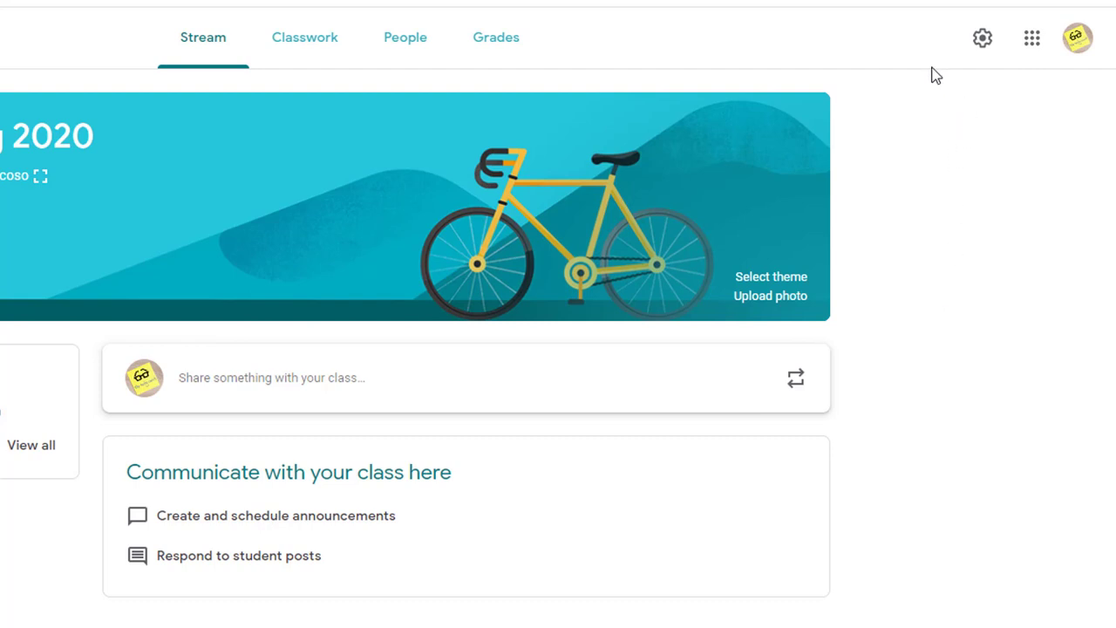
- Open class Settings and scroll to the General section showing the stream posting setting
click(982, 38)
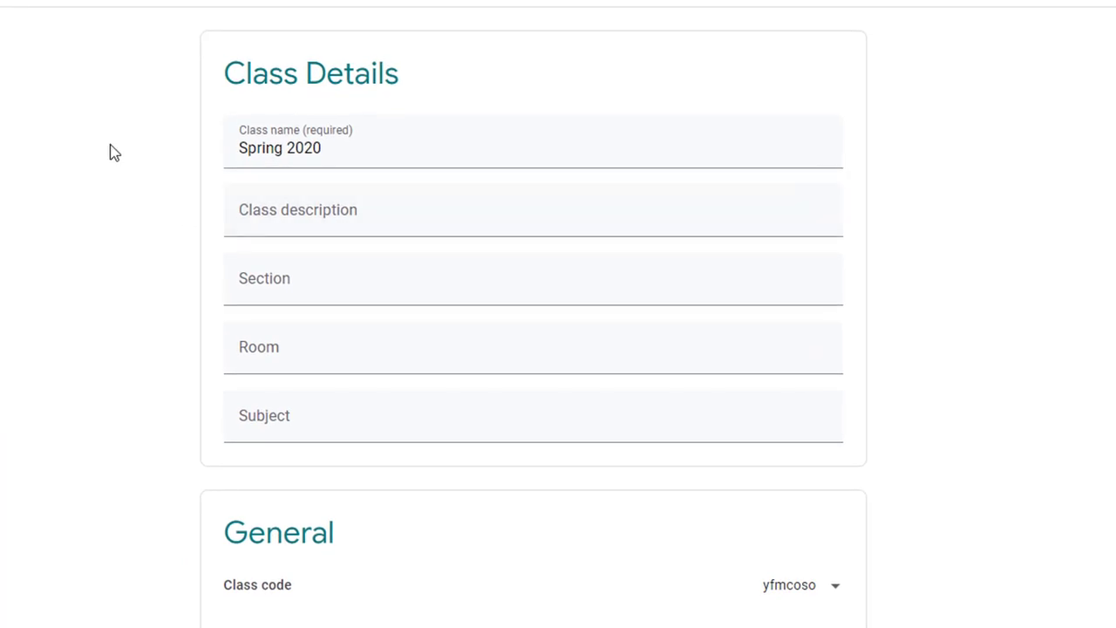
scroll(down, 3)
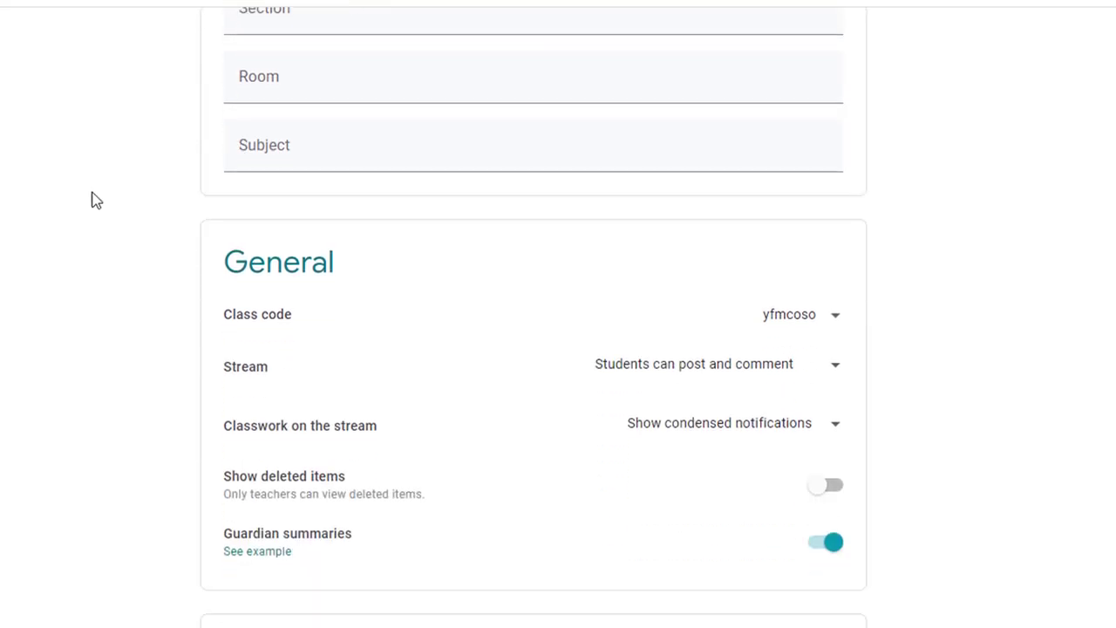
scroll(down, 3)
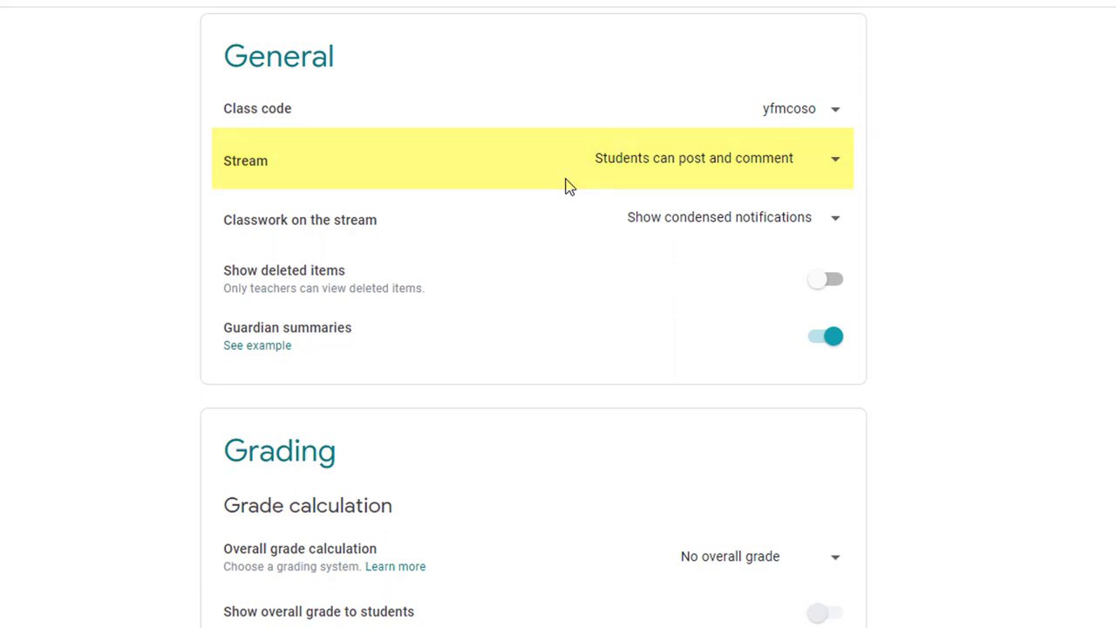
mouse_move(567, 185)
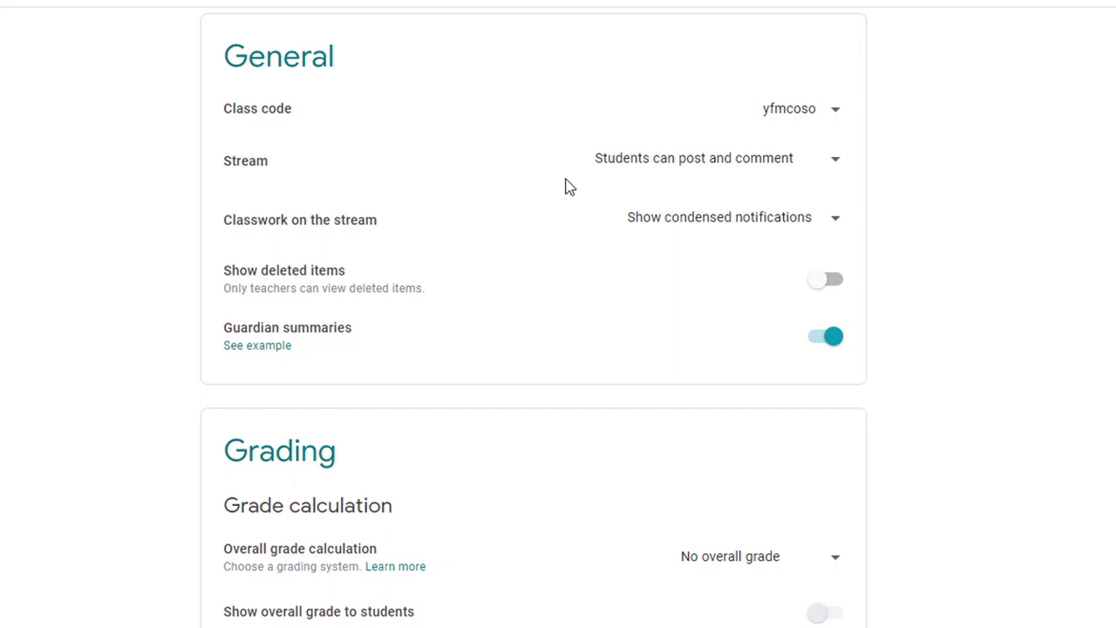
mouse_move(848, 373)
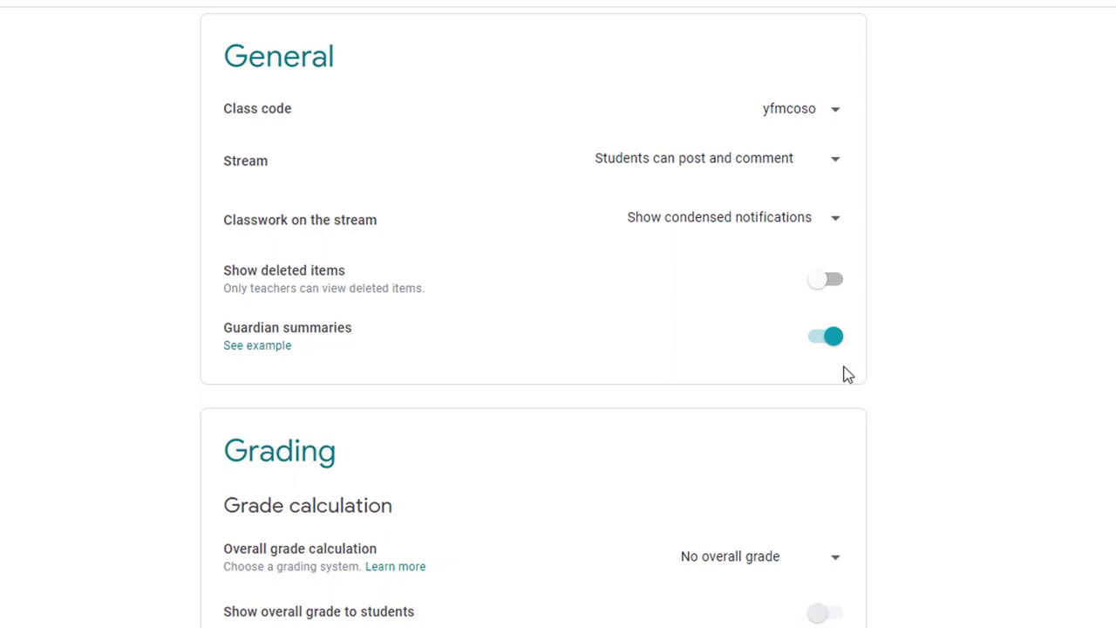
mouse_move(831, 171)
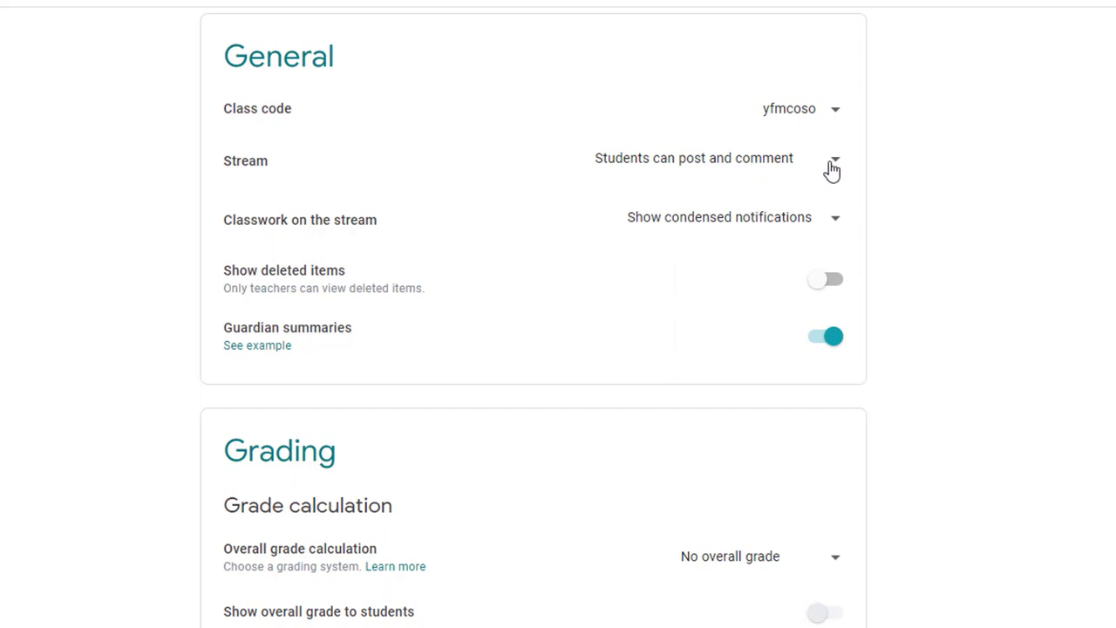
- Expand the Stream dropdown to list the three posting/commenting permission options
click(834, 160)
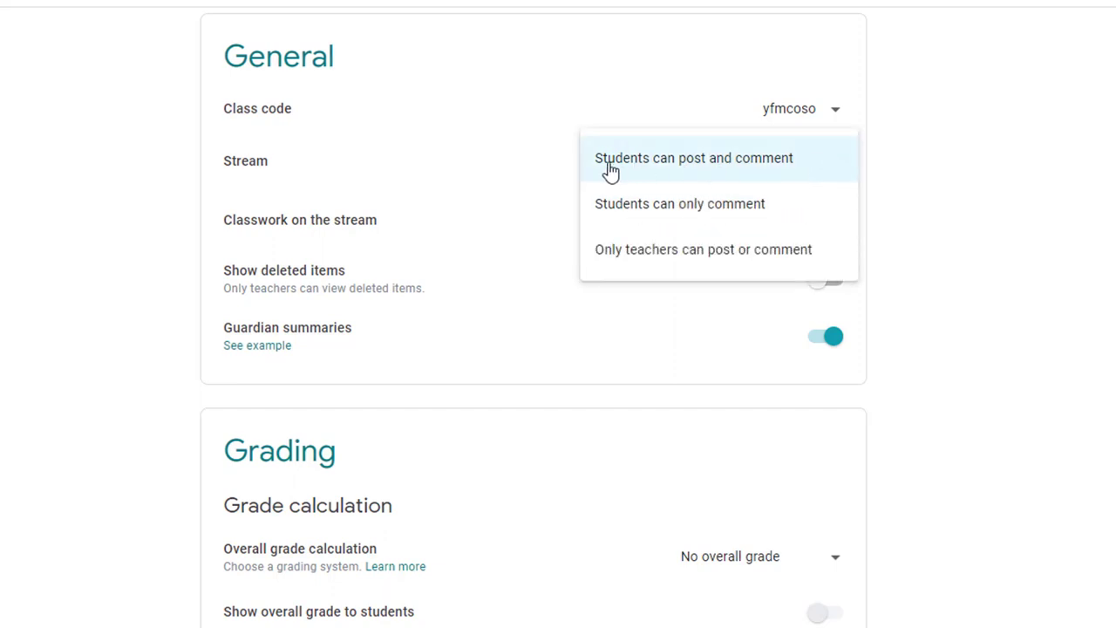
mouse_move(766, 166)
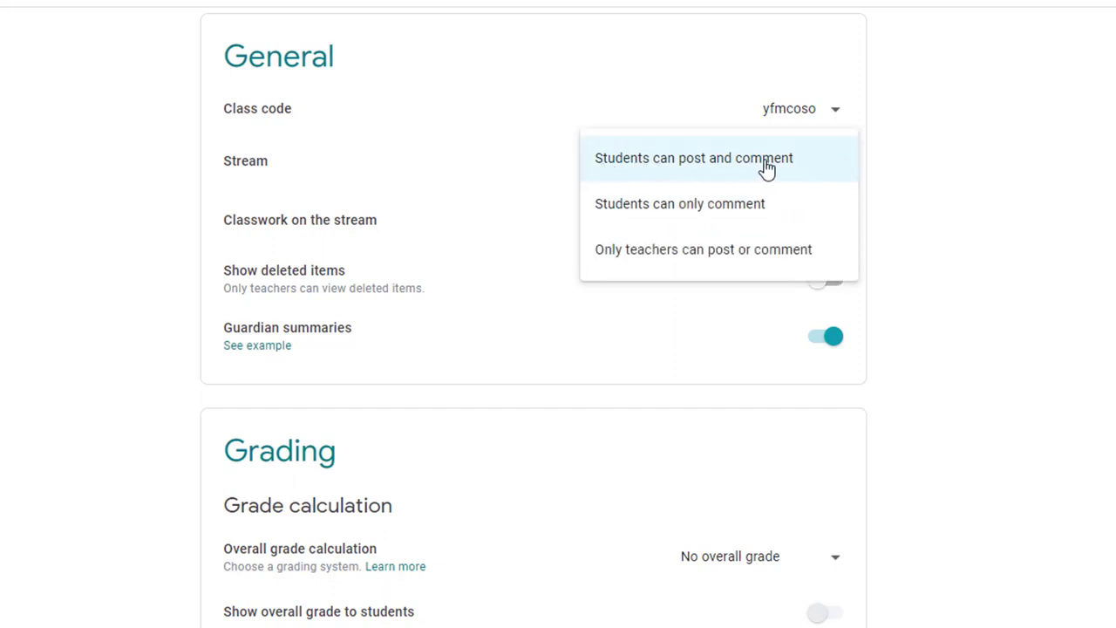
mouse_move(718, 202)
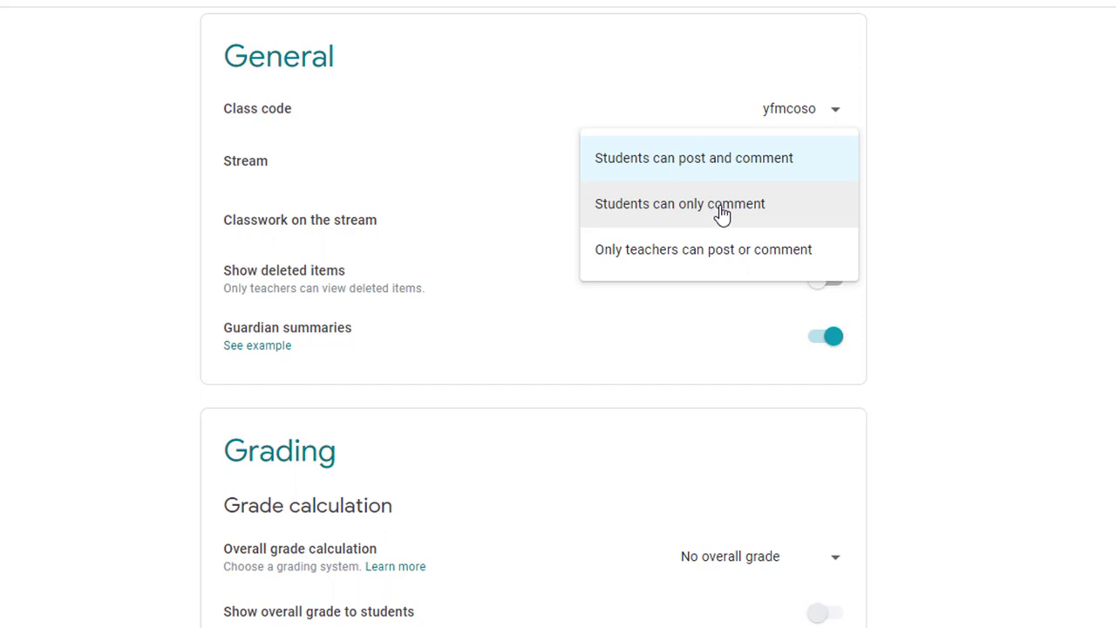
mouse_move(753, 255)
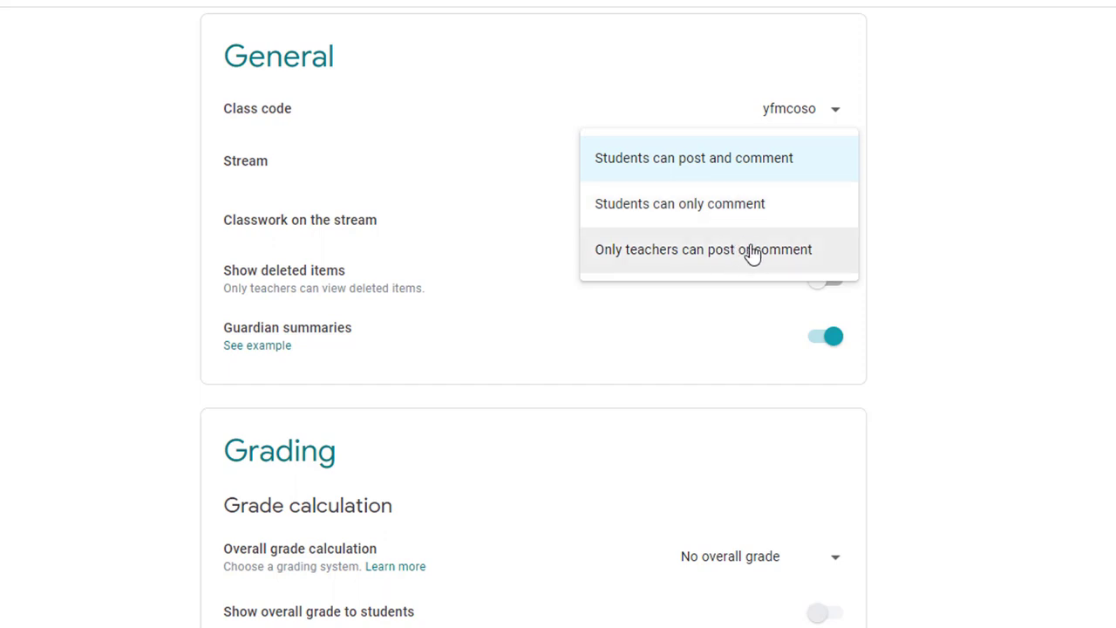
mouse_move(799, 252)
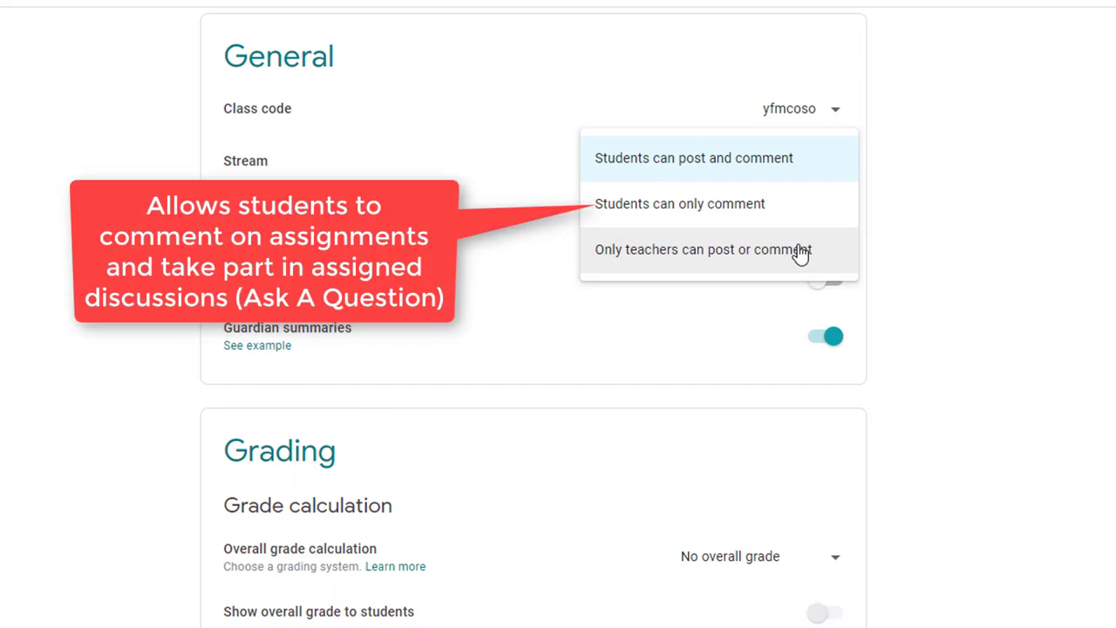
mouse_move(854, 216)
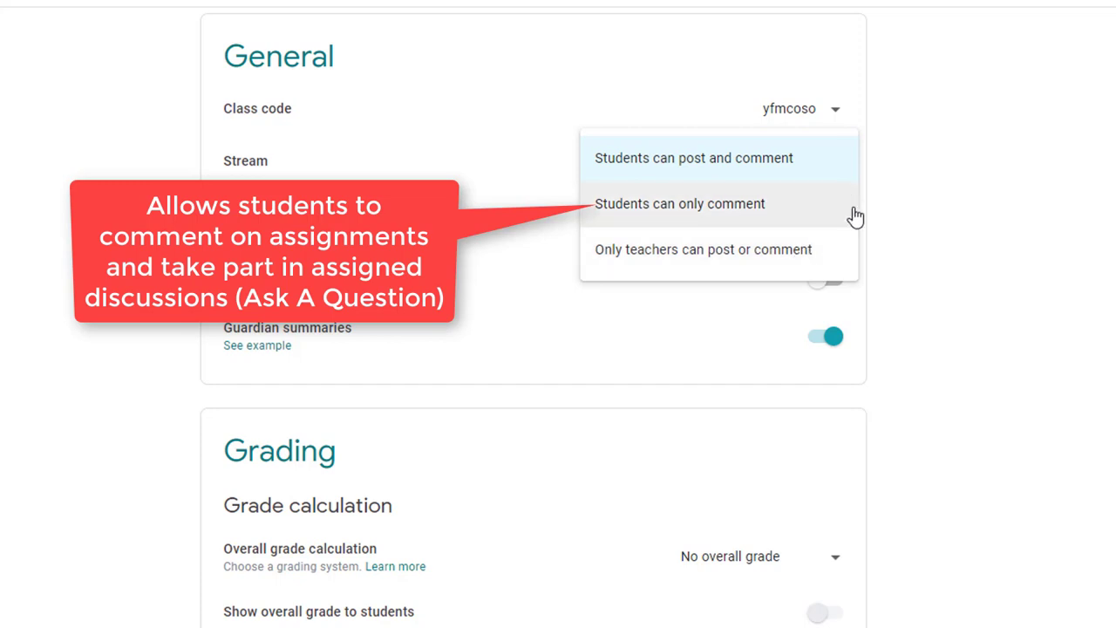
mouse_move(692, 216)
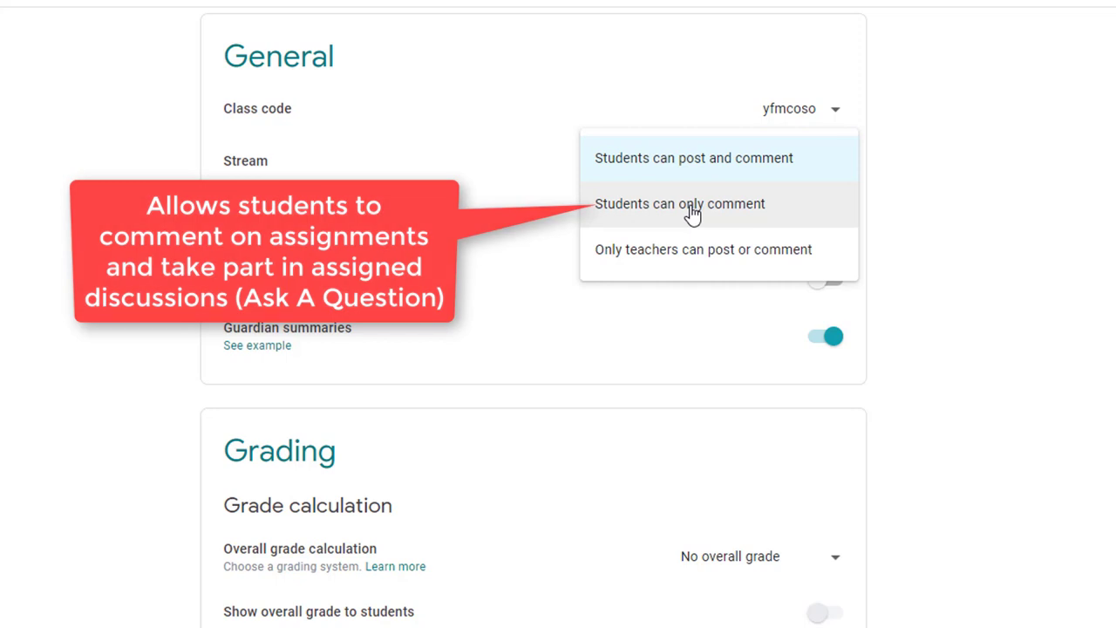
- Dismiss the Stream options, leaving 'Students can post and comment' selected
click(694, 157)
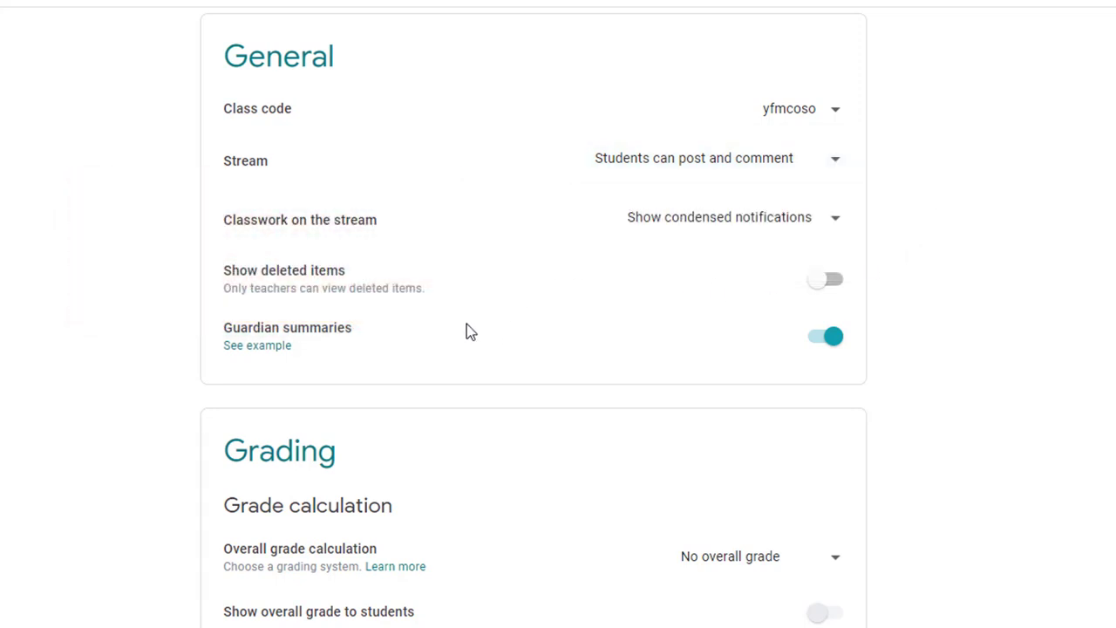
mouse_move(723, 373)
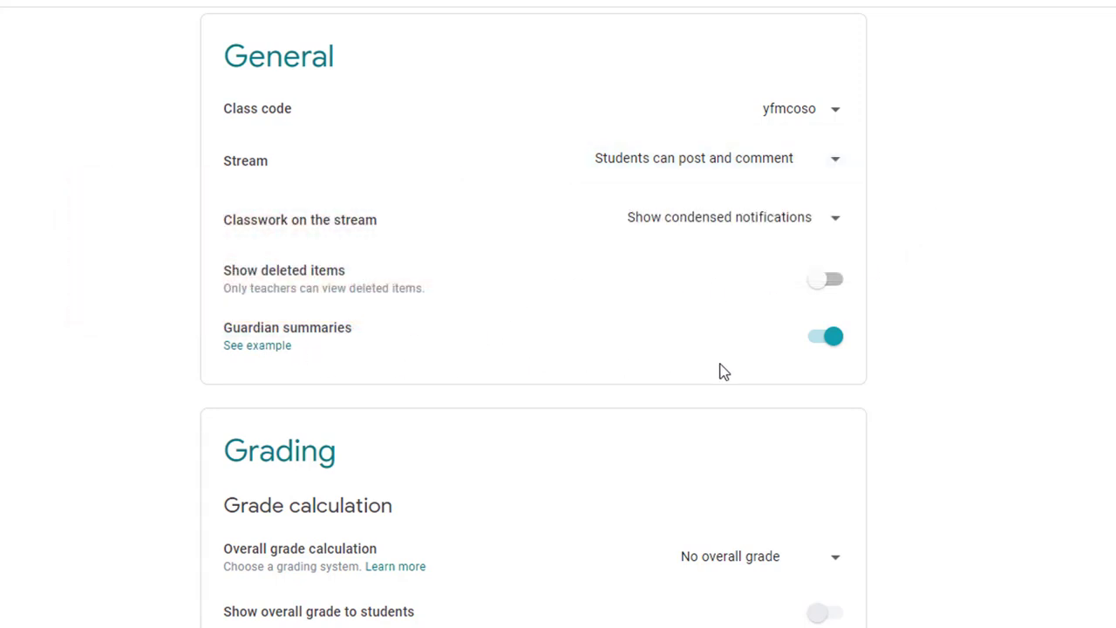
mouse_move(418, 370)
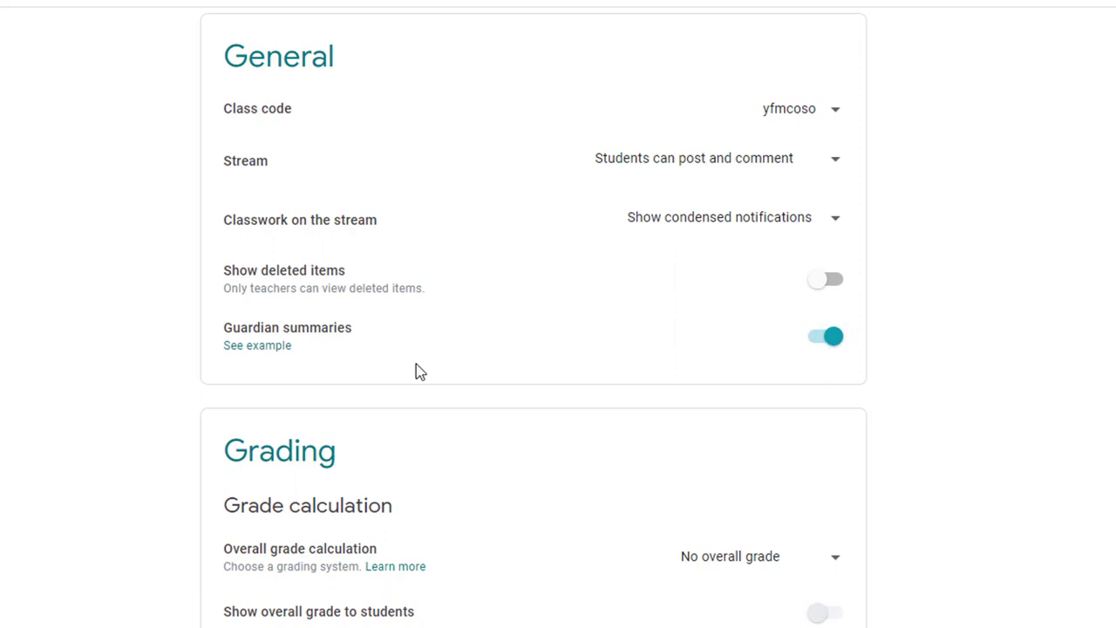
mouse_move(311, 361)
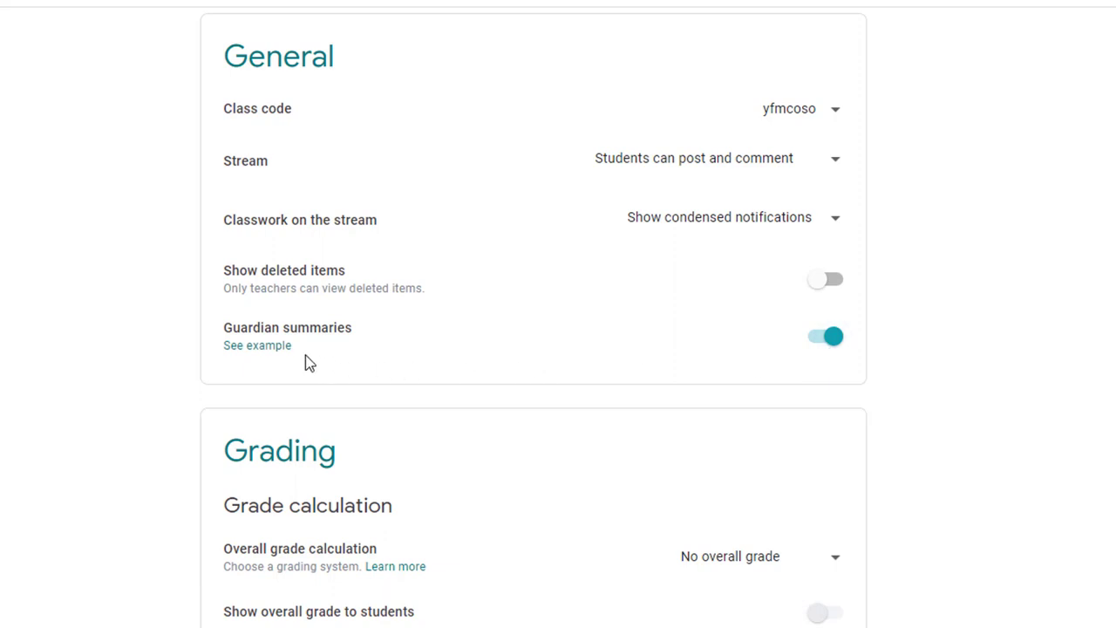
mouse_move(306, 352)
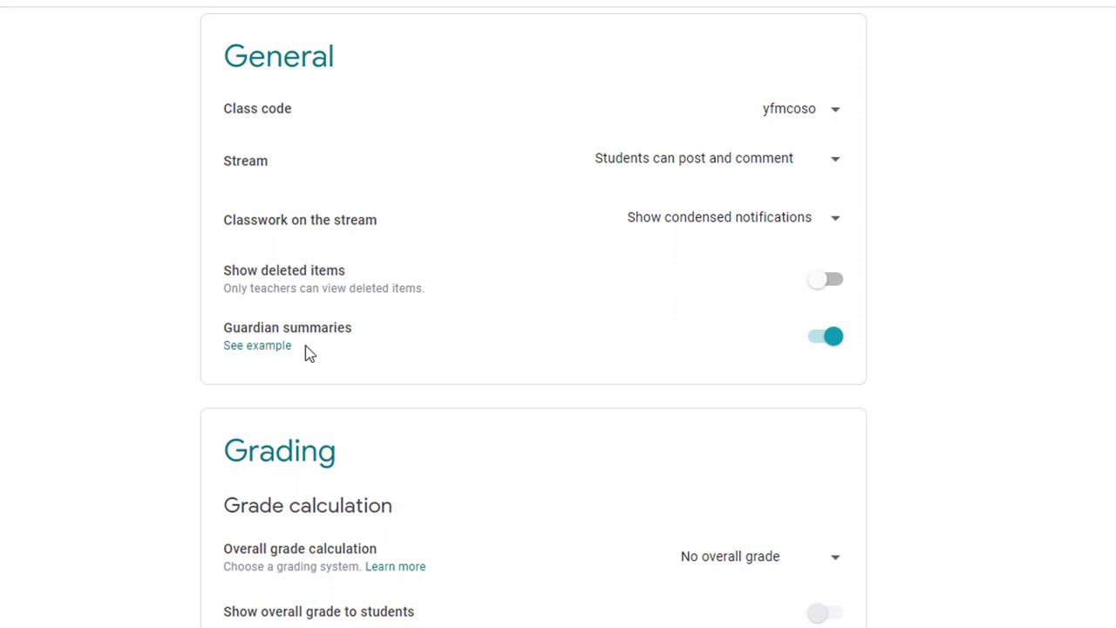
mouse_move(258, 345)
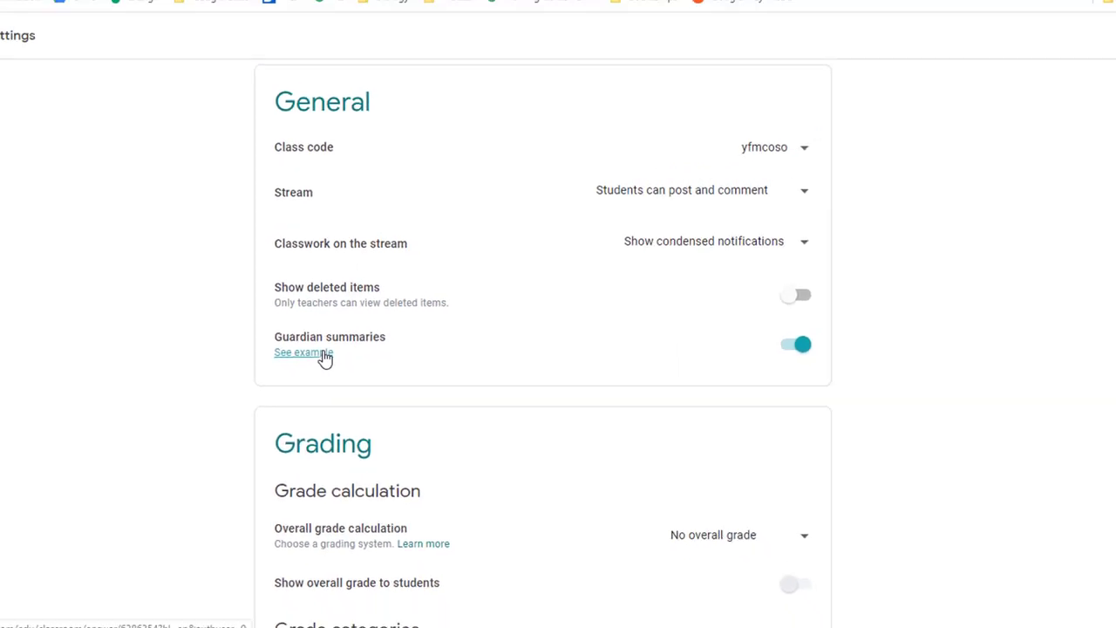
click(303, 352)
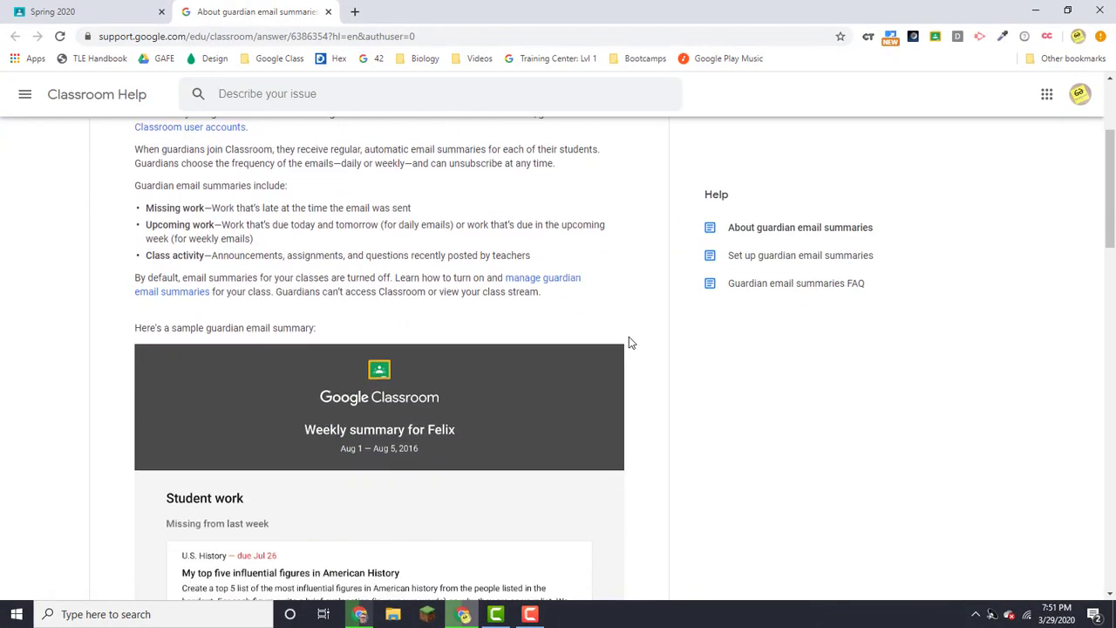
scroll(down, 3)
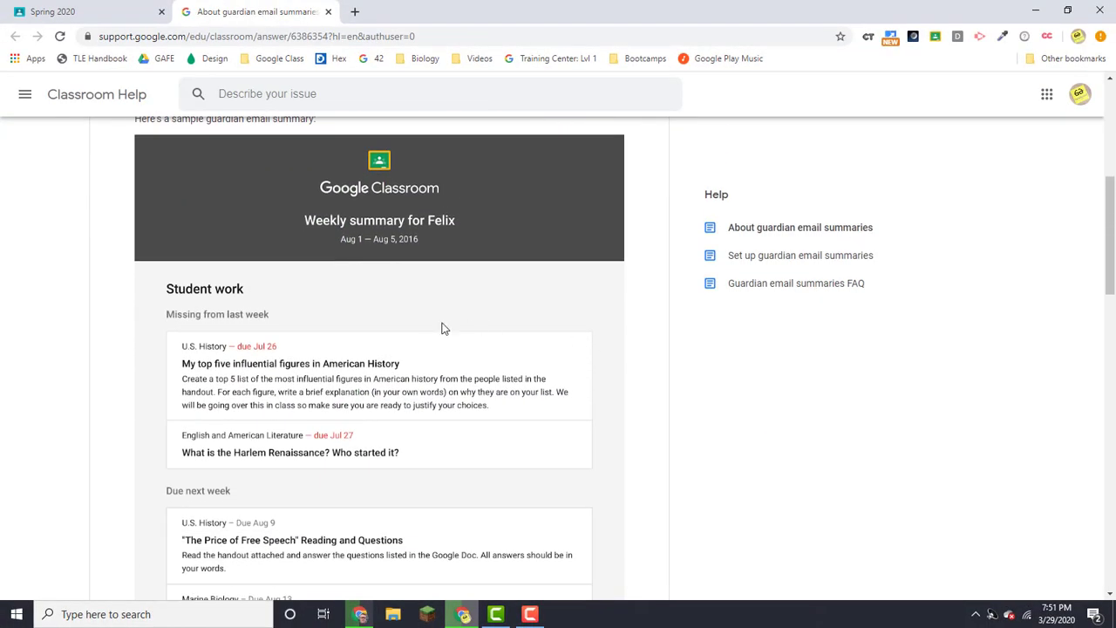
mouse_move(432, 328)
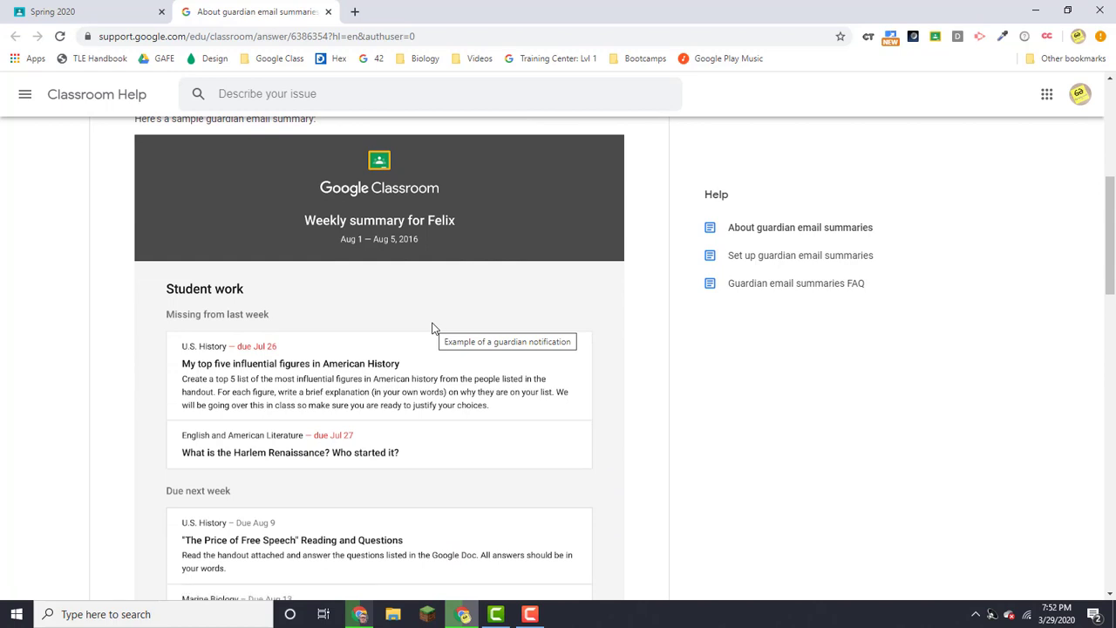
mouse_move(195, 184)
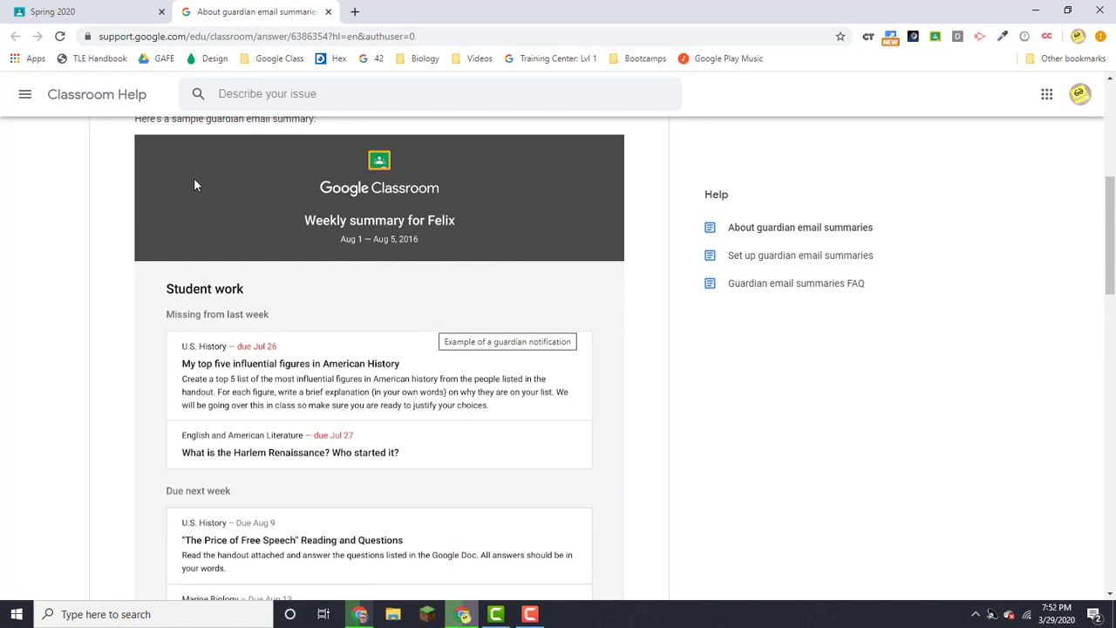
mouse_move(244, 309)
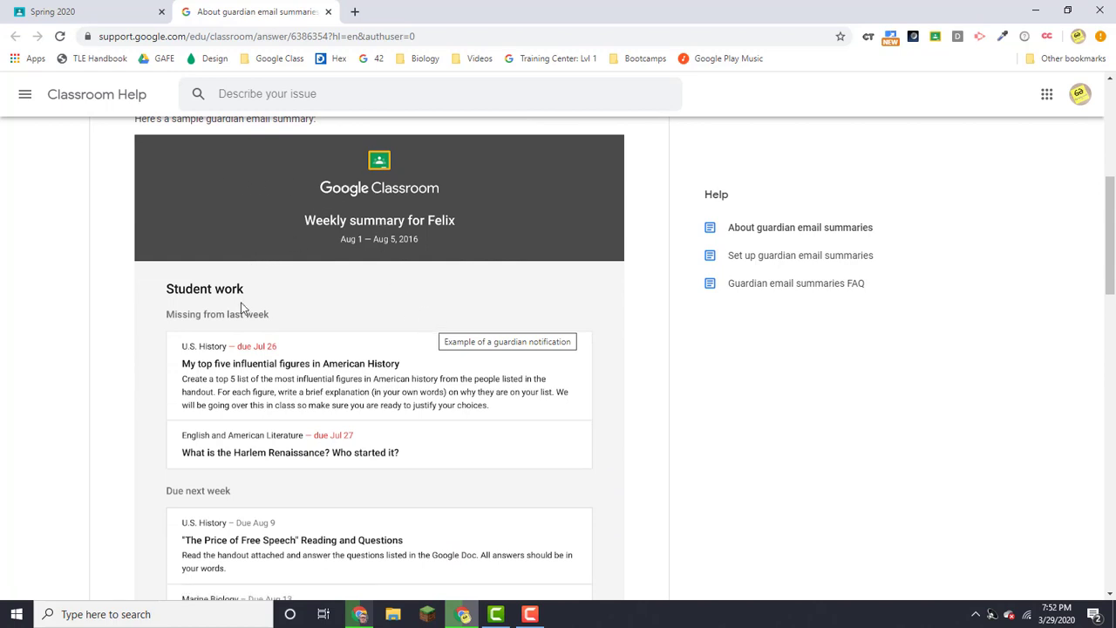
scroll(down, 3)
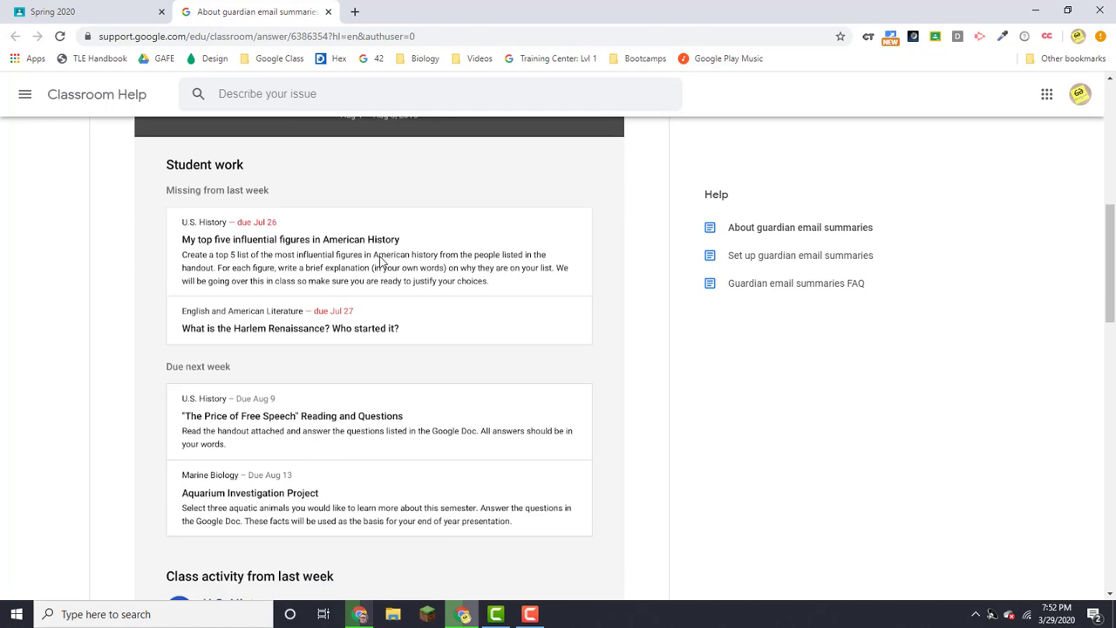
scroll(down, 3)
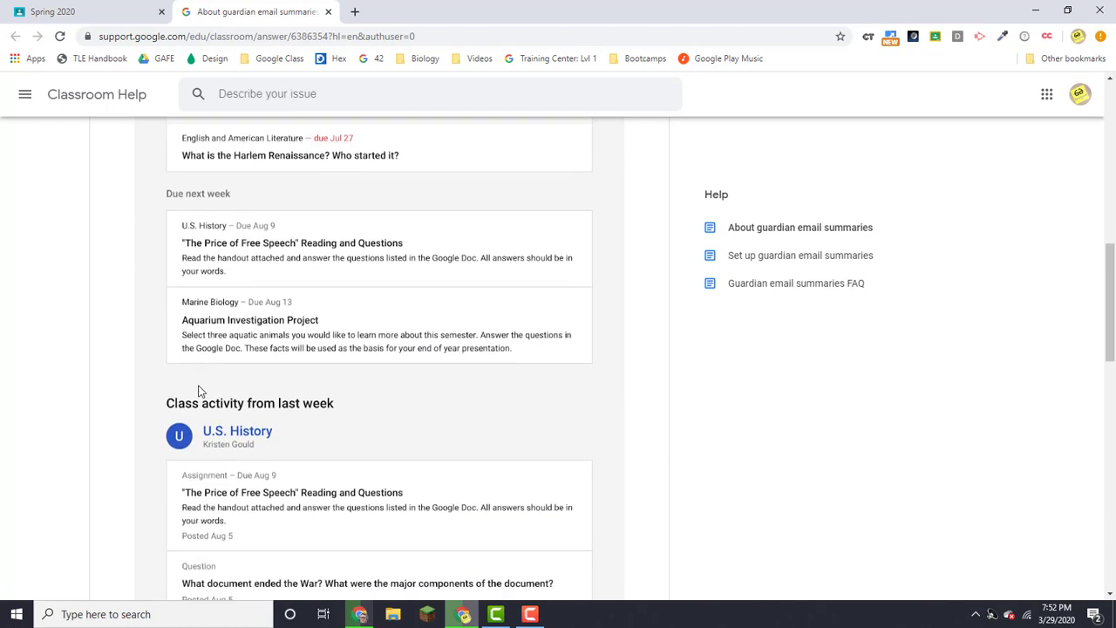
scroll(down, 3)
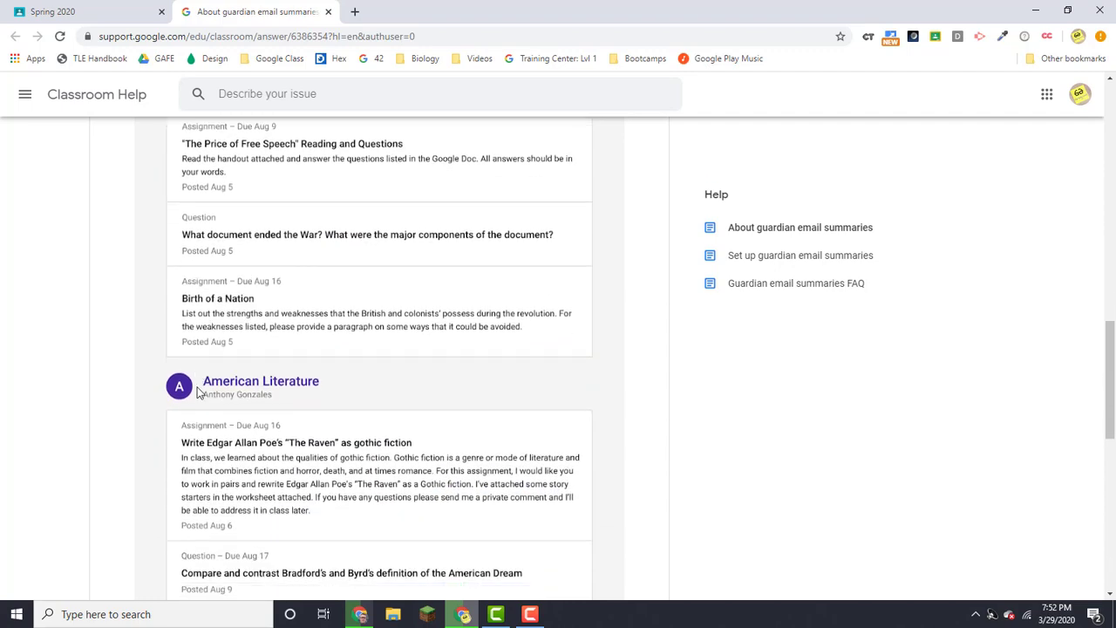
scroll(down, 3)
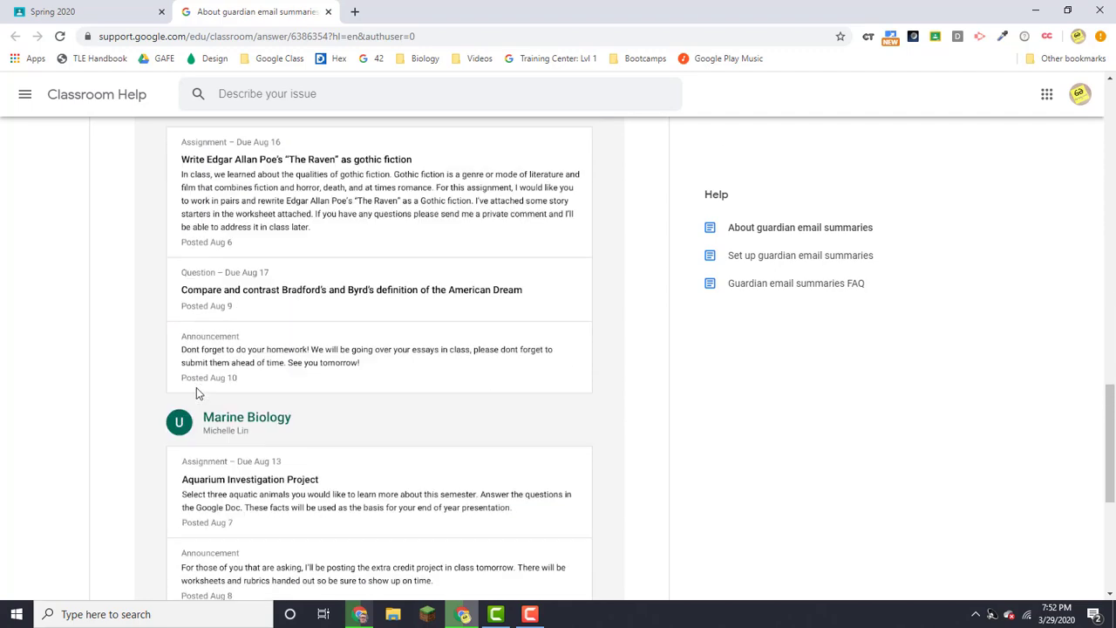
scroll(up, 3)
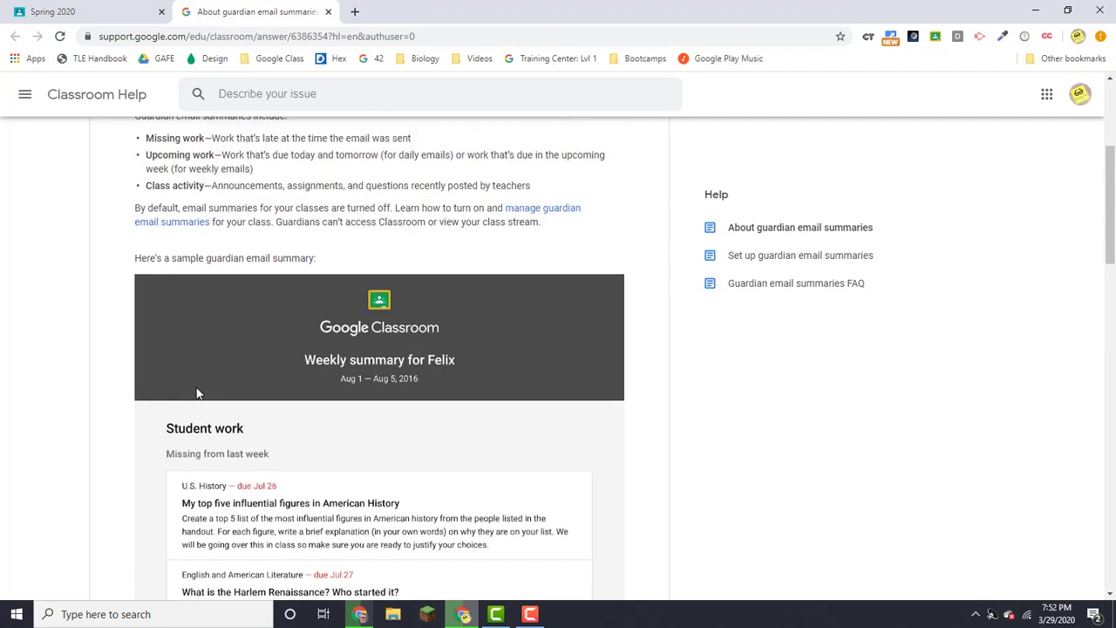
scroll(down, 3)
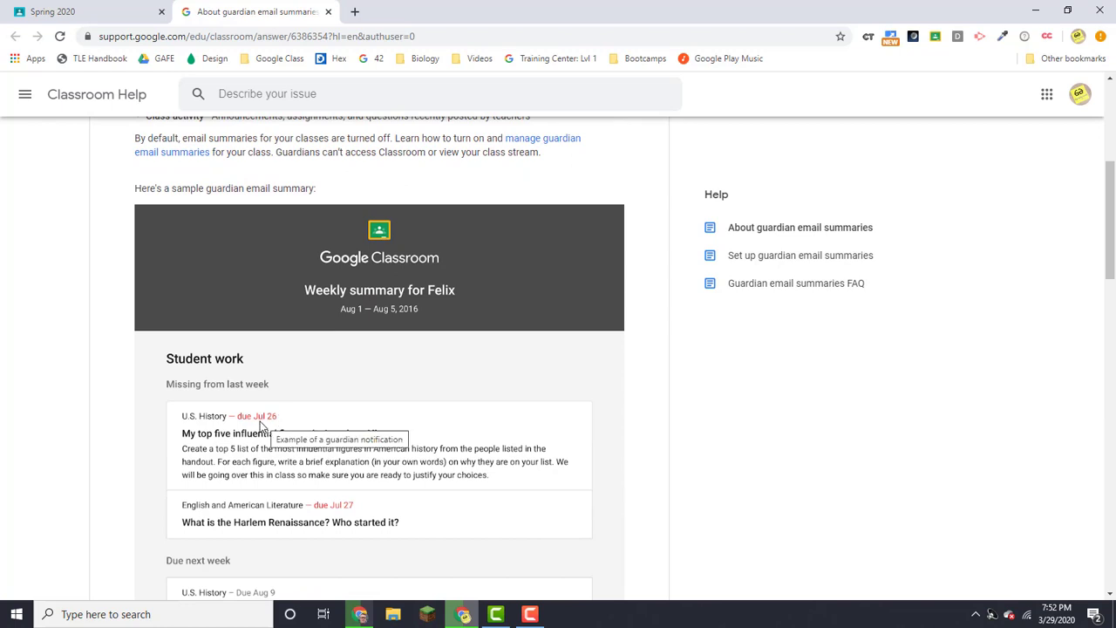
mouse_move(330, 14)
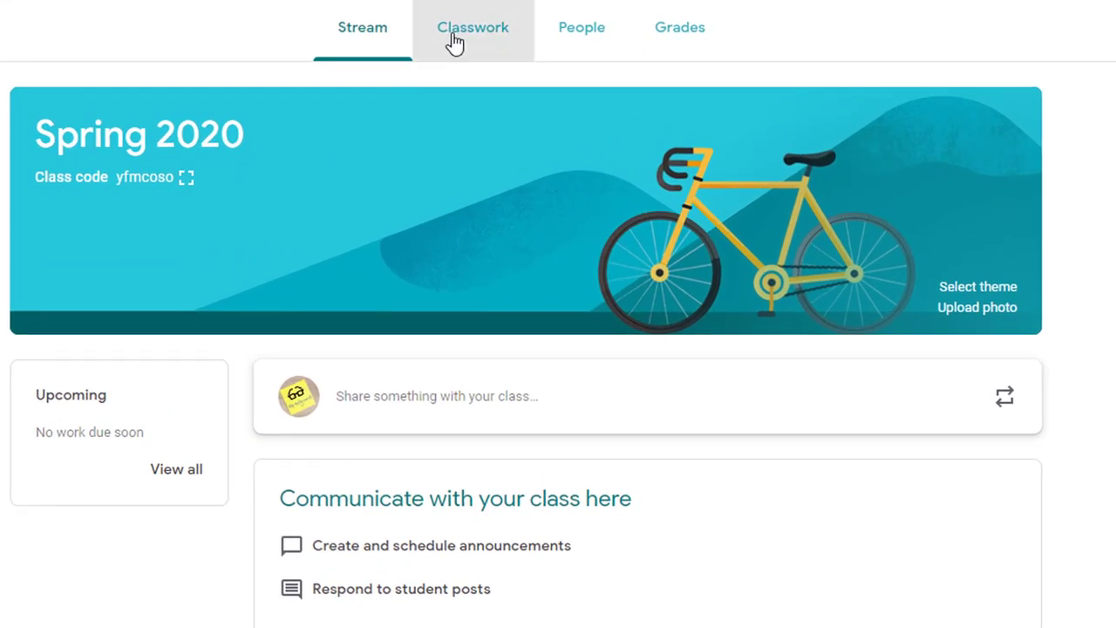
- Go to the Classwork page and expand the + Create menu of classwork types
click(472, 28)
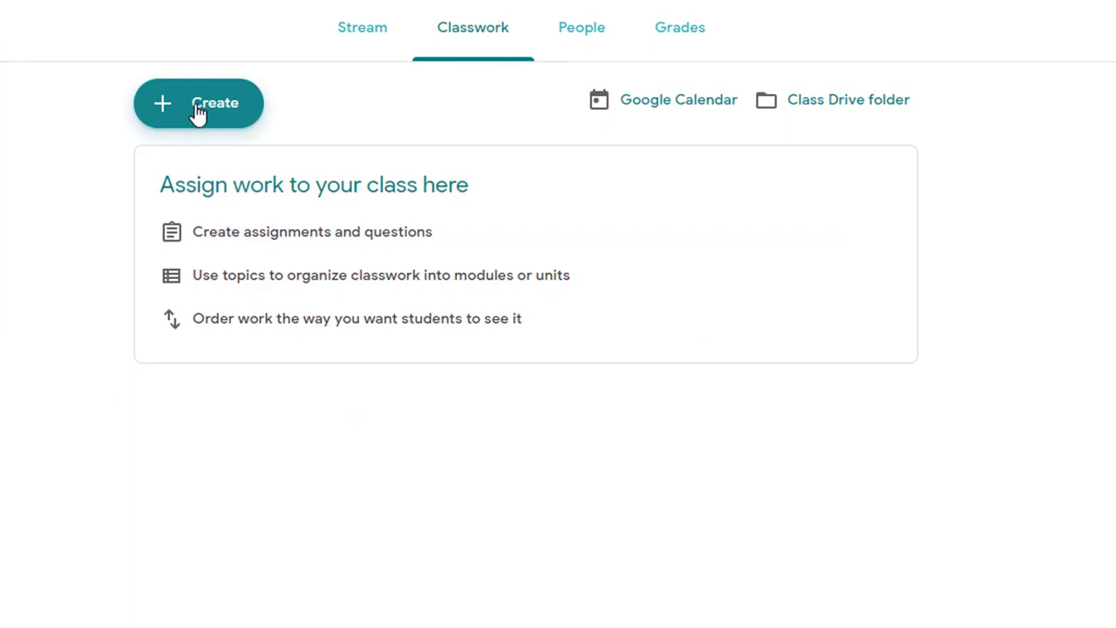
click(198, 103)
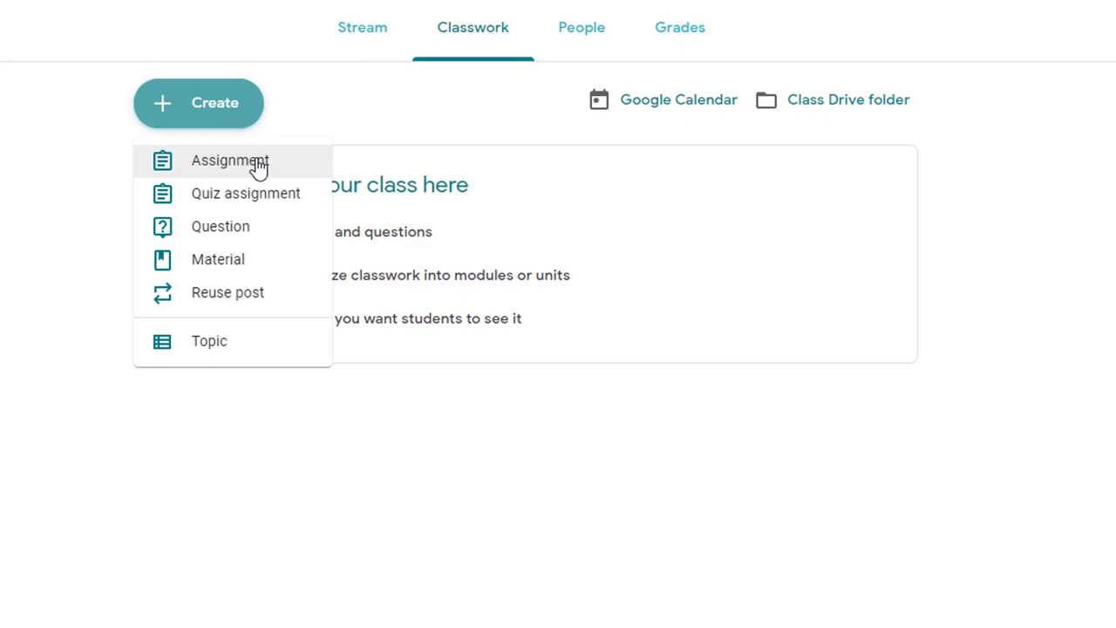
mouse_move(293, 166)
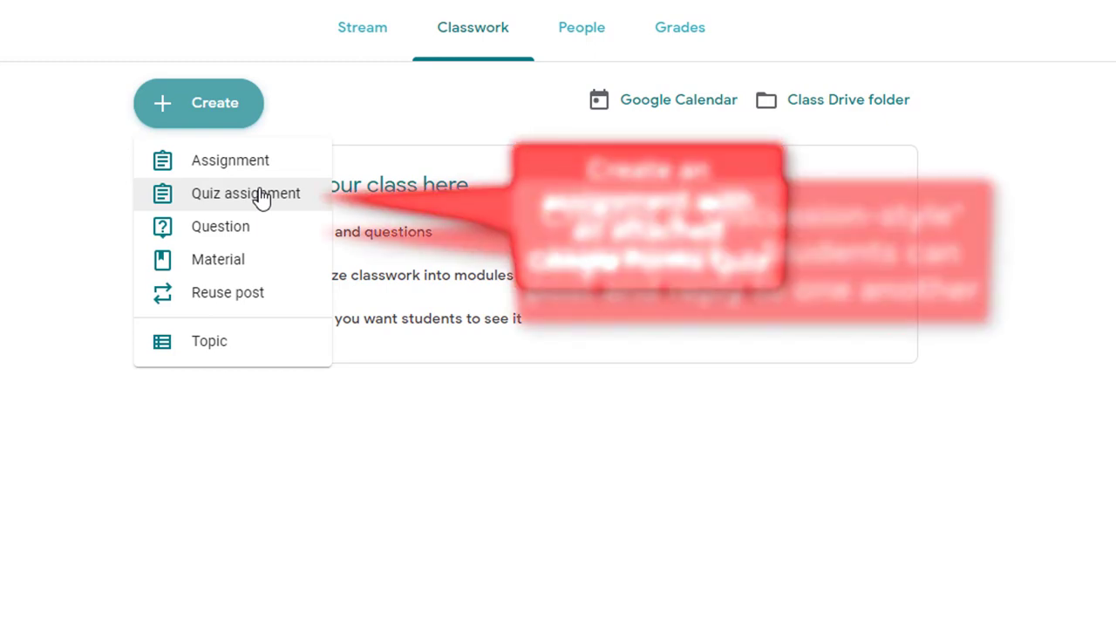
mouse_move(253, 230)
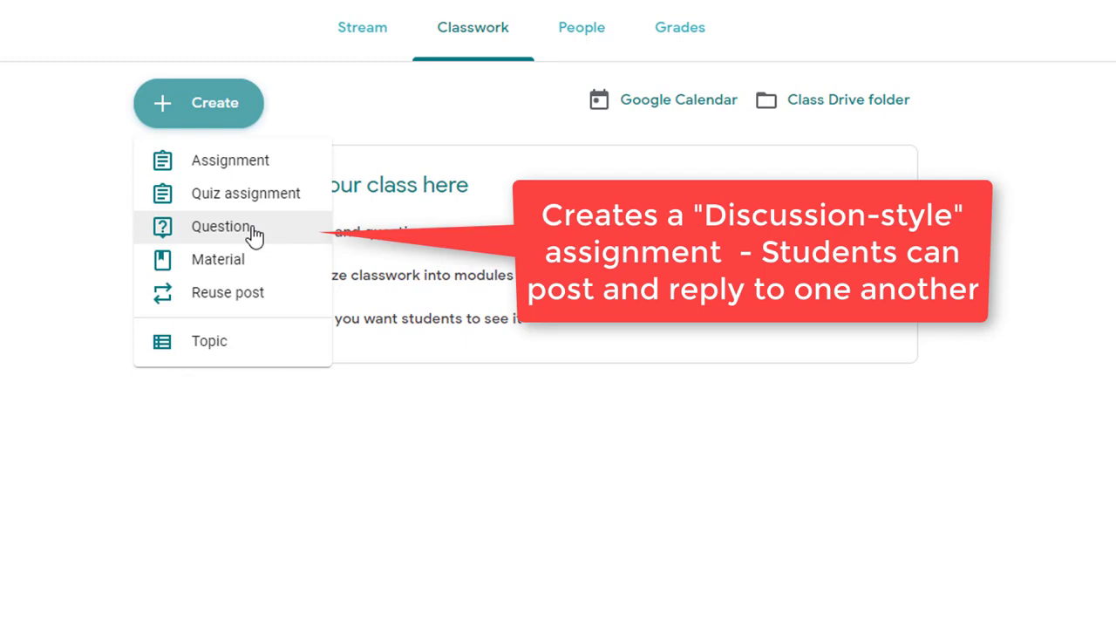
mouse_move(285, 296)
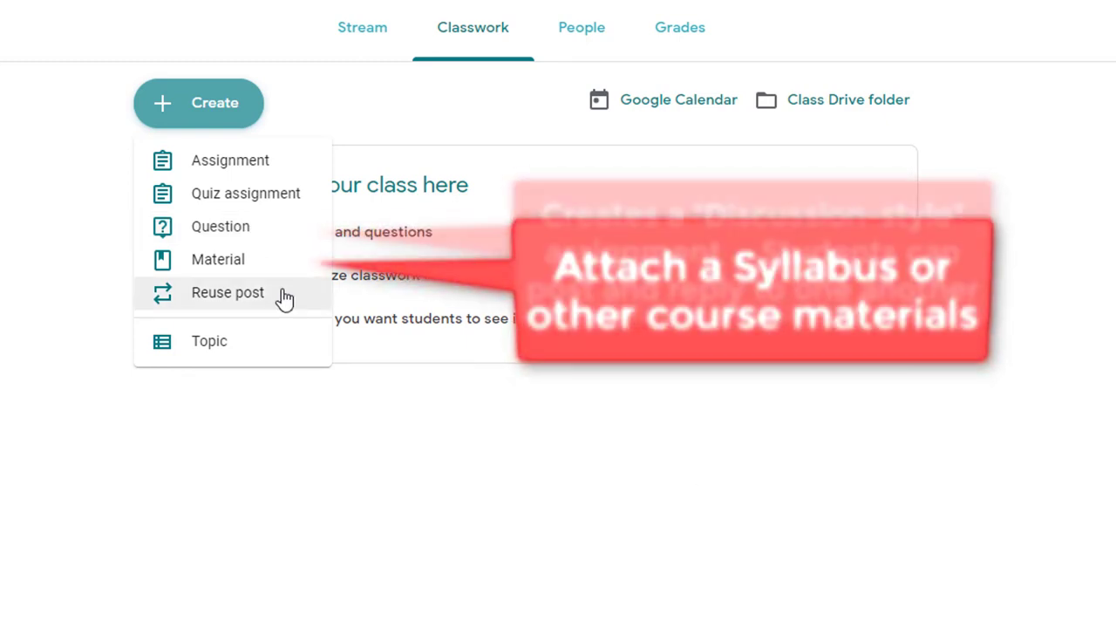
mouse_move(253, 279)
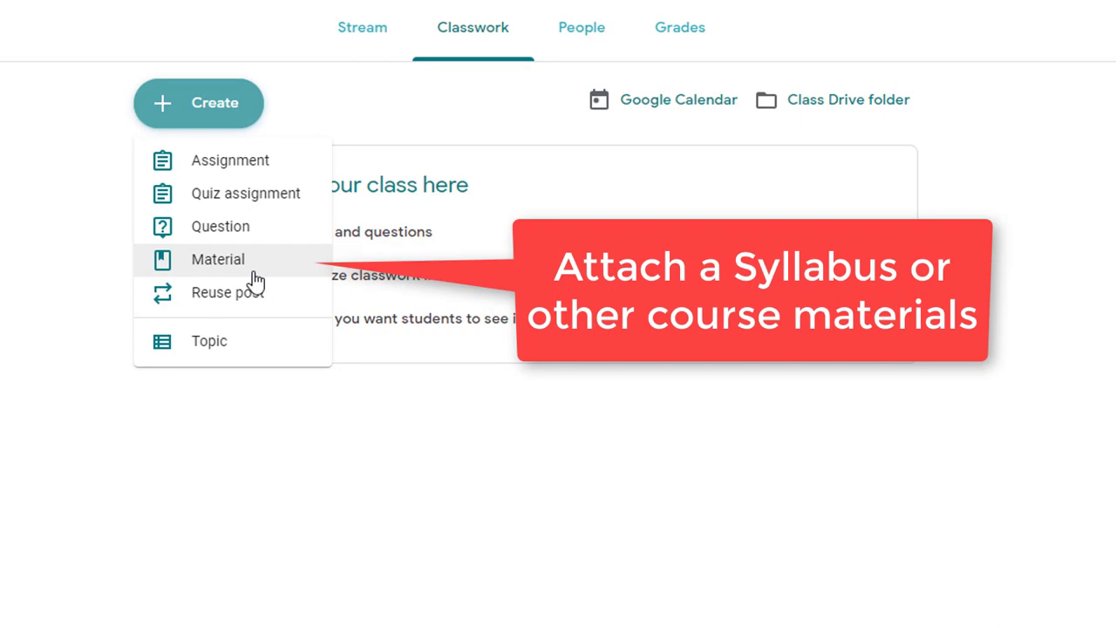
mouse_move(273, 300)
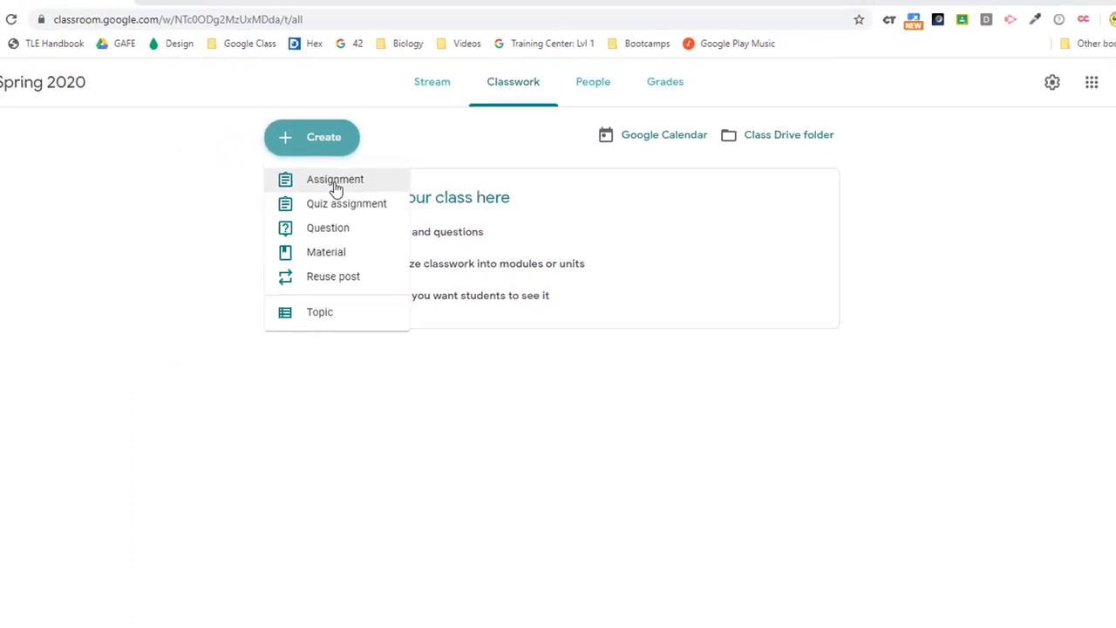
- Create a new Assignment titled 'Introduction to Cellular Biology'
click(335, 178)
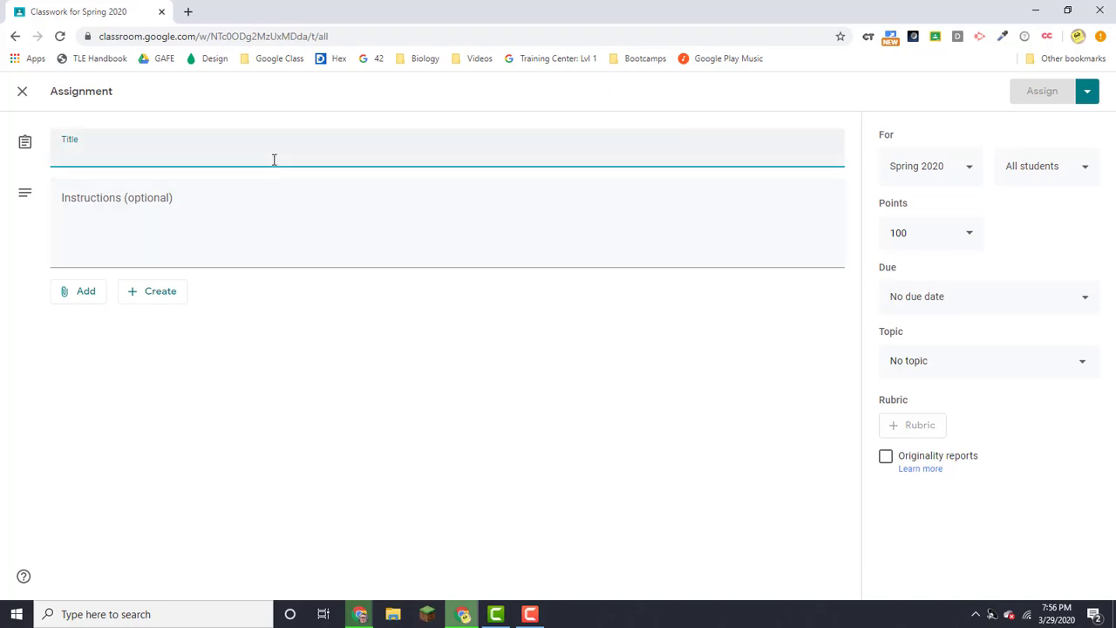
text(Introduction to Cellular Biology)
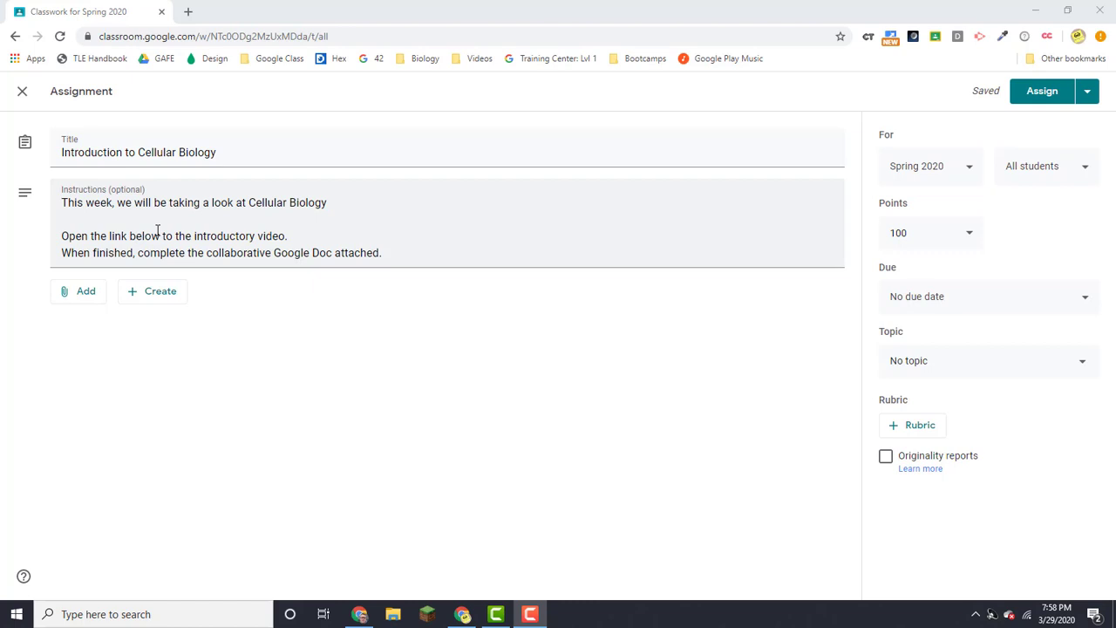
mouse_move(219, 307)
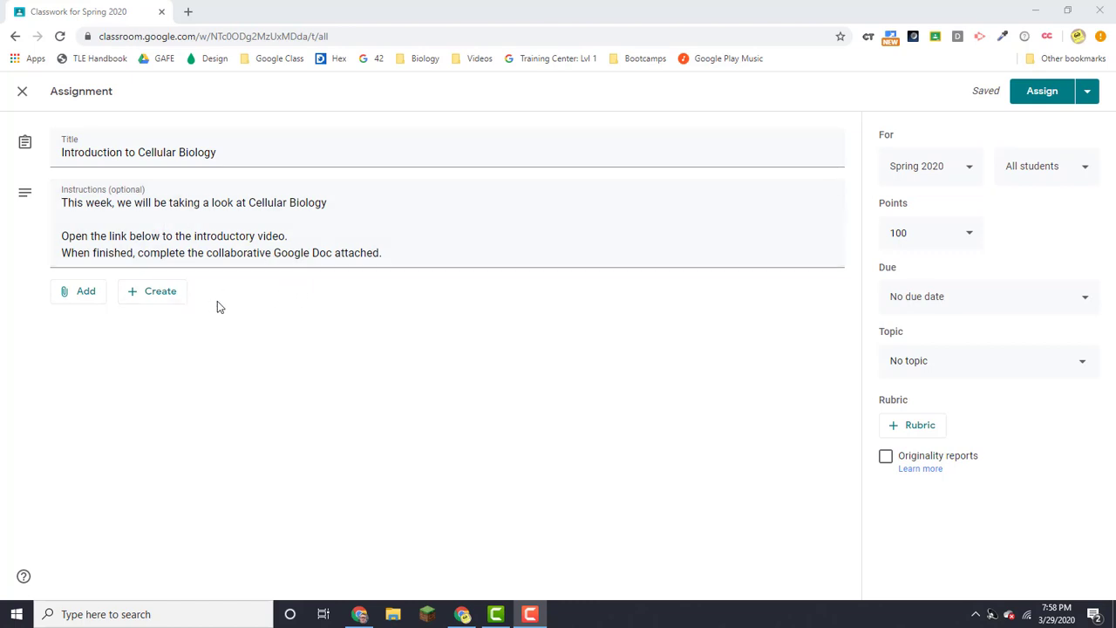
mouse_move(129, 331)
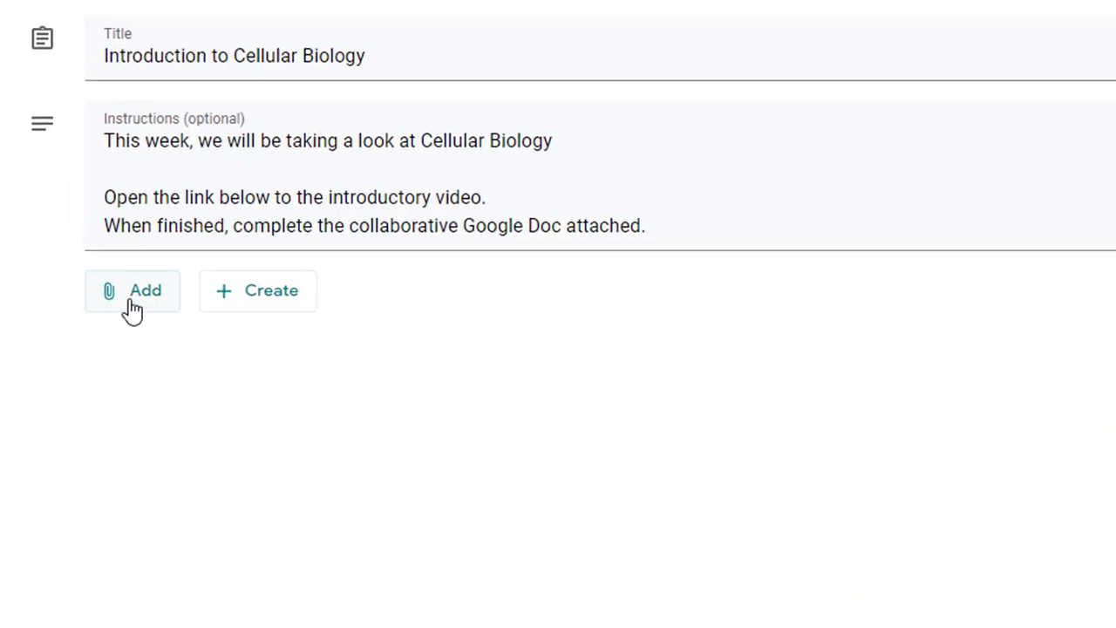
- Attach the YouTube video 'Parts of a cell' found by searching 'cellular biology'
click(133, 290)
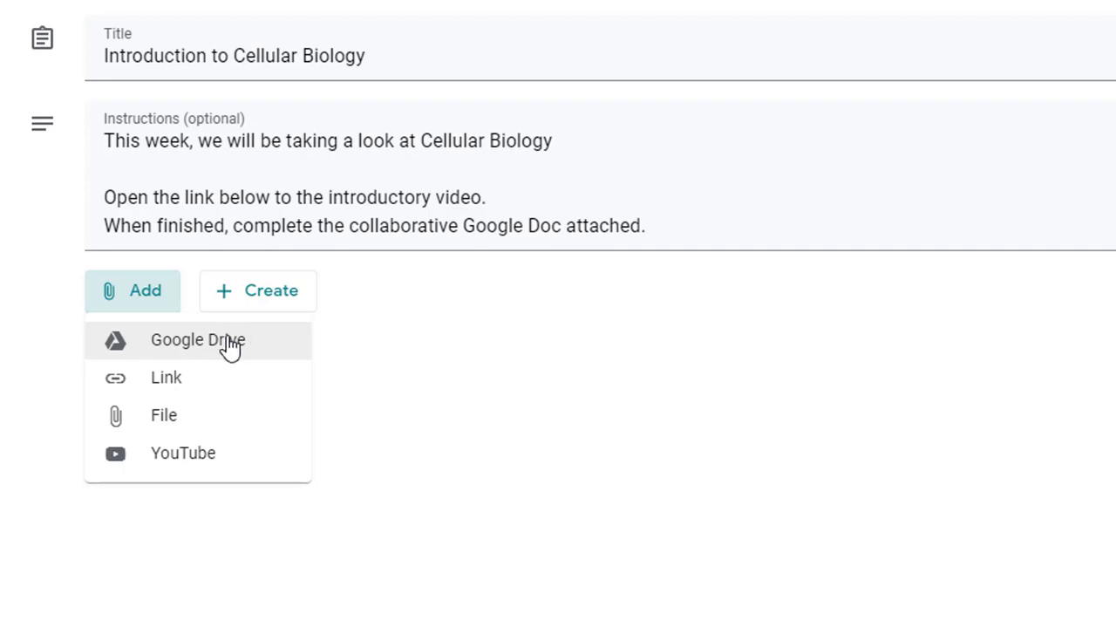
mouse_move(174, 380)
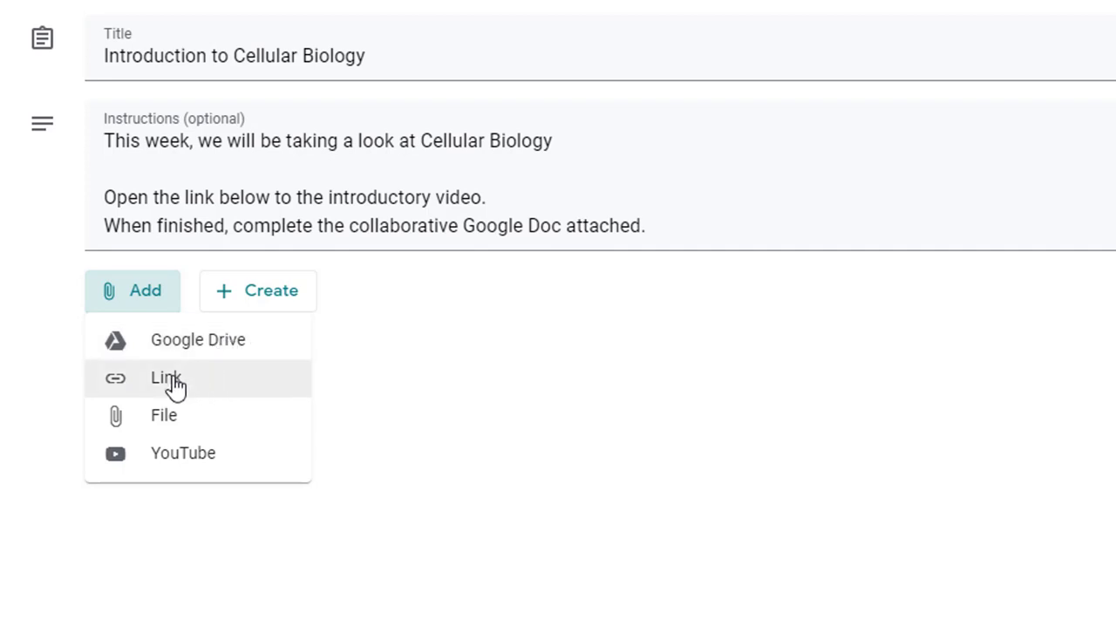
mouse_move(178, 420)
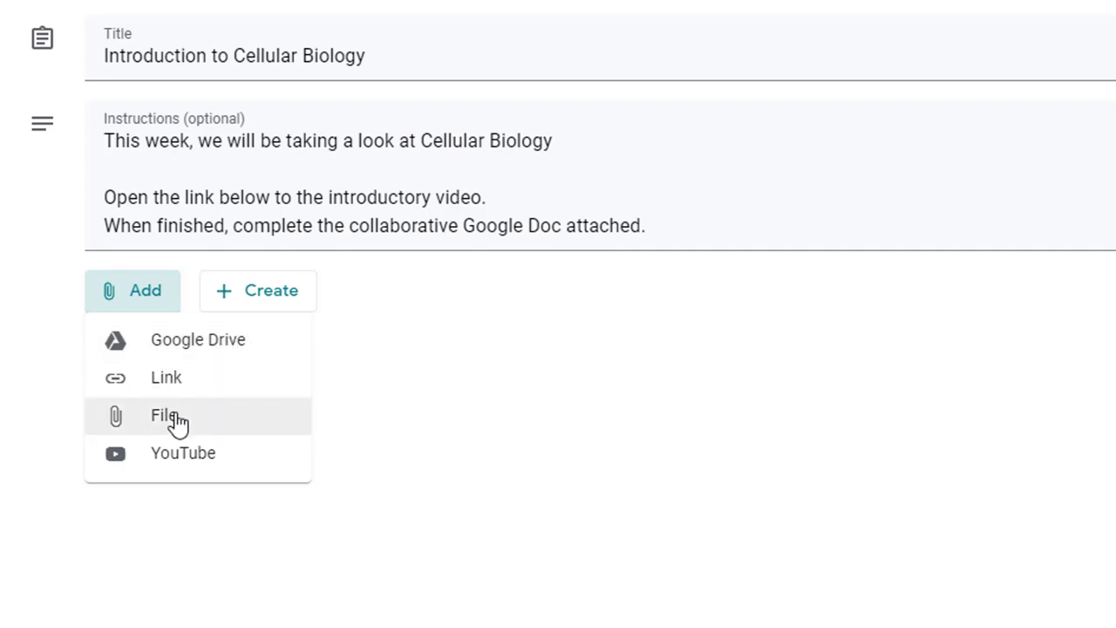
mouse_move(195, 462)
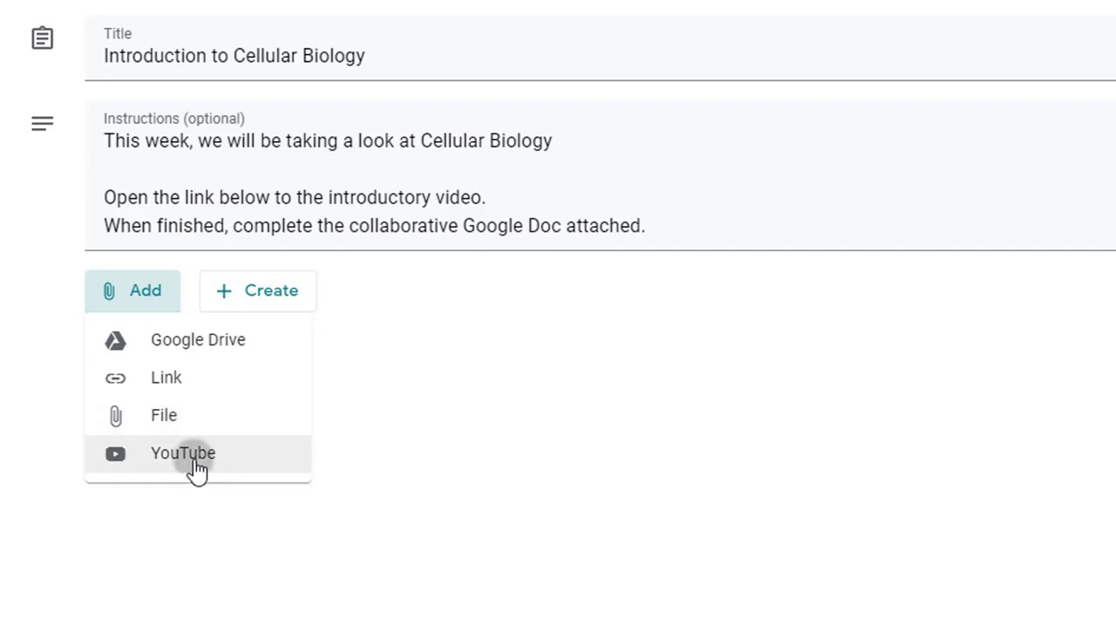
click(183, 453)
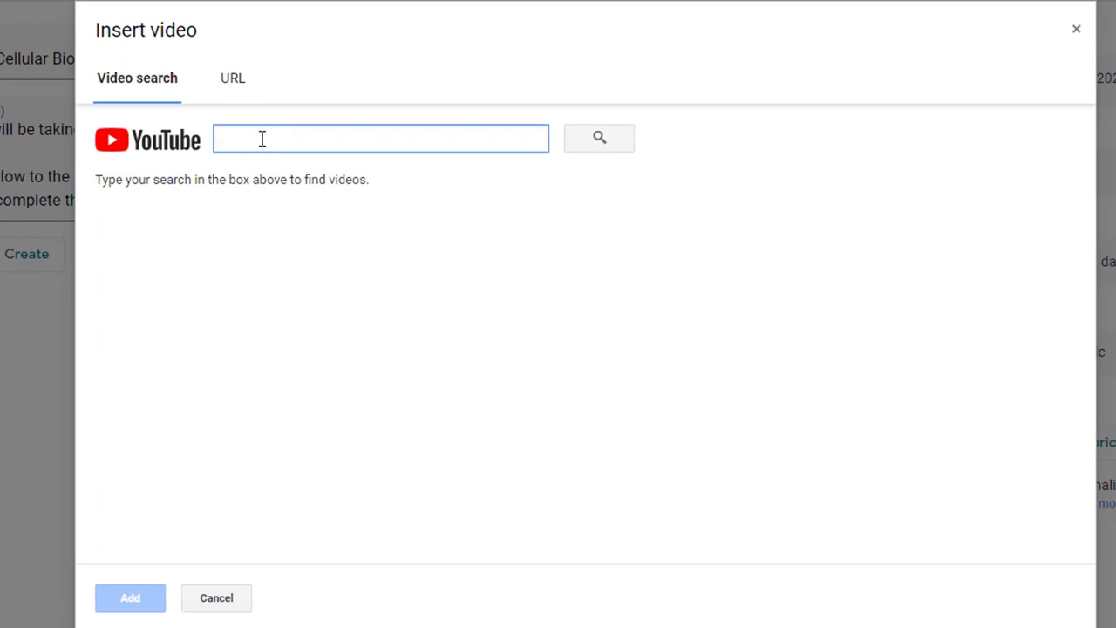
text(cellular bio)
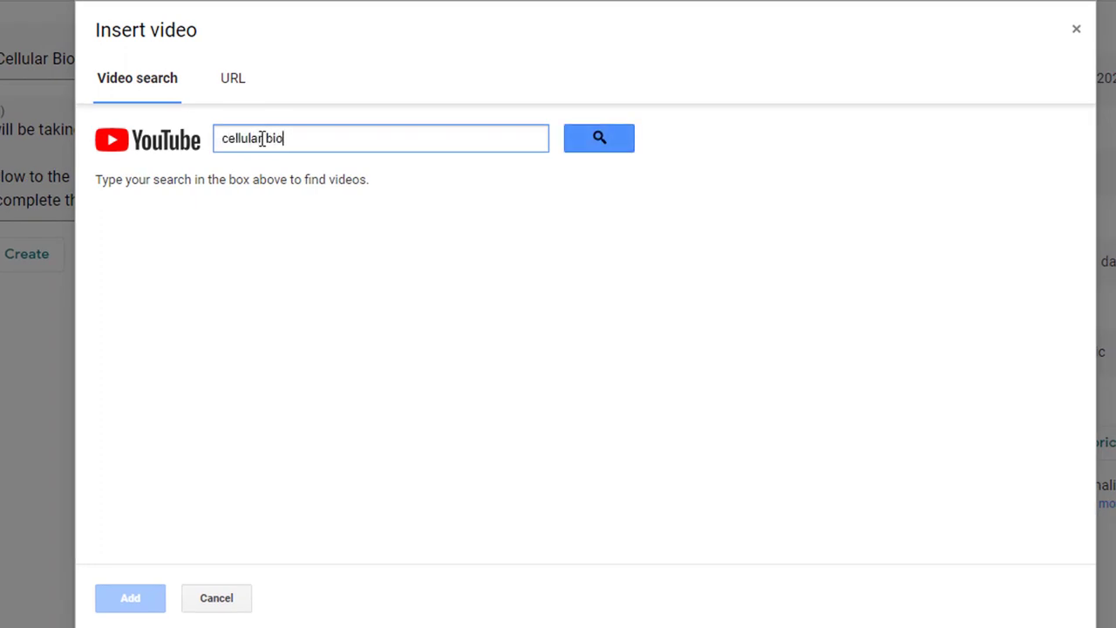
text(logy)
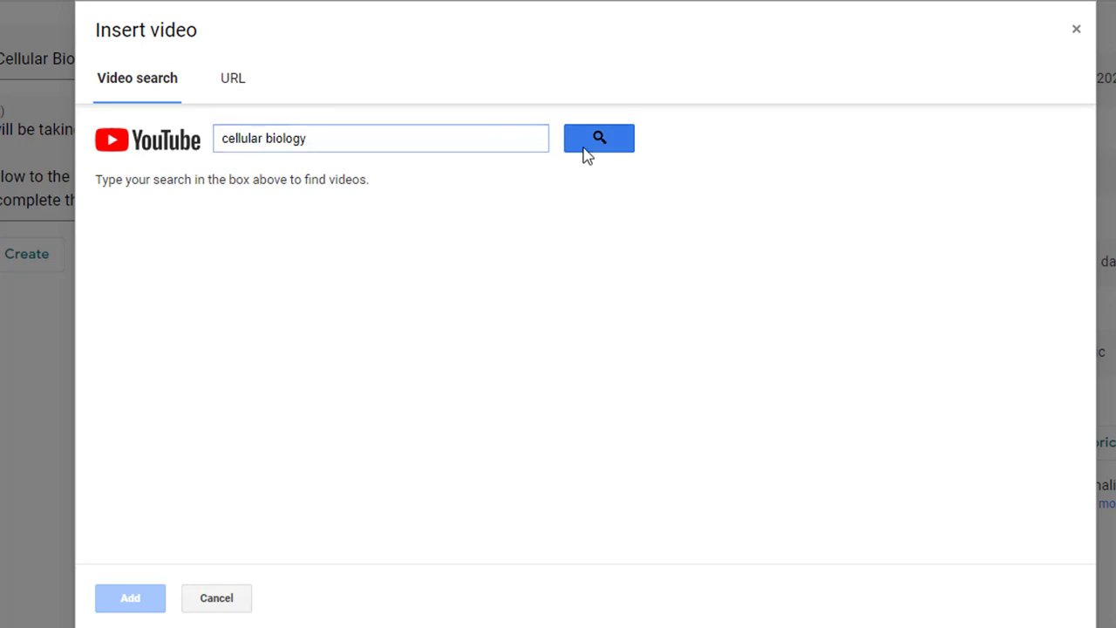
click(598, 138)
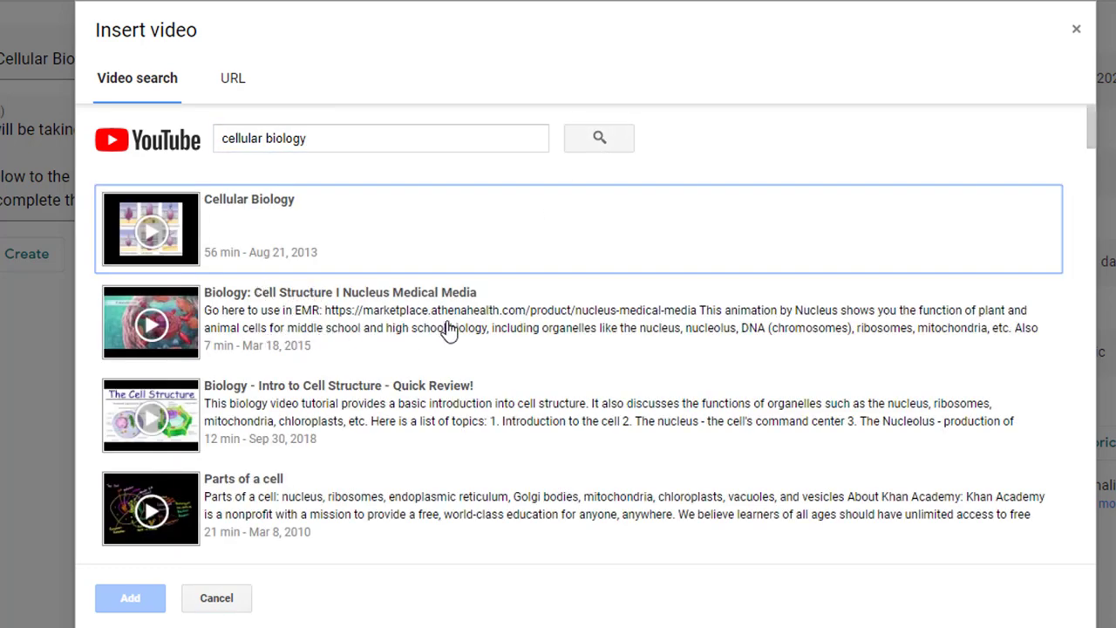
mouse_move(299, 504)
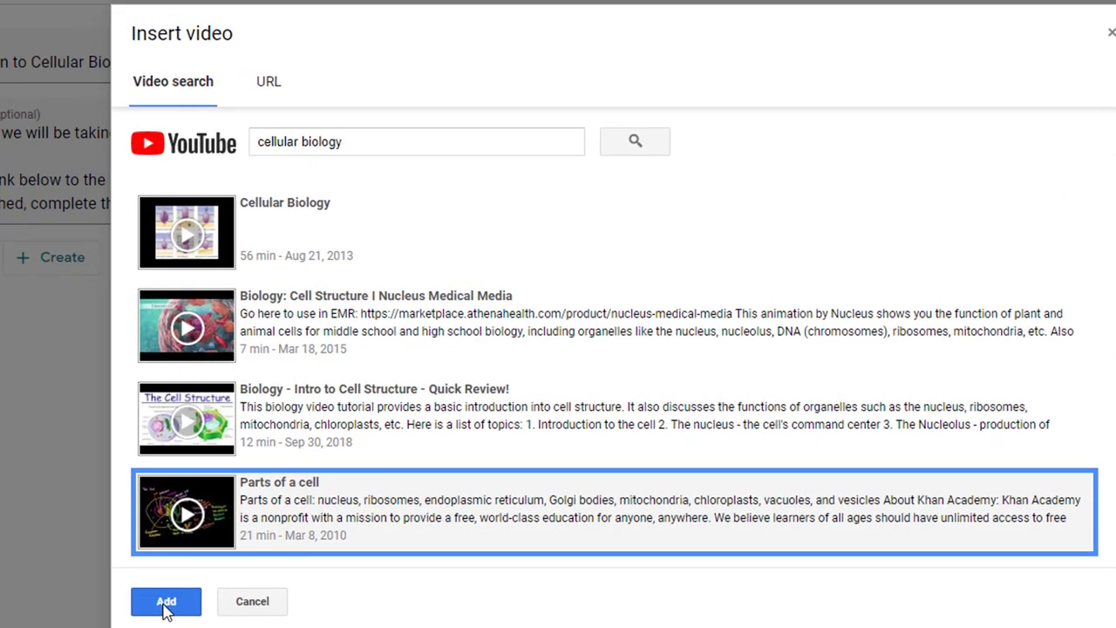
click(166, 599)
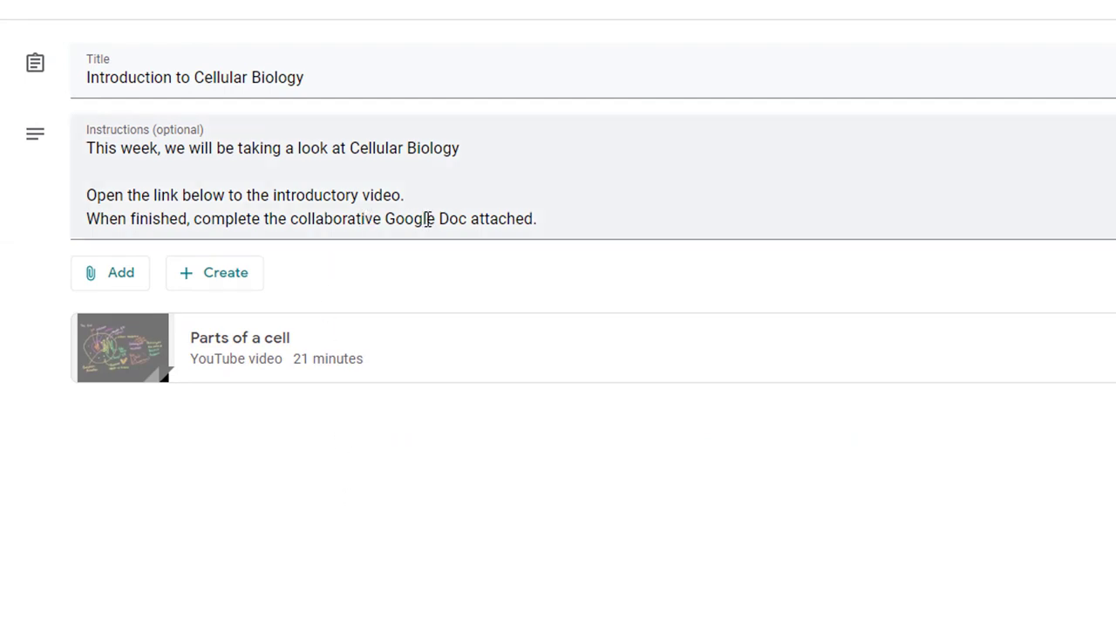
- Attach the 'Learning Unit Hyperdoc' Google Doc from Google Drive as a second item
click(110, 272)
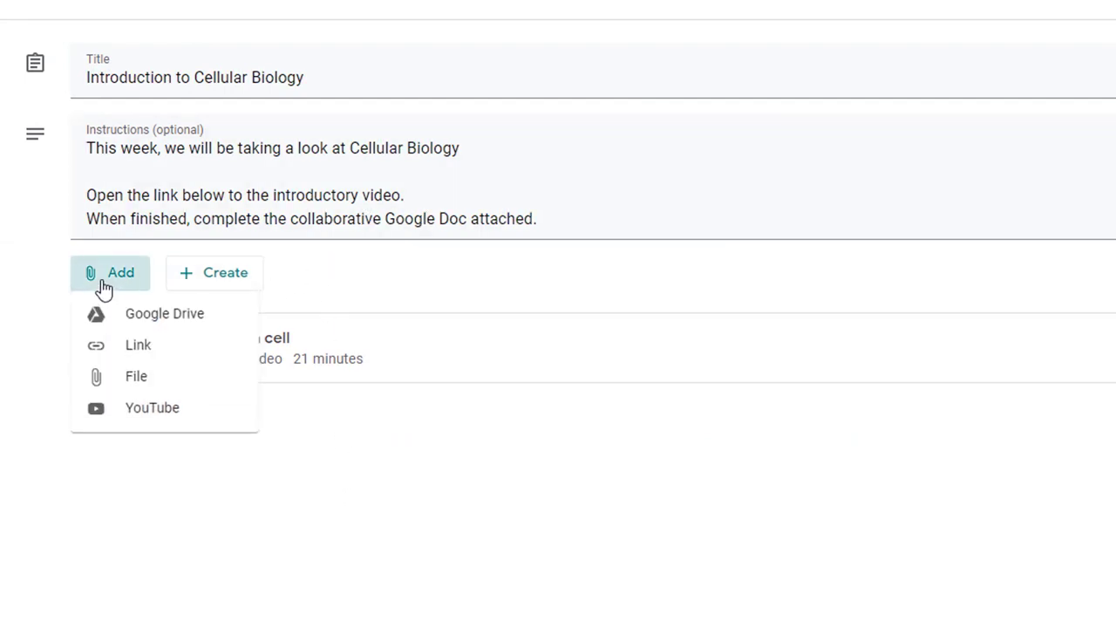
mouse_move(164, 314)
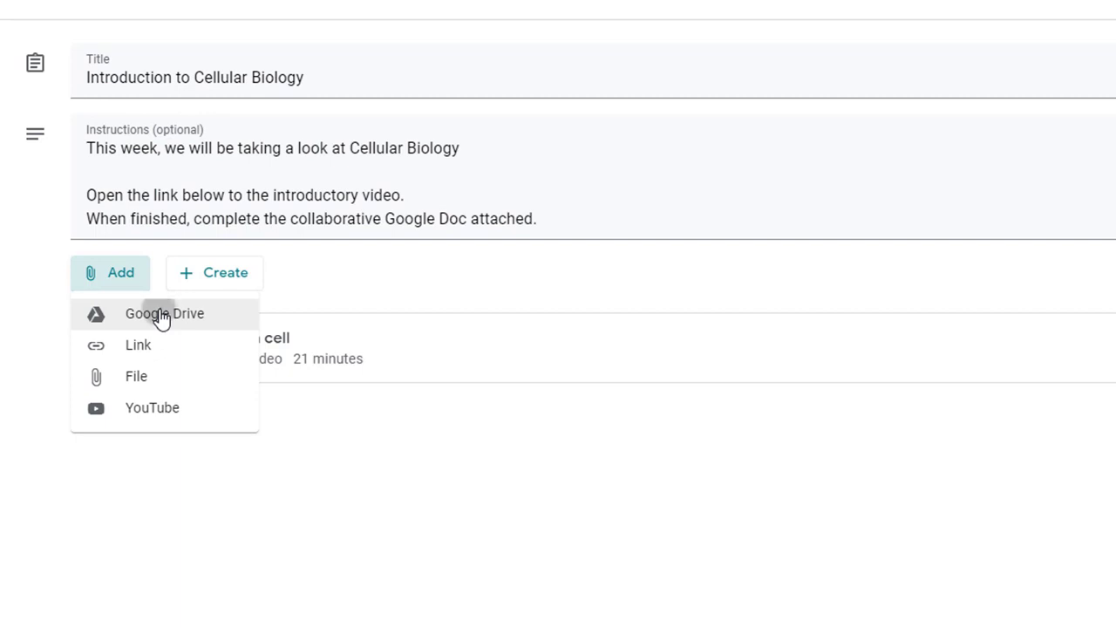
click(164, 314)
text(science hyperdoc)
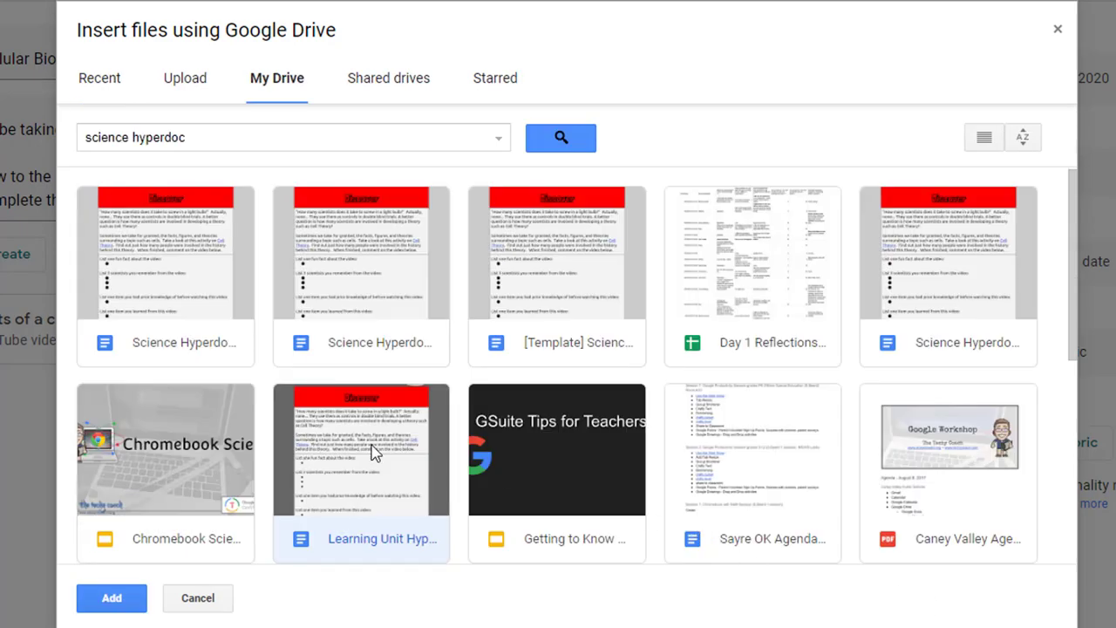
click(112, 597)
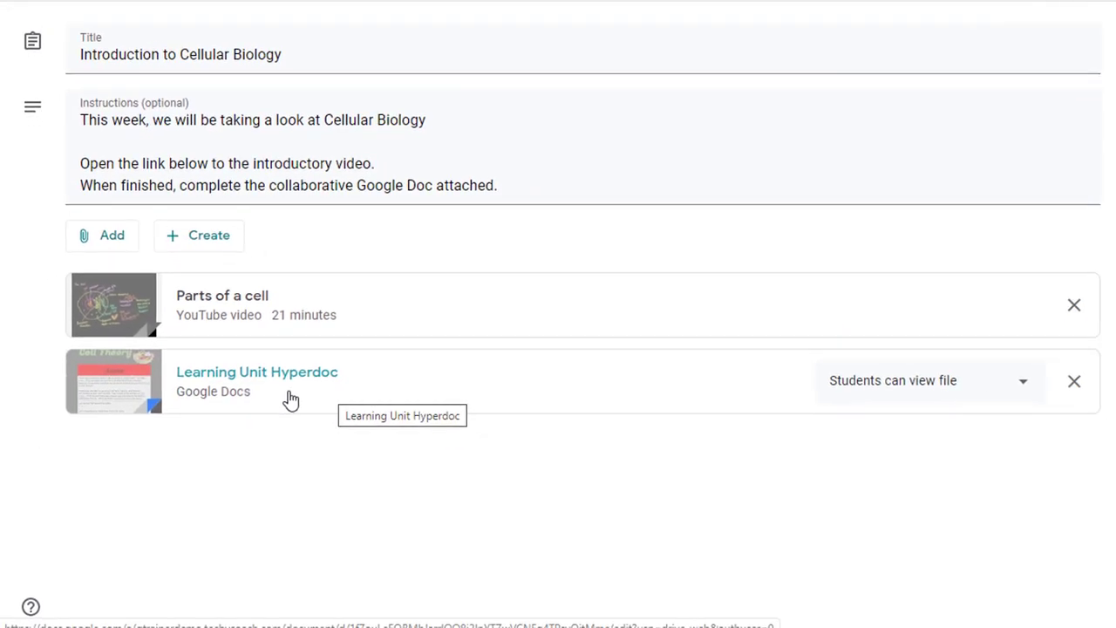
mouse_move(893, 429)
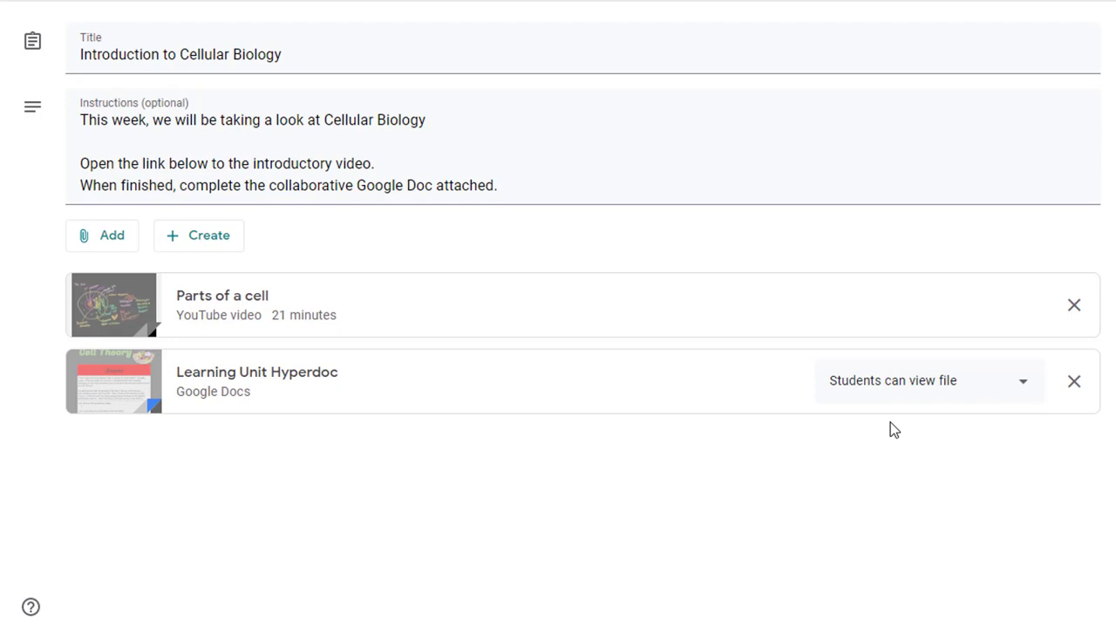
mouse_move(955, 391)
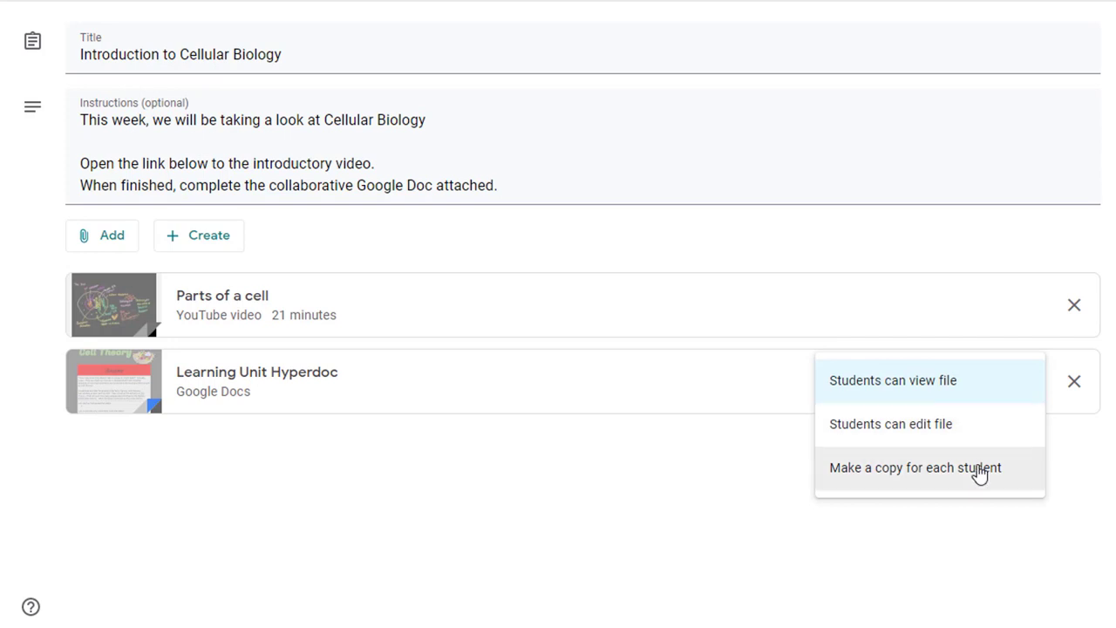
mouse_move(921, 474)
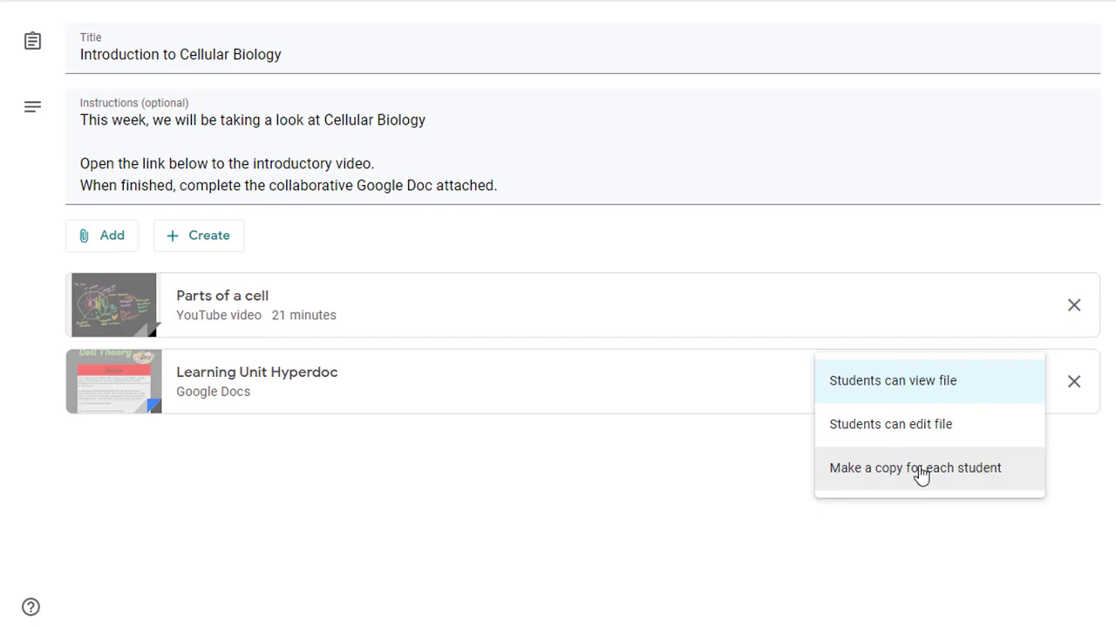
mouse_move(928, 474)
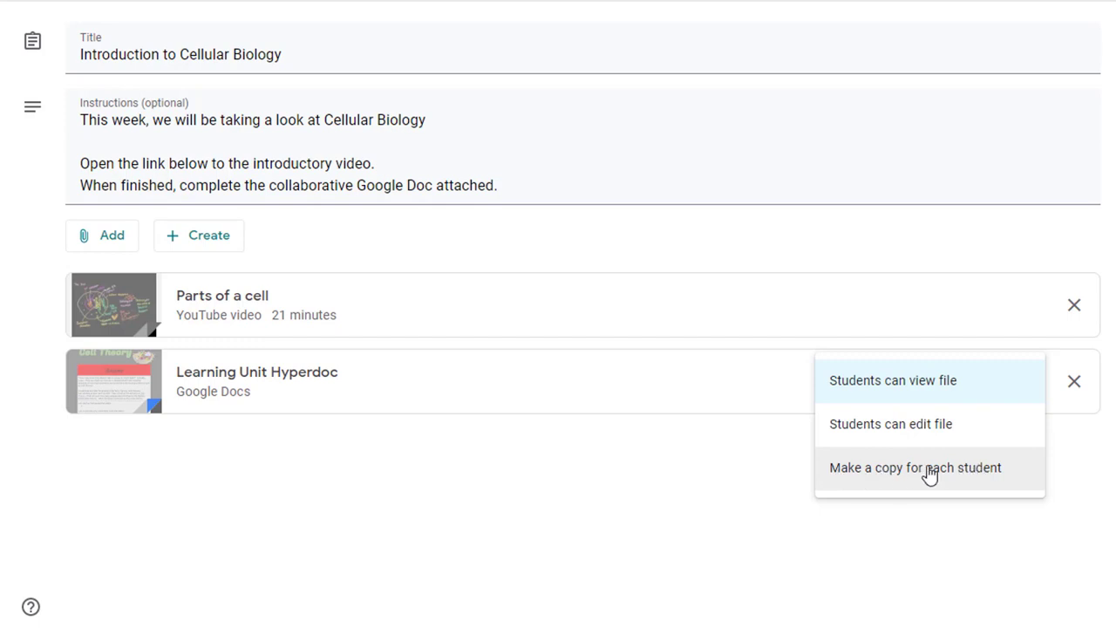
mouse_move(966, 394)
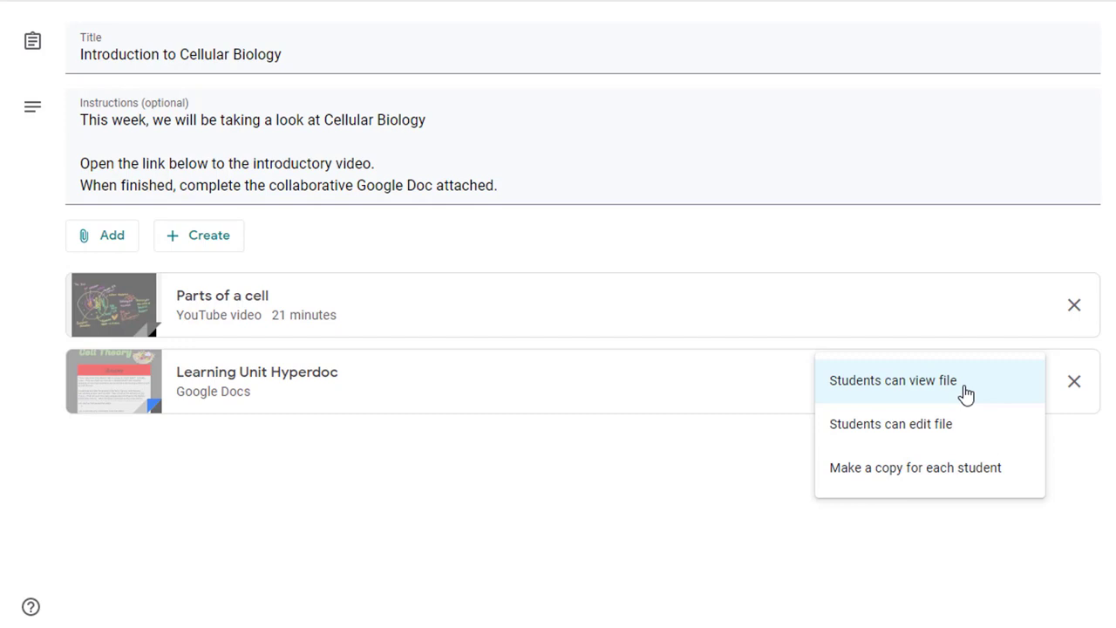
mouse_move(986, 424)
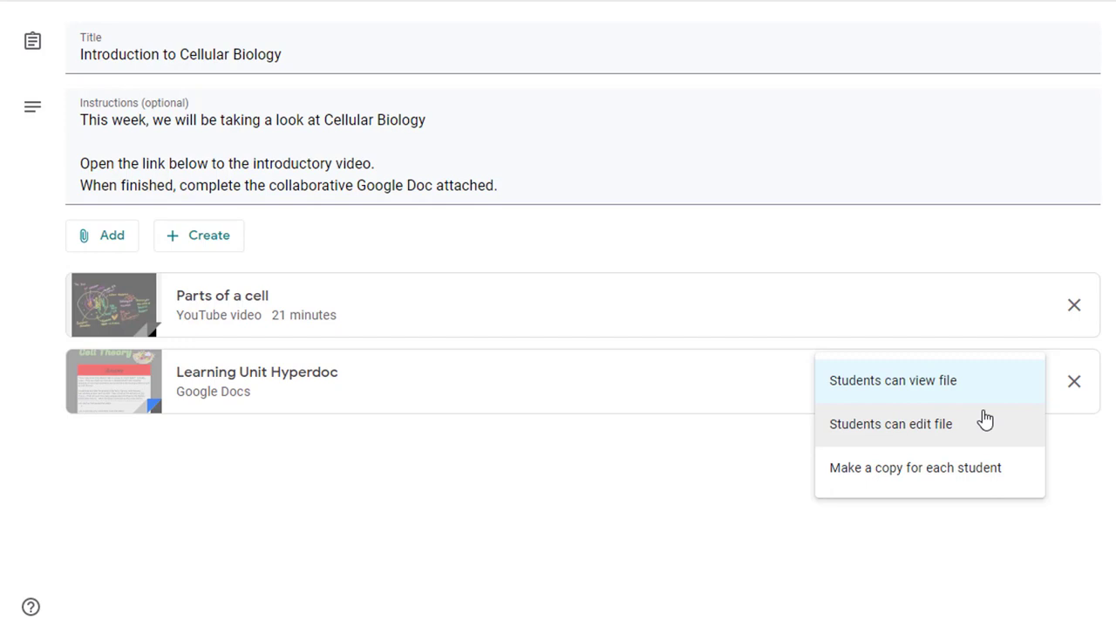
mouse_move(914, 420)
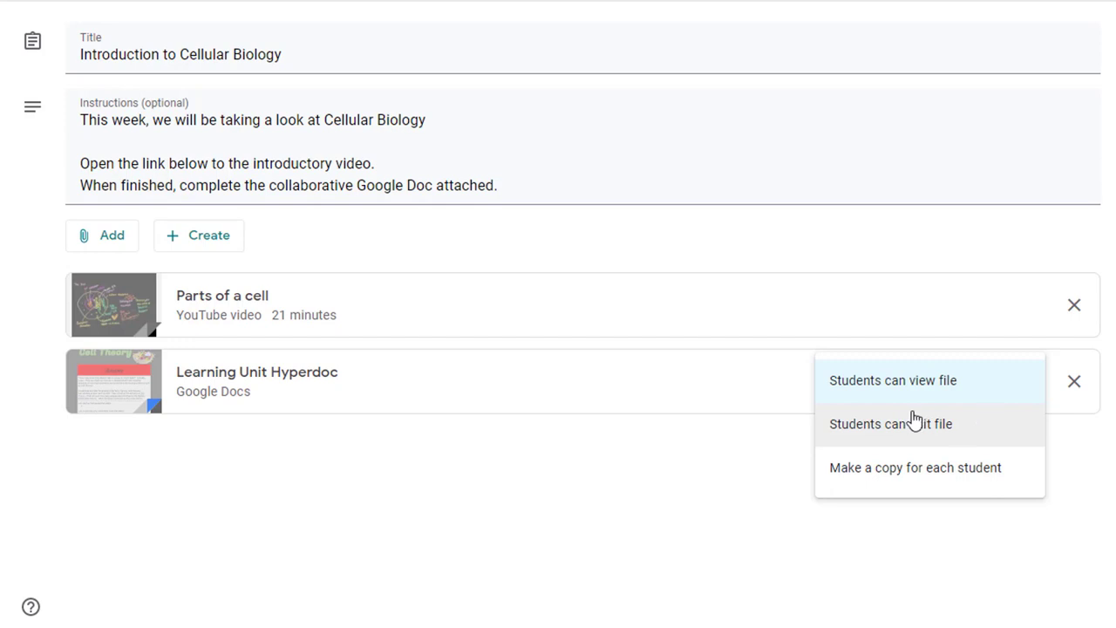
mouse_move(924, 436)
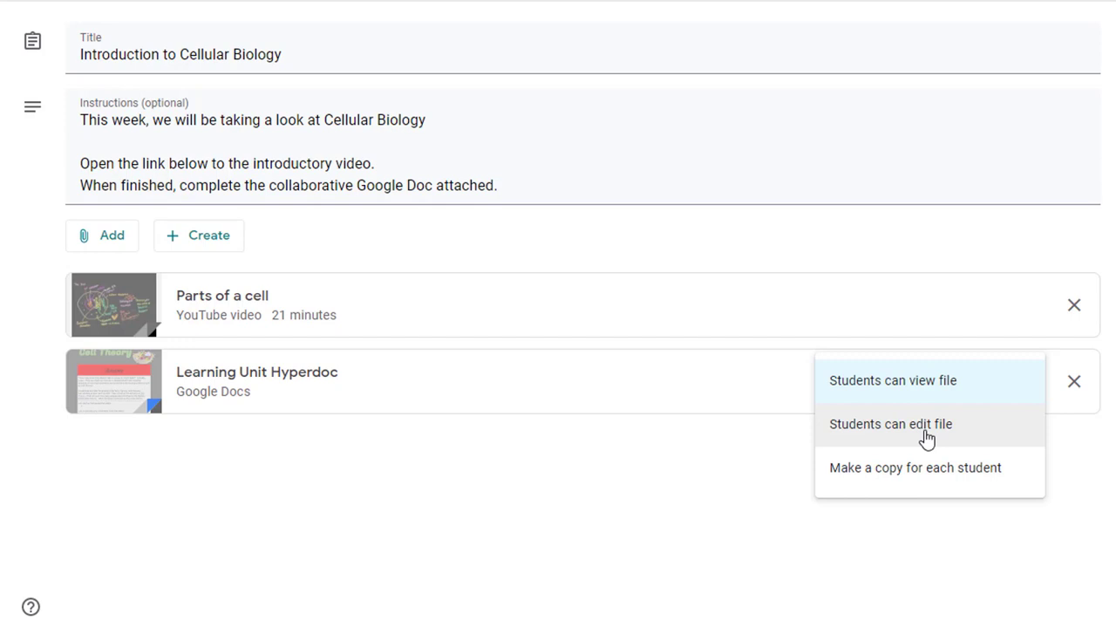
mouse_move(917, 478)
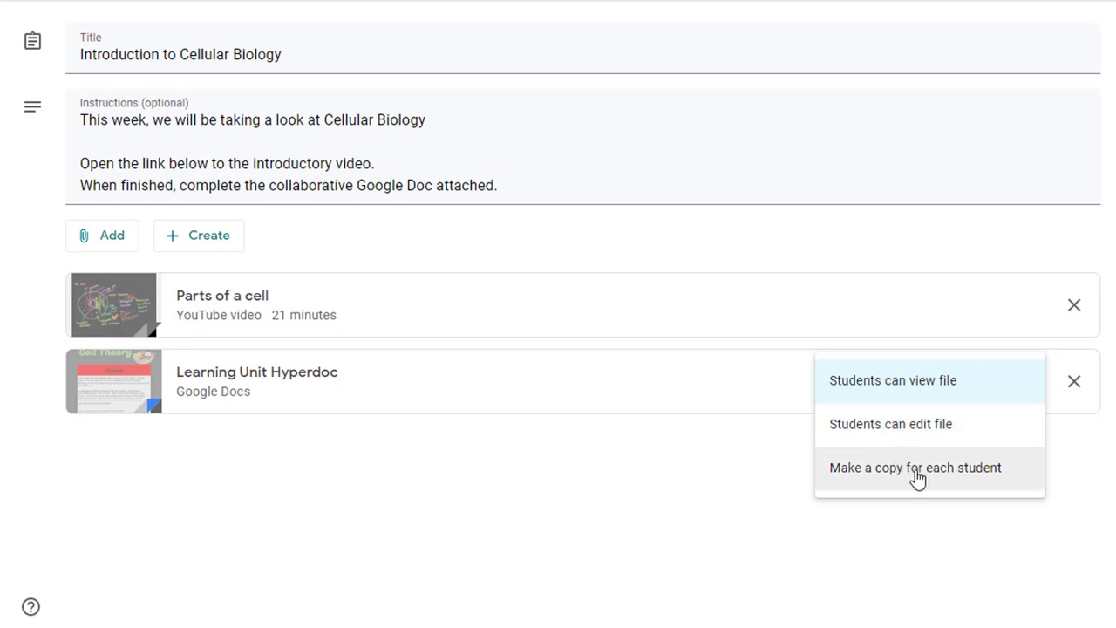
- Set the Learning Unit Hyperdoc to 'Make a copy for each student' and view the Create file options
click(914, 467)
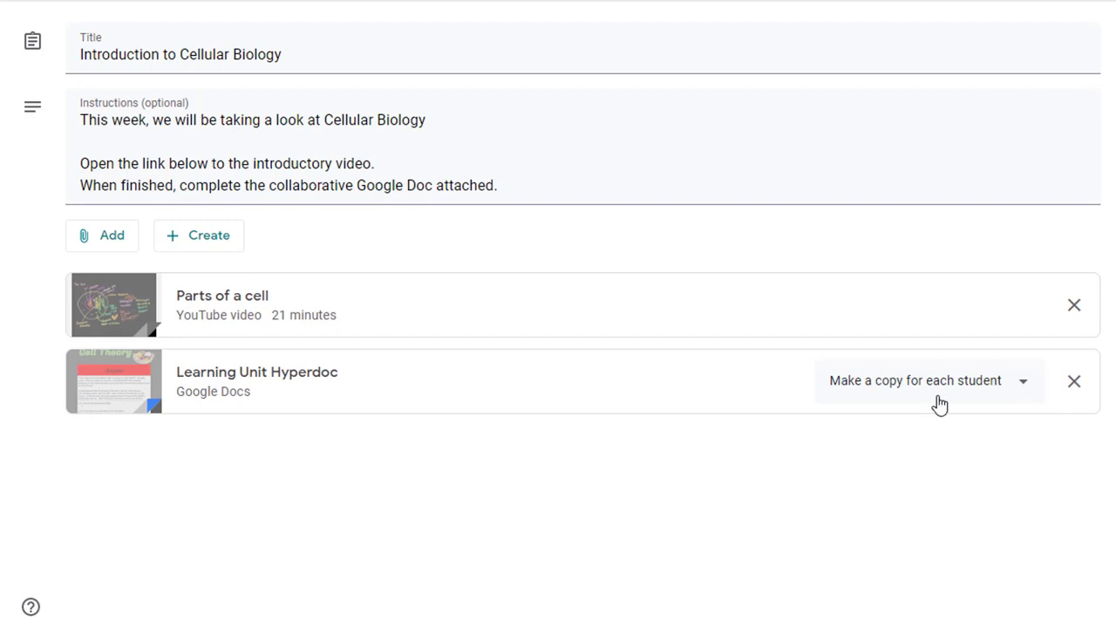
mouse_move(227, 415)
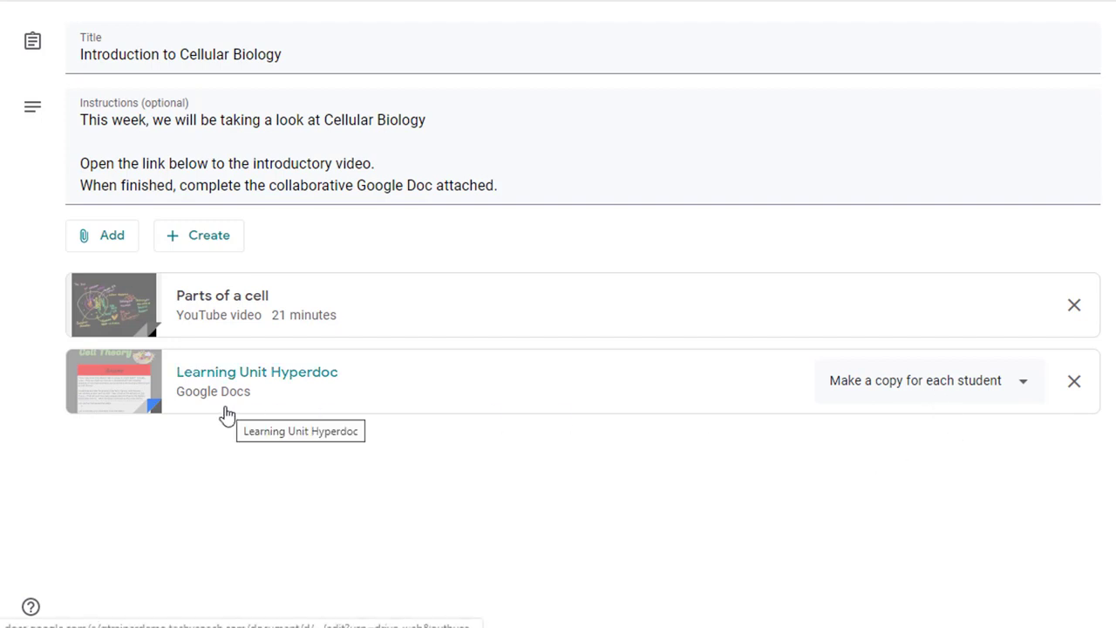
mouse_move(293, 390)
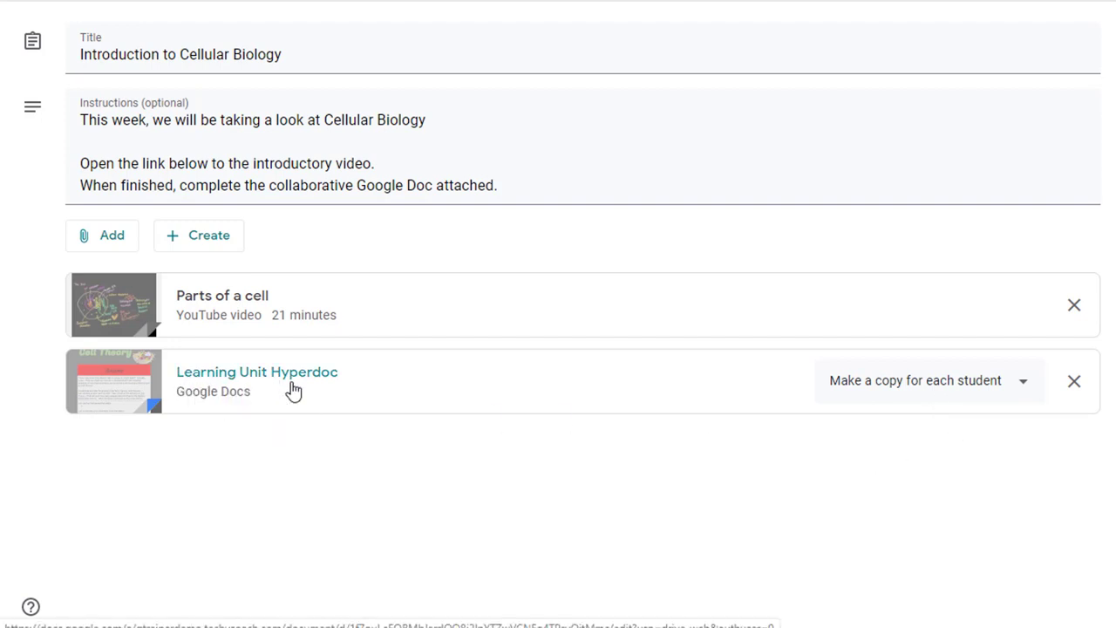
mouse_move(488, 495)
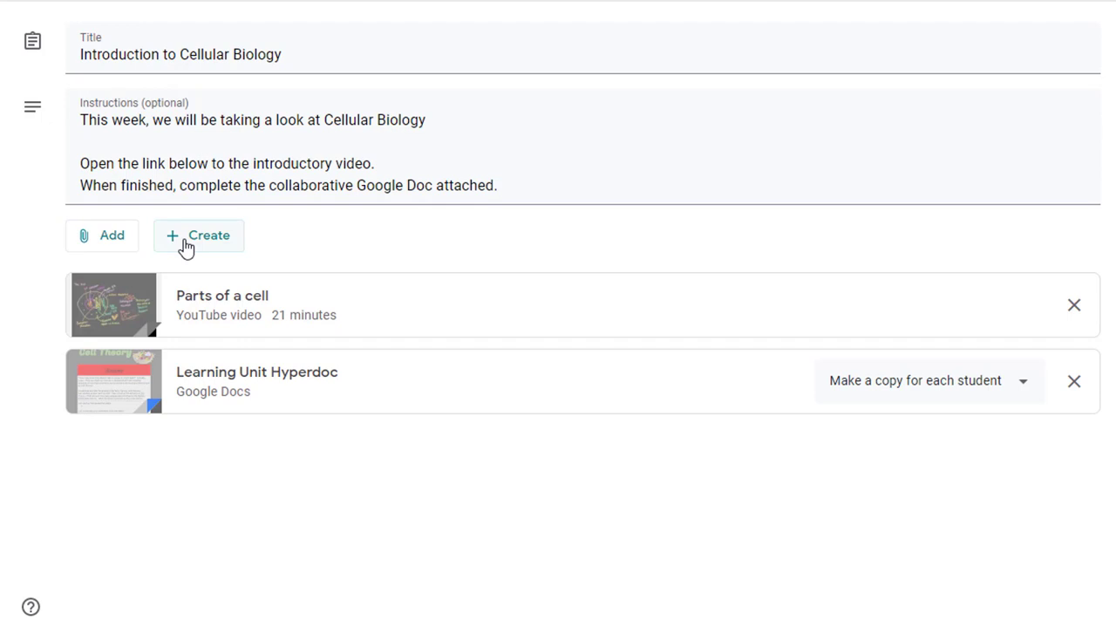
click(198, 235)
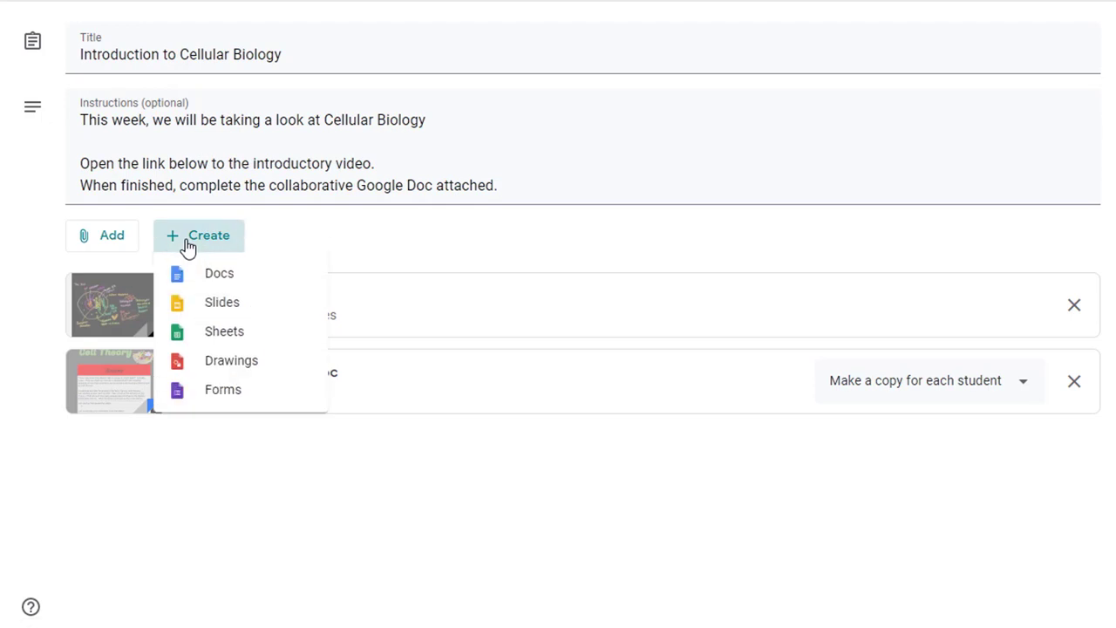
mouse_move(223, 332)
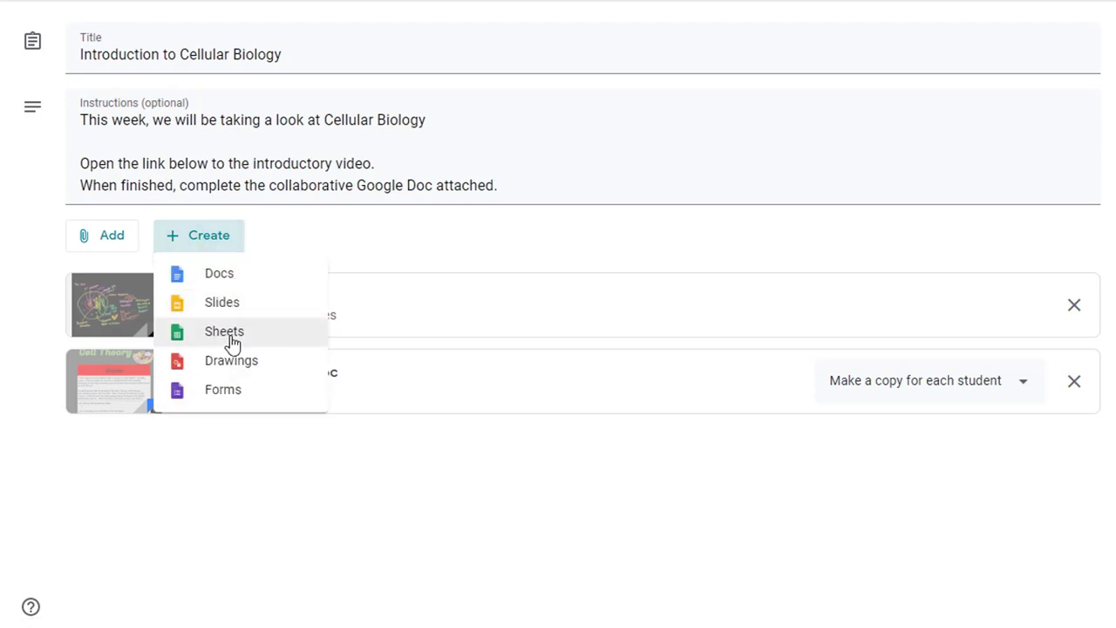
mouse_move(265, 365)
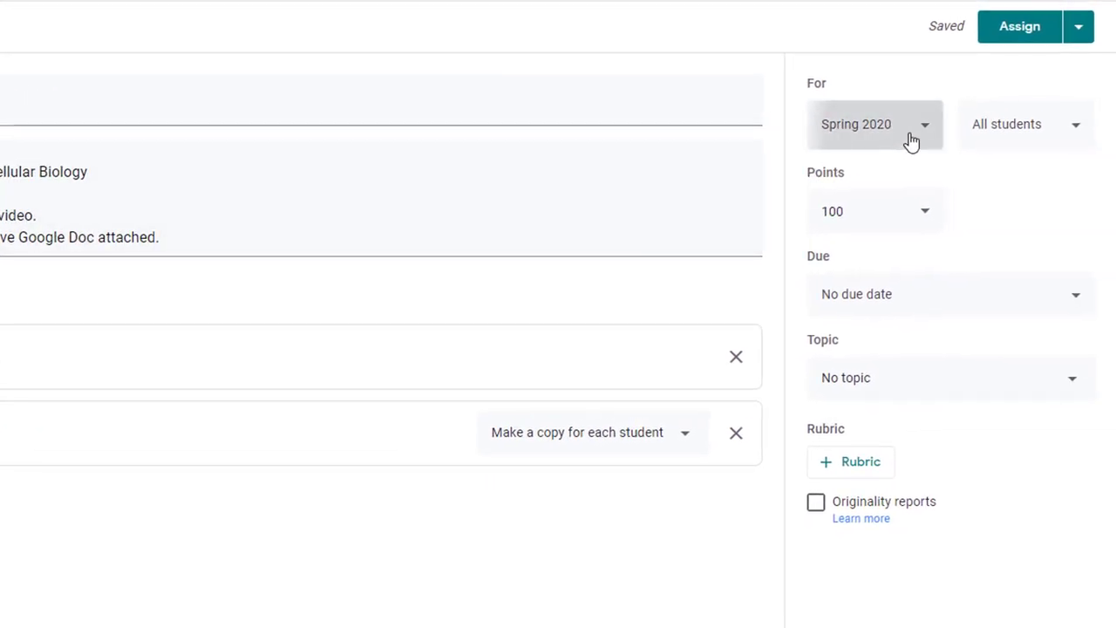
- Assign the work to two individual students instead of All students
click(876, 124)
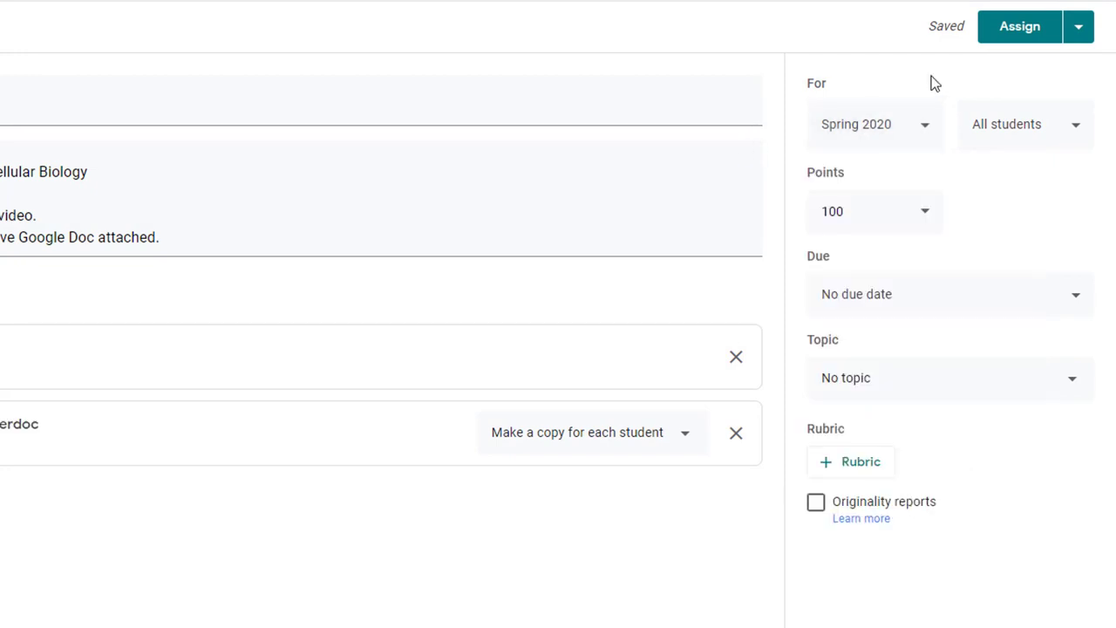
mouse_move(1032, 131)
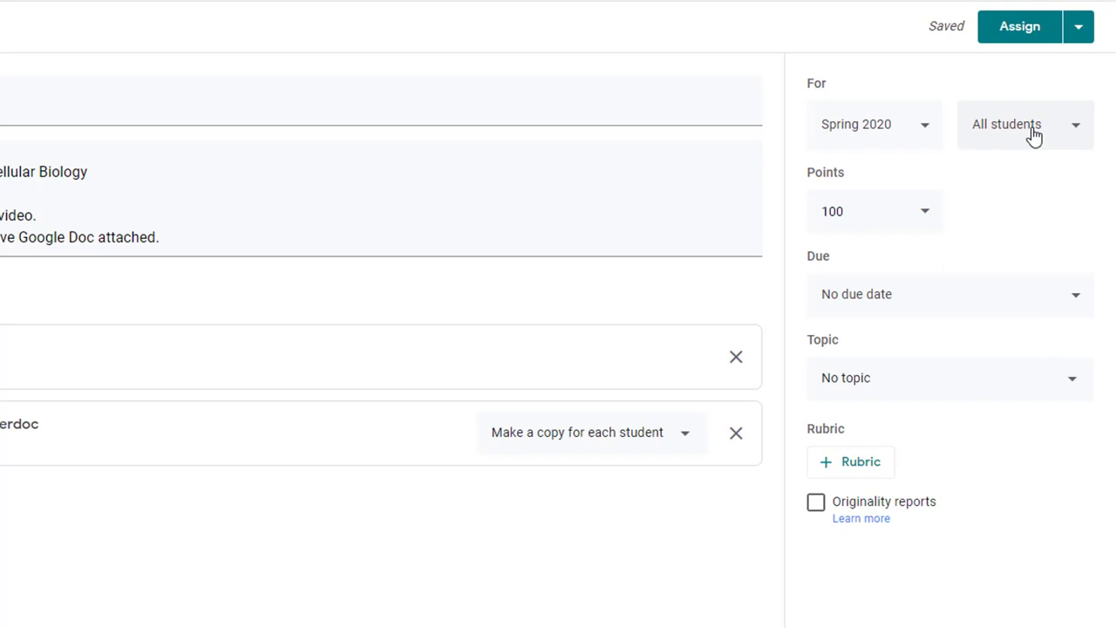
click(1026, 124)
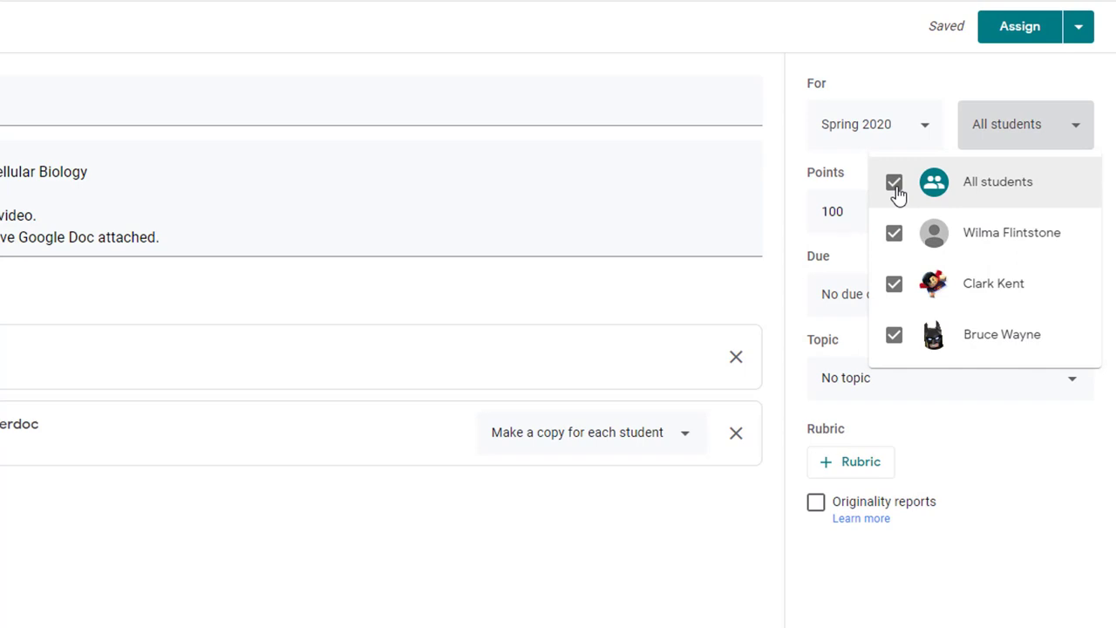
click(893, 182)
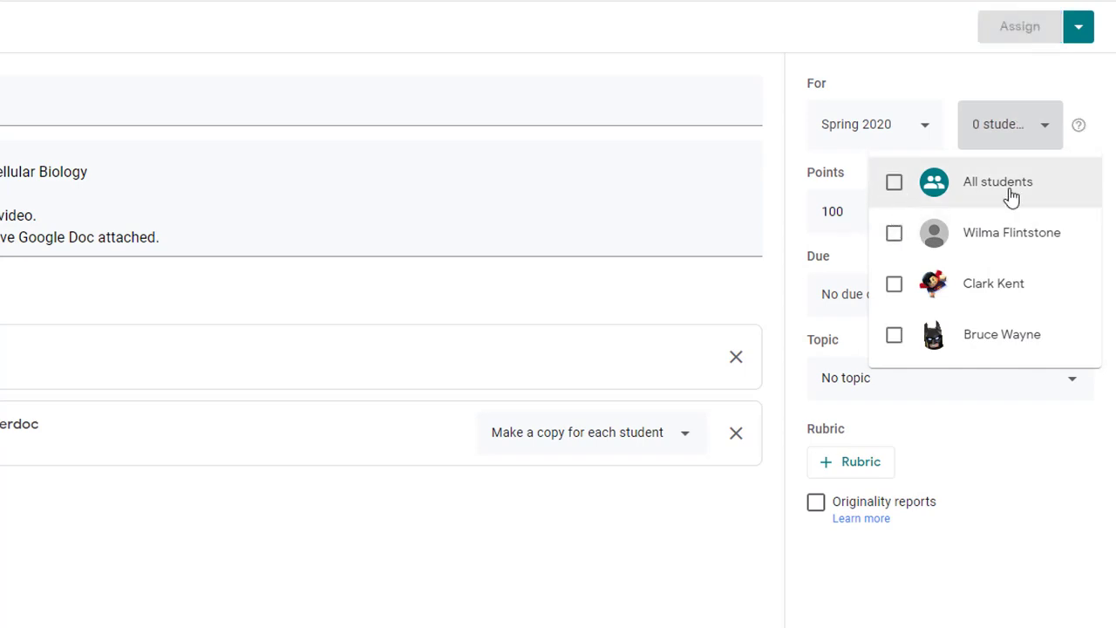
click(893, 234)
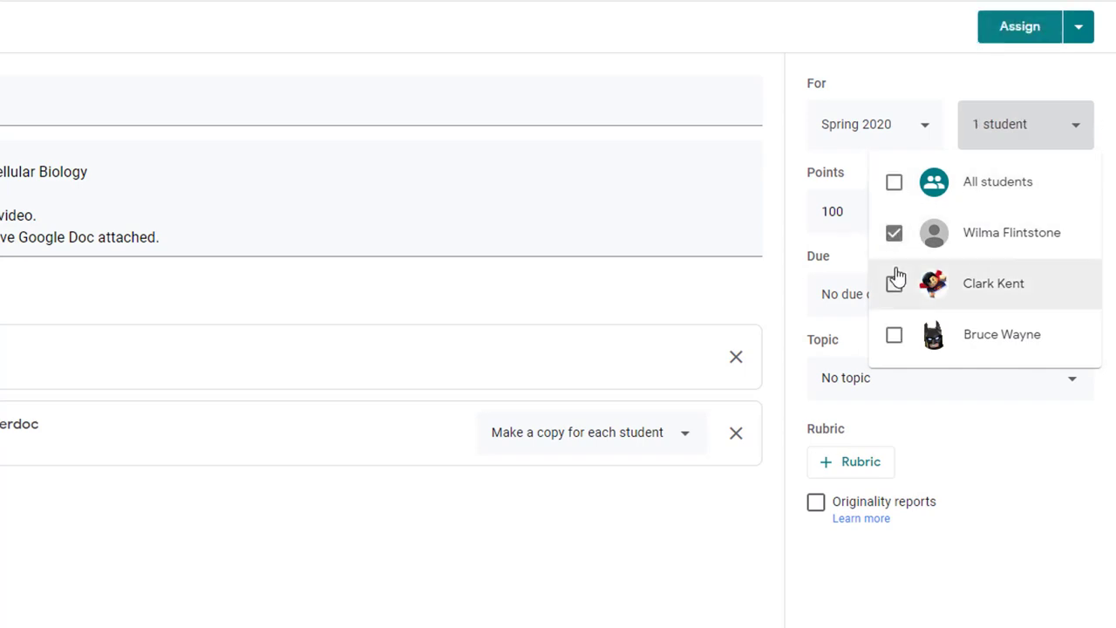
click(893, 282)
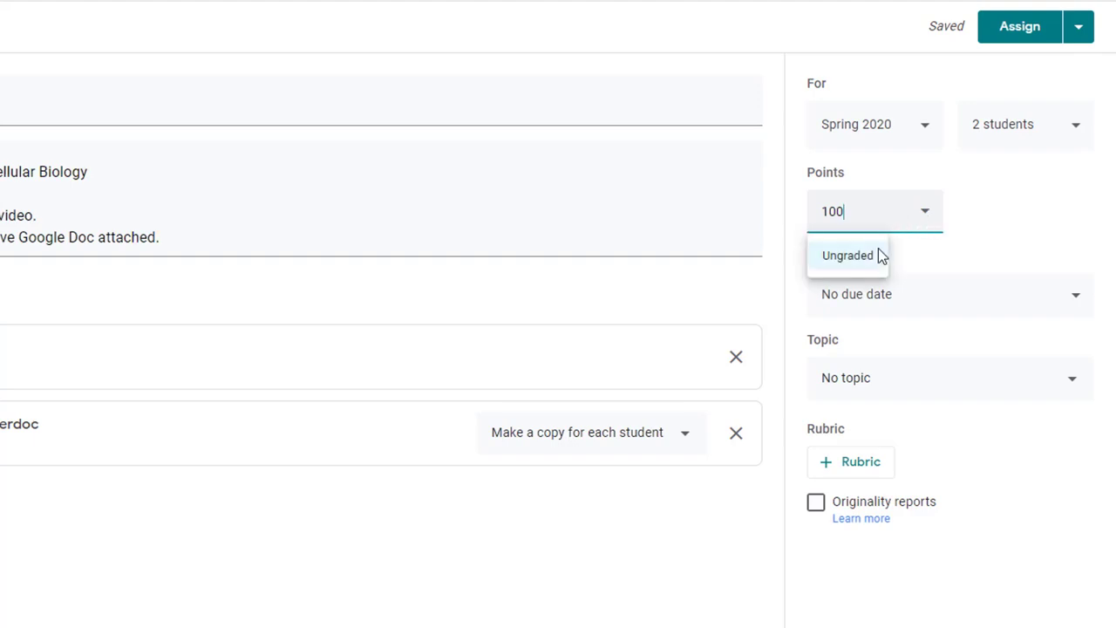
mouse_move(862, 259)
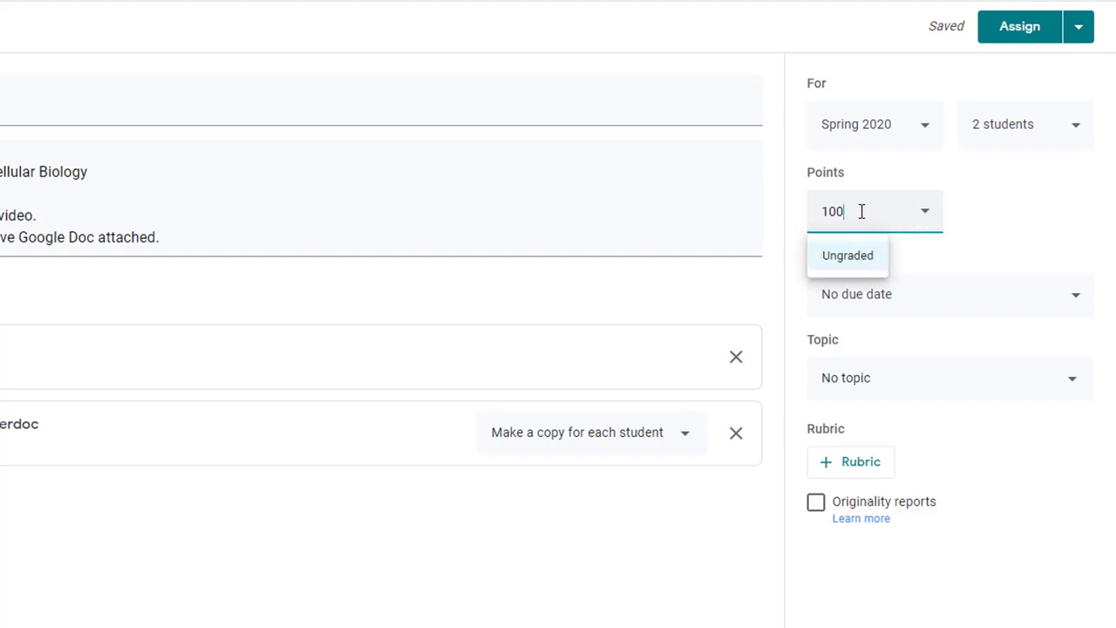
- Set 50 points and a due date of Tuesday, March 31, then show the Topic choices
text(50)
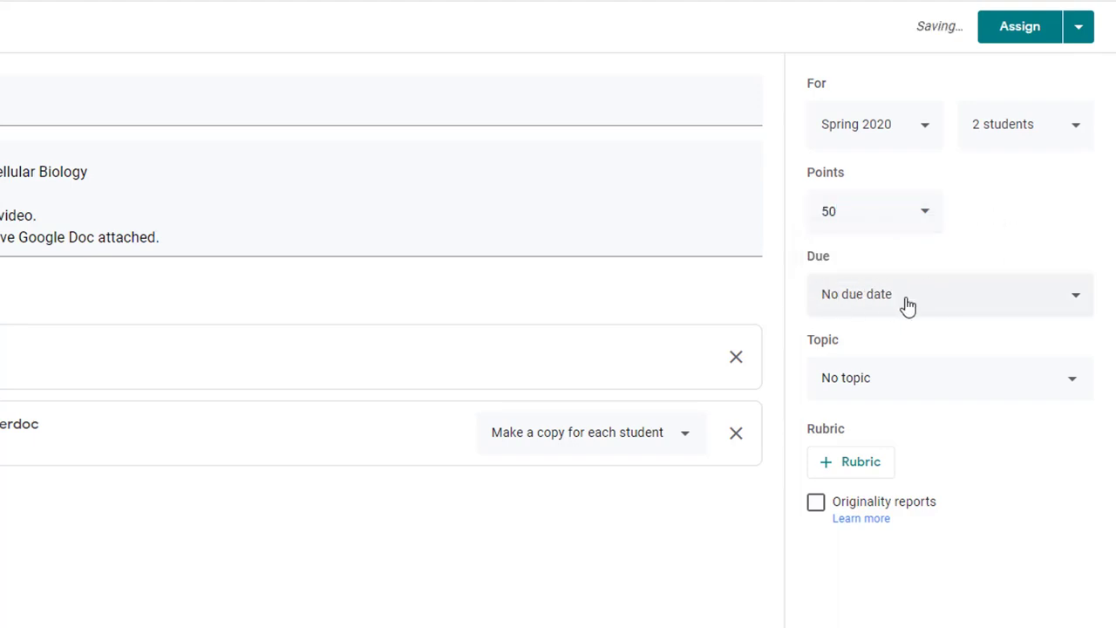
click(948, 293)
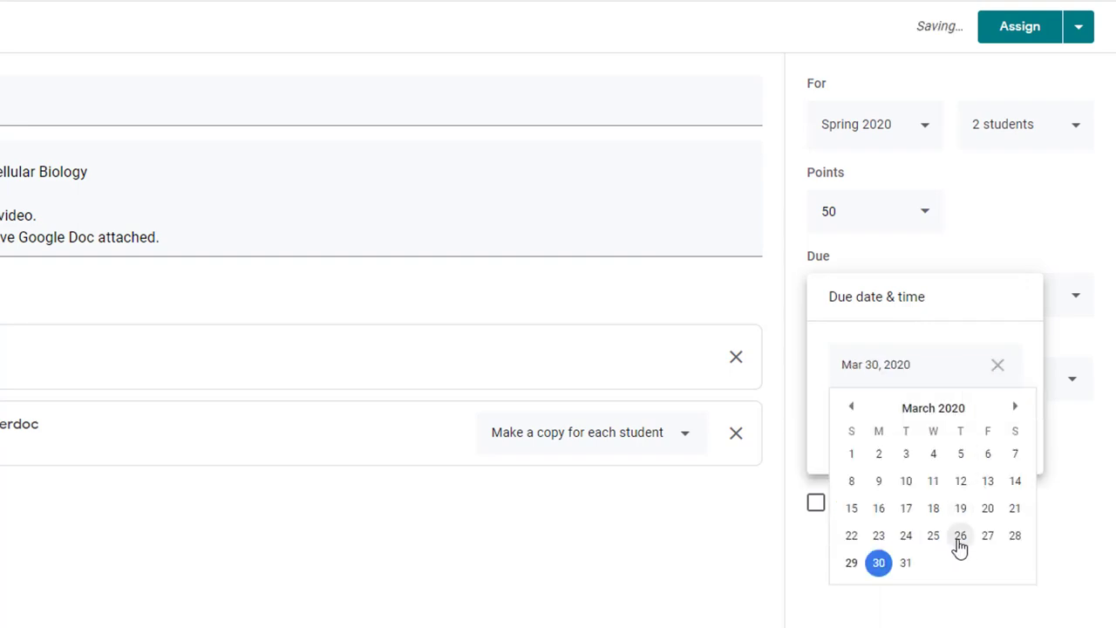
mouse_move(905, 562)
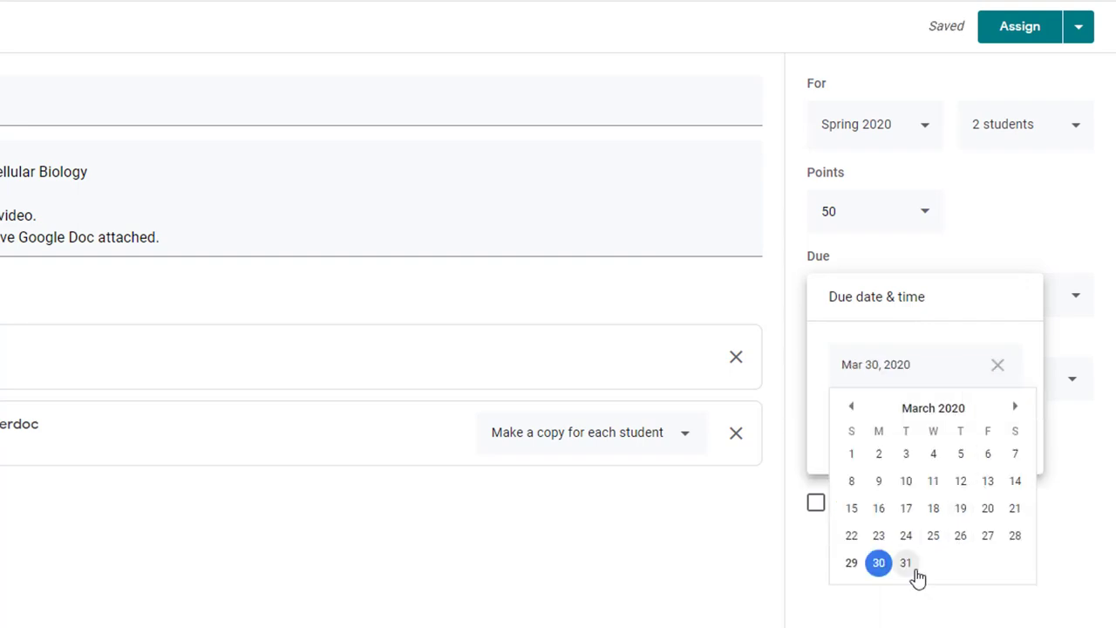
click(905, 561)
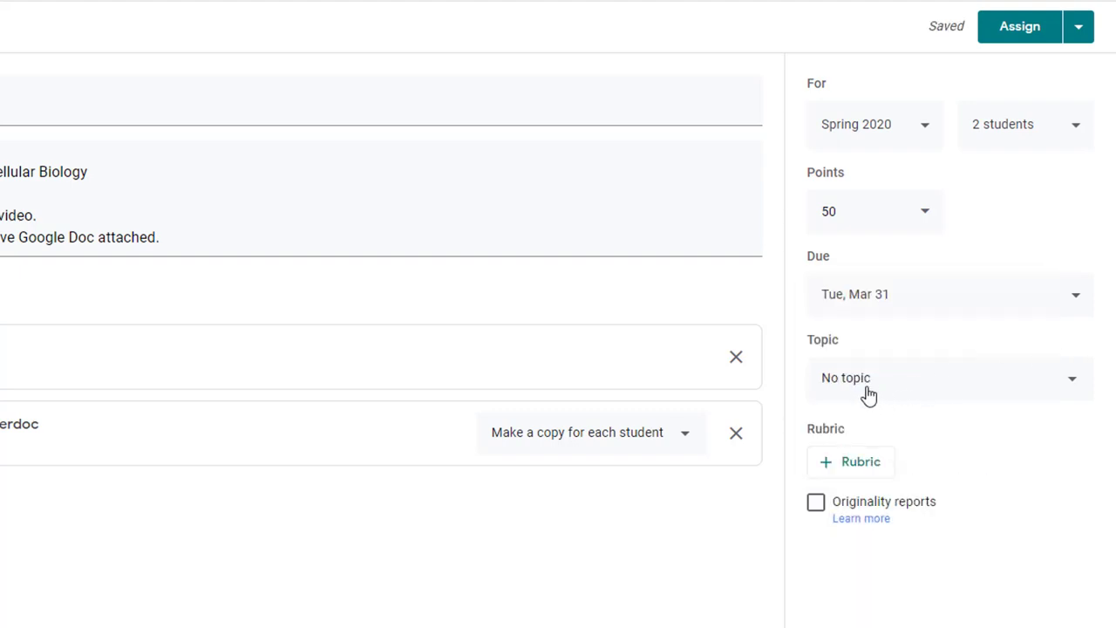
click(949, 377)
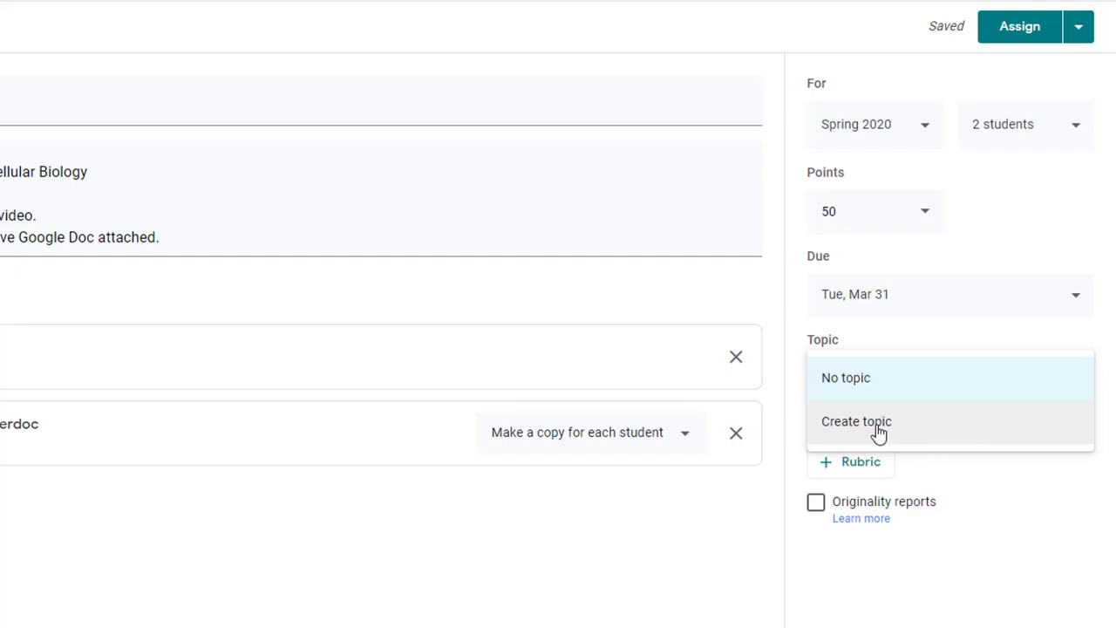
- Create a new topic named 'Week of March 30th' for the assignment
click(856, 420)
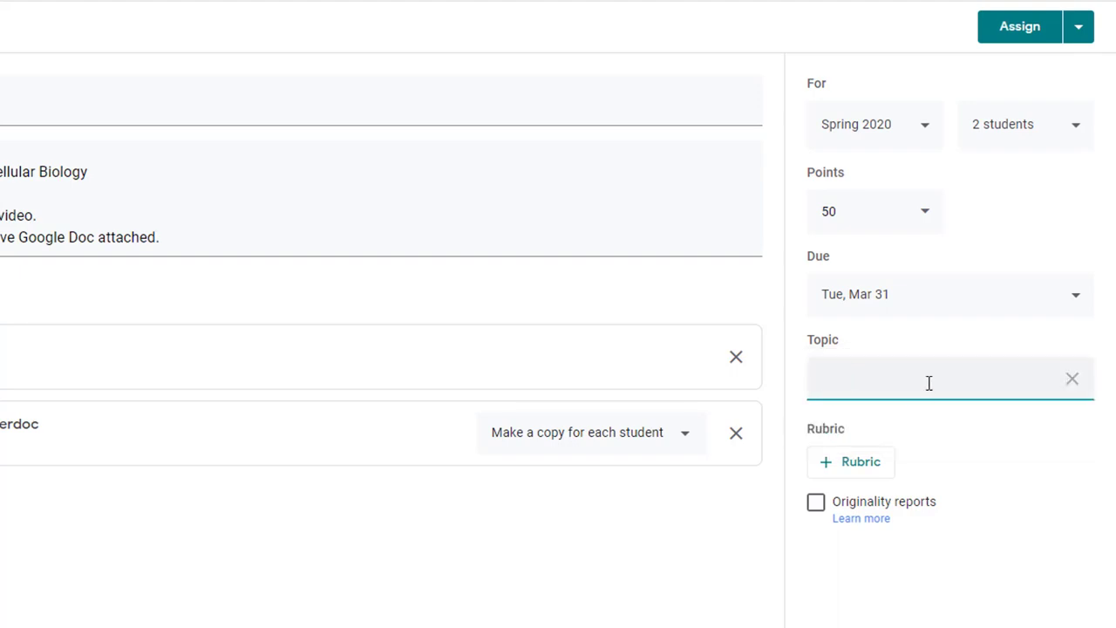
text(Week)
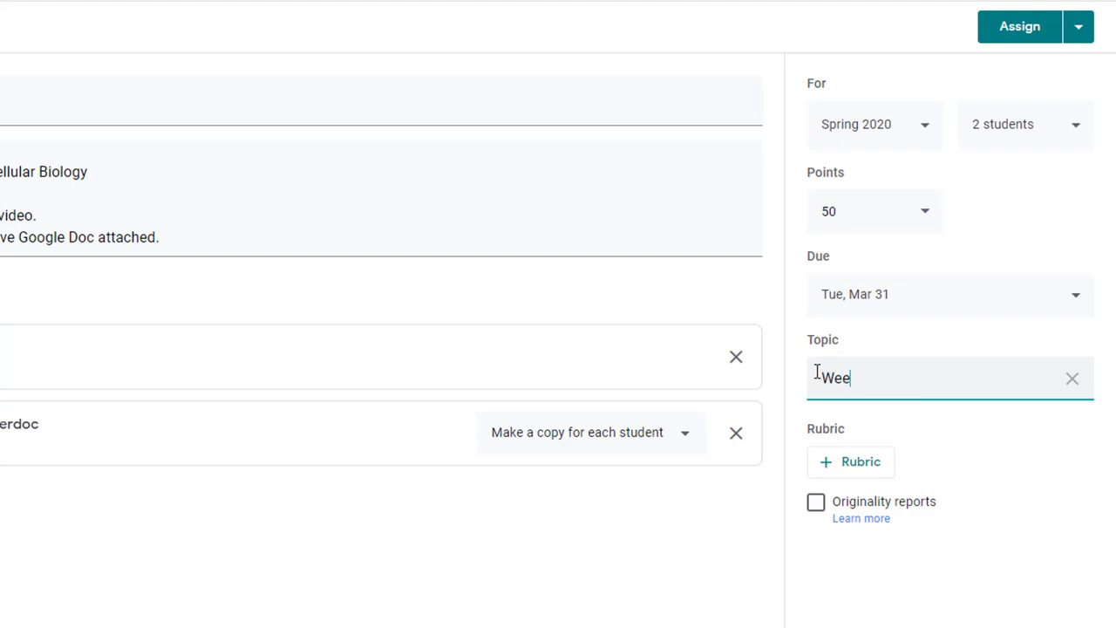
text(k of March 20)
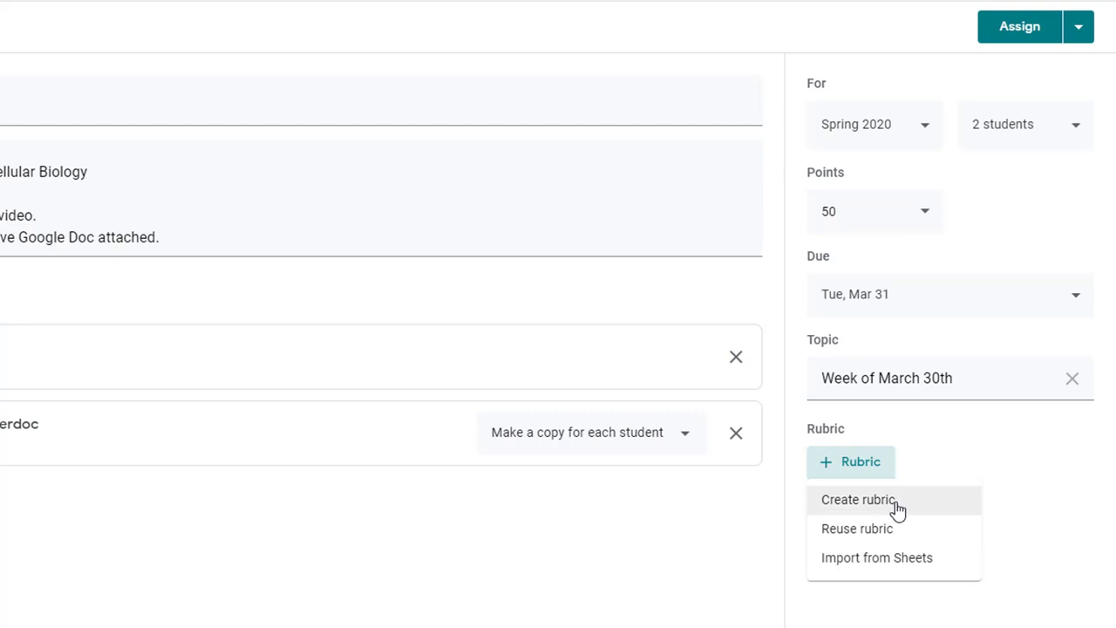
mouse_move(893, 529)
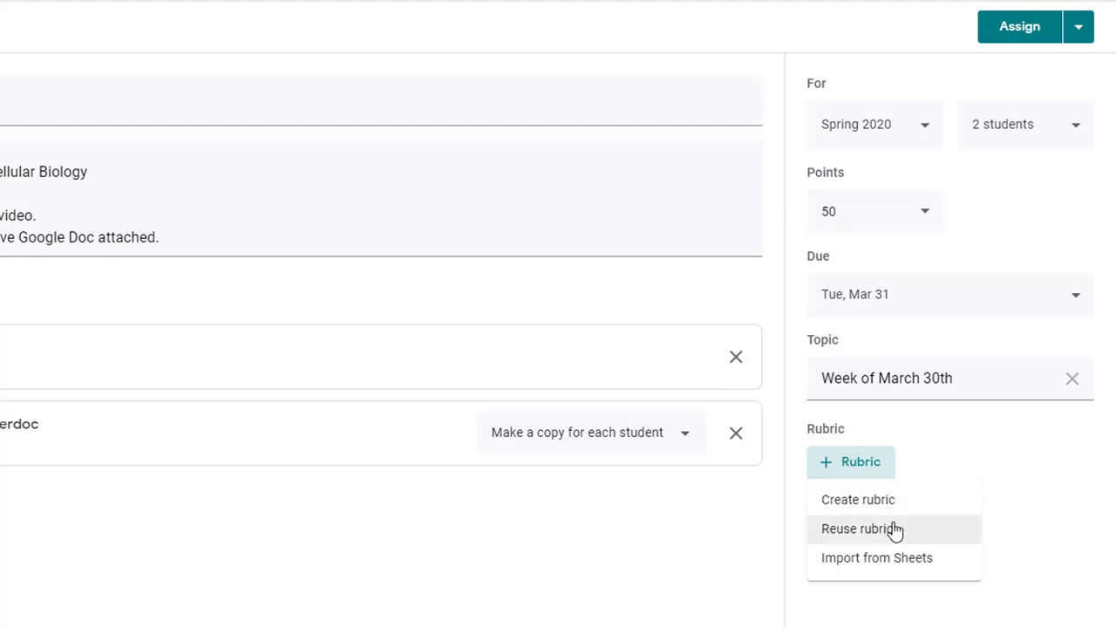
mouse_move(875, 530)
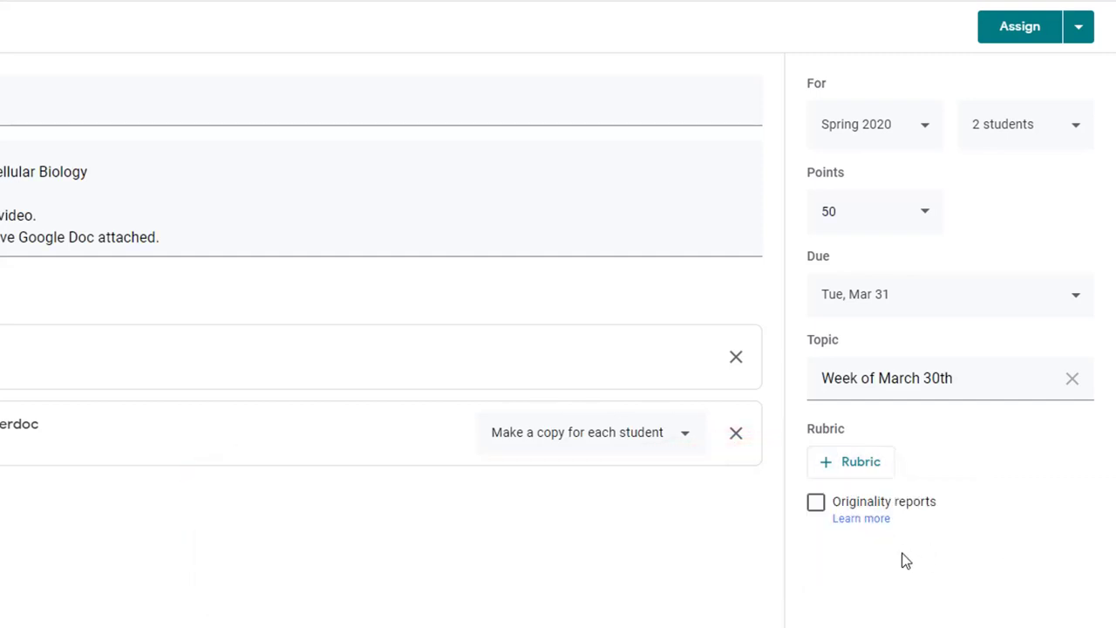
mouse_move(816, 504)
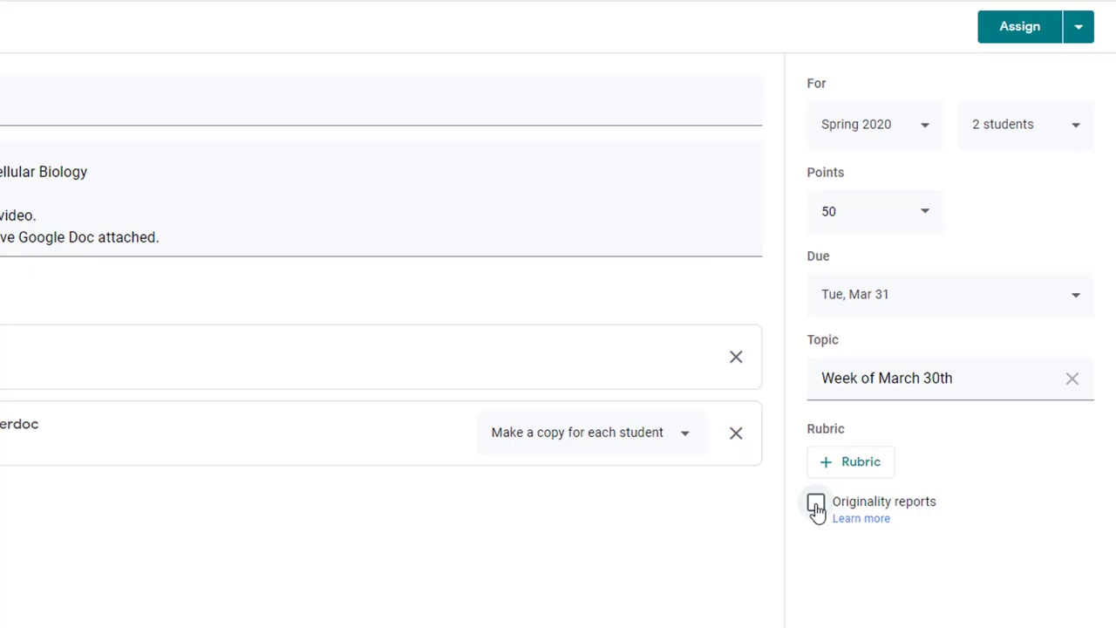
click(814, 504)
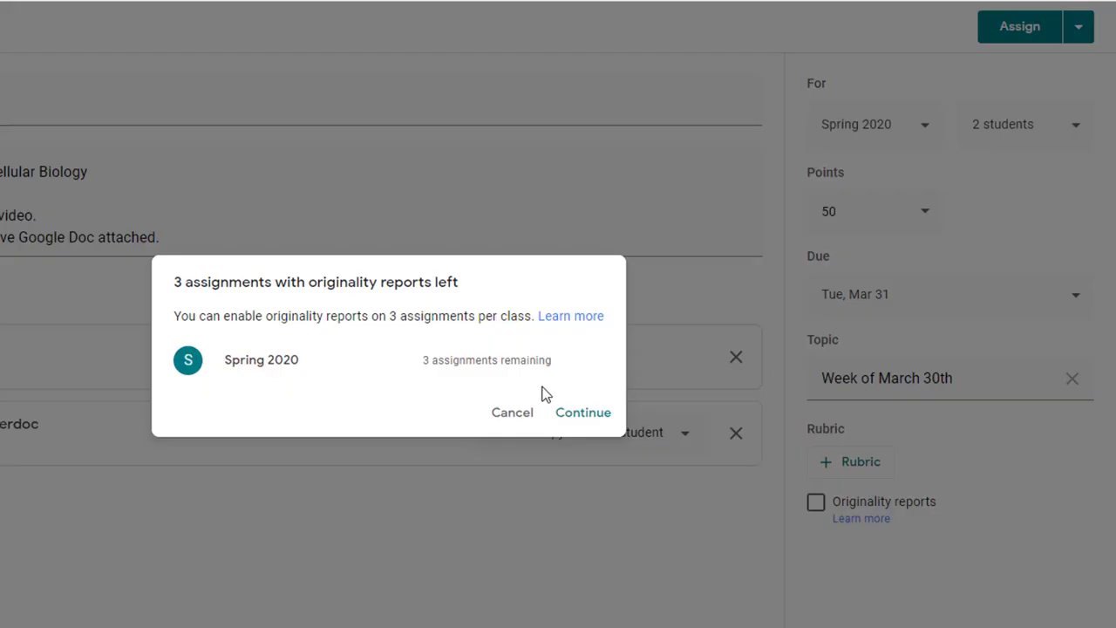
mouse_move(502, 497)
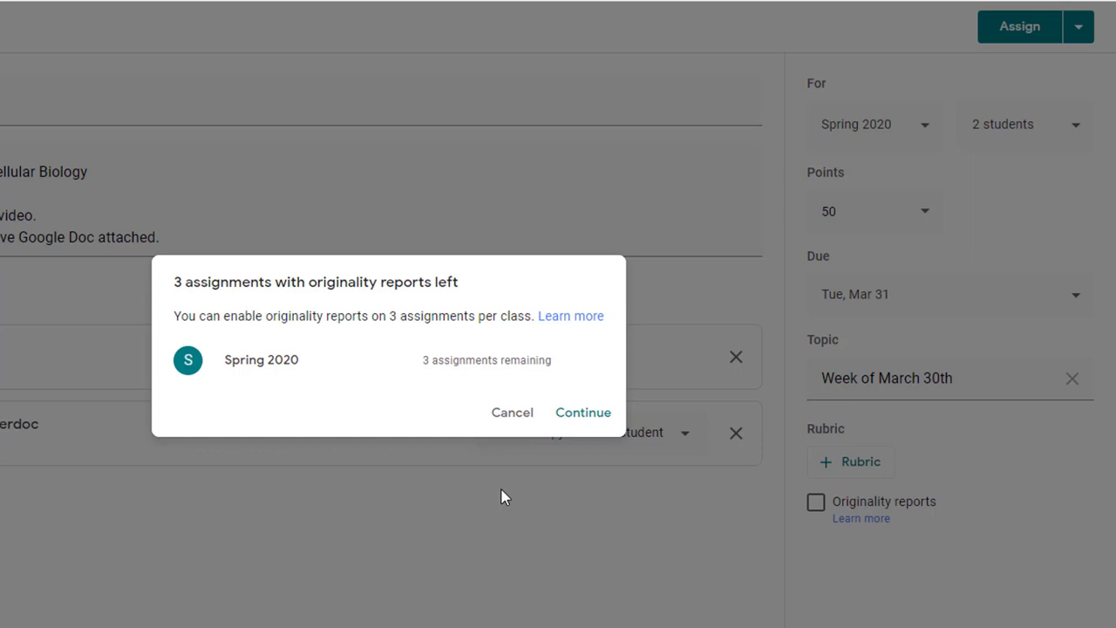
mouse_move(513, 411)
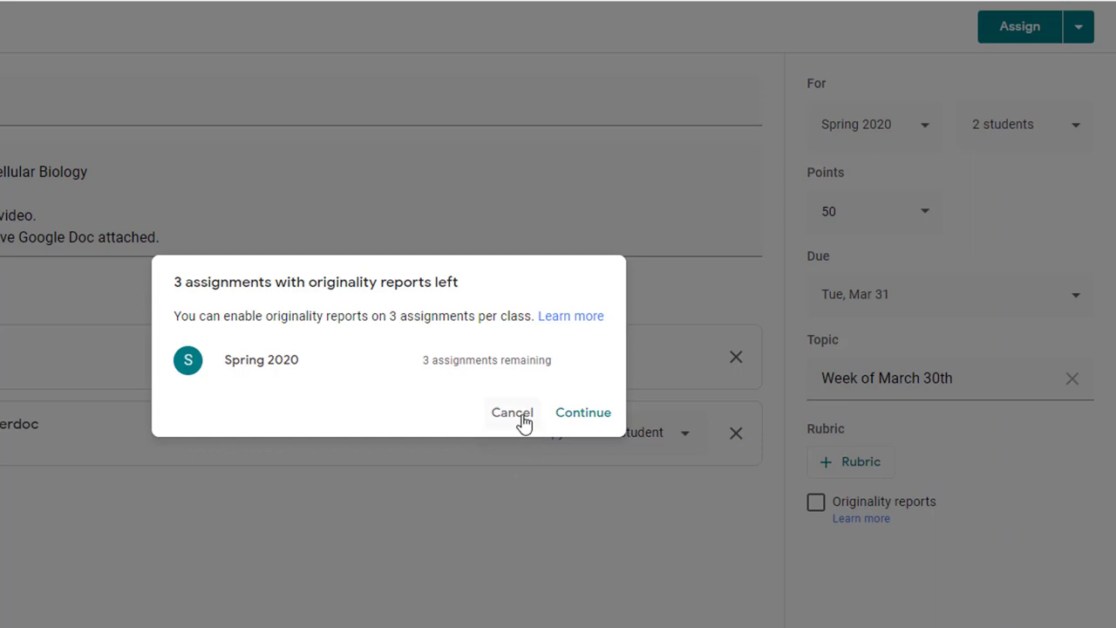
click(513, 412)
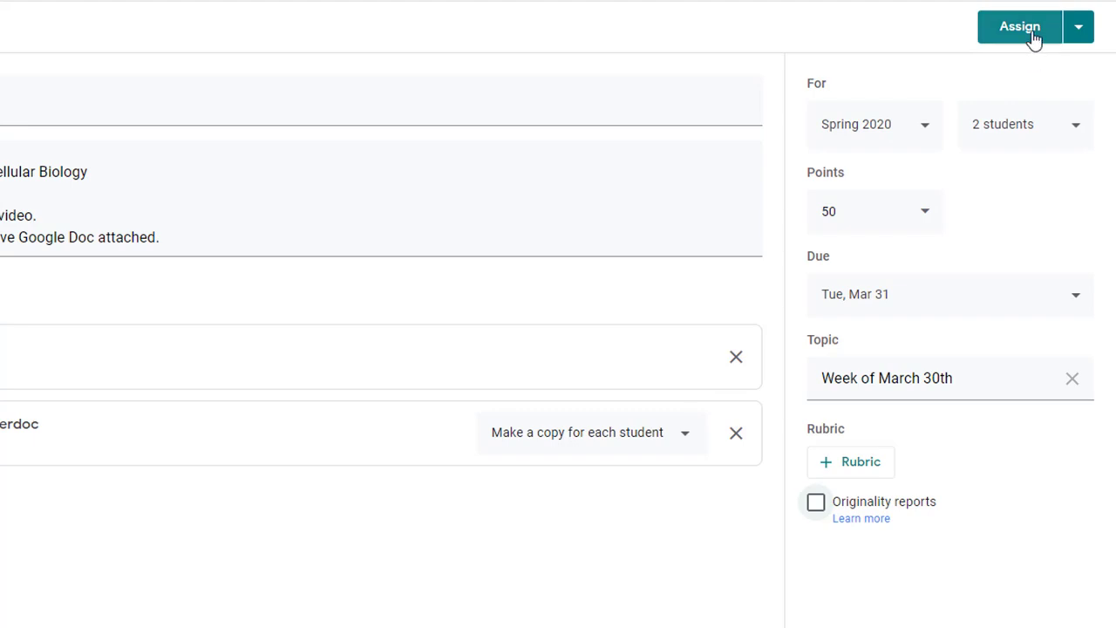
mouse_move(900, 36)
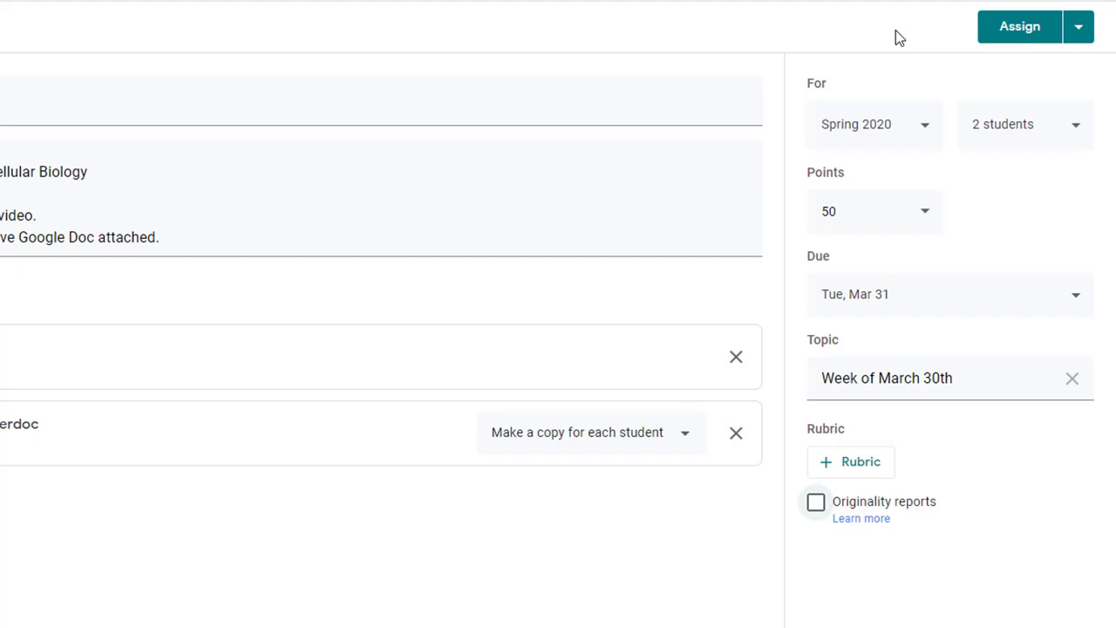
- Assign the post now so it appears in Classwork under Week of March 30th
click(1078, 26)
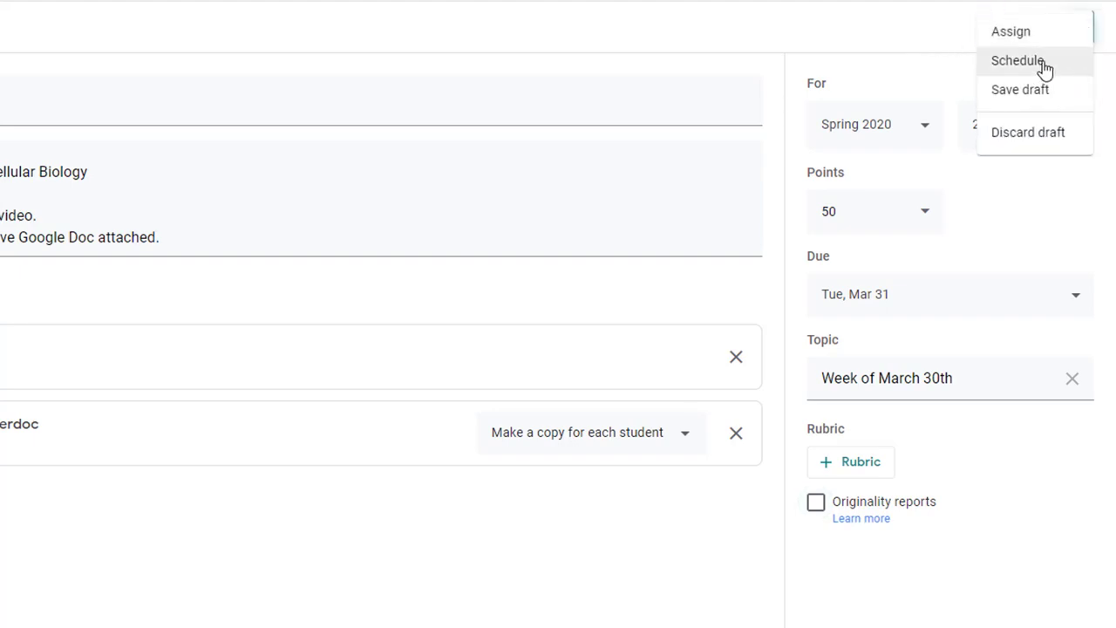
mouse_move(1046, 96)
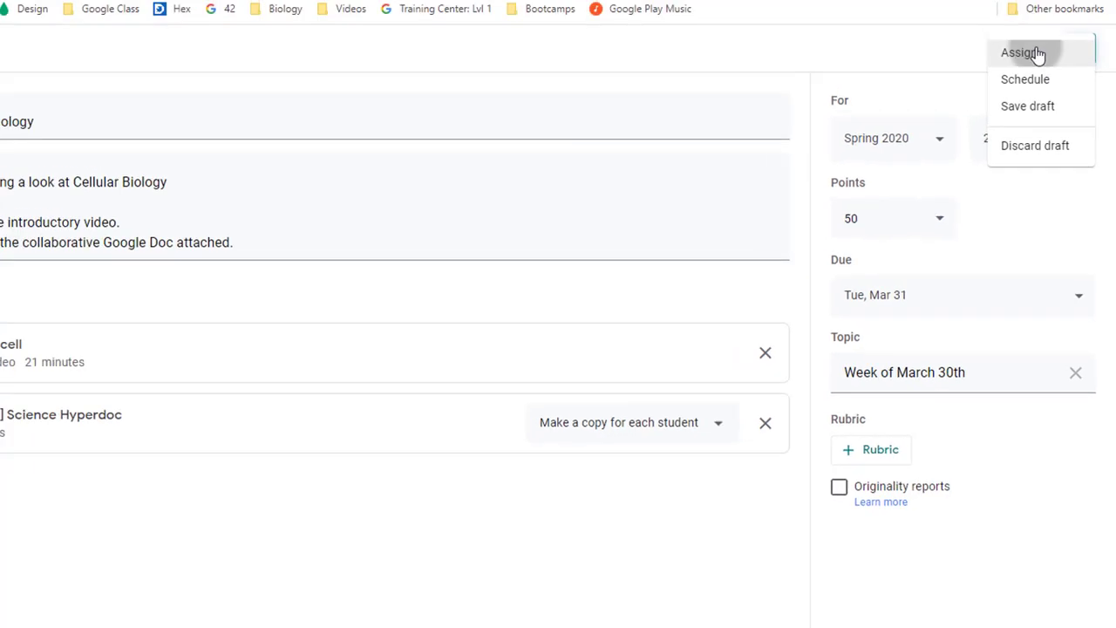
click(1020, 52)
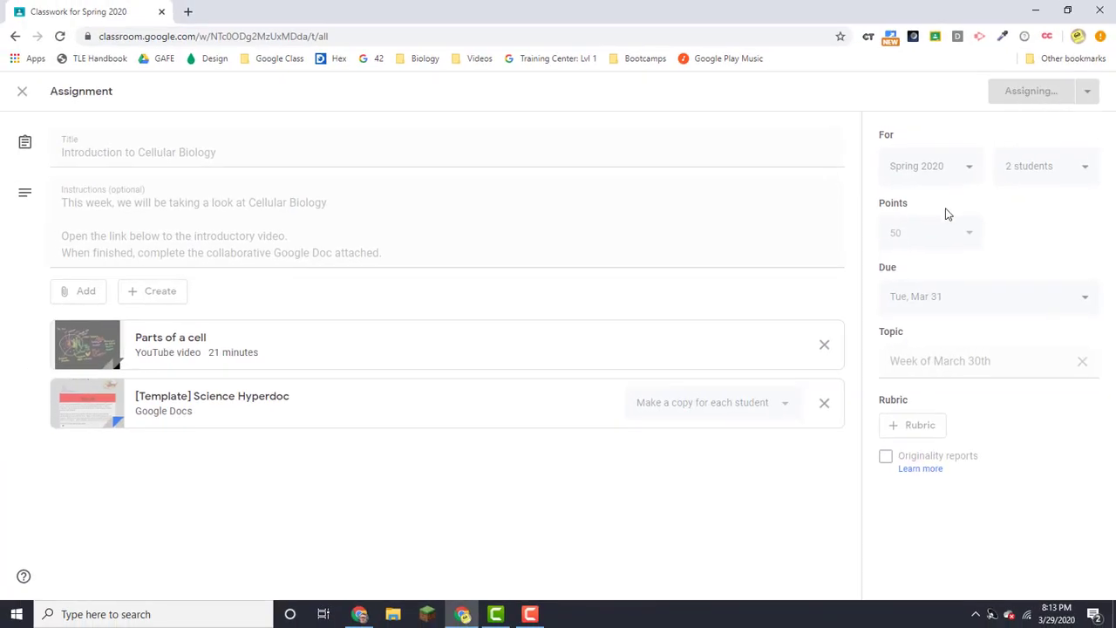
mouse_move(858, 203)
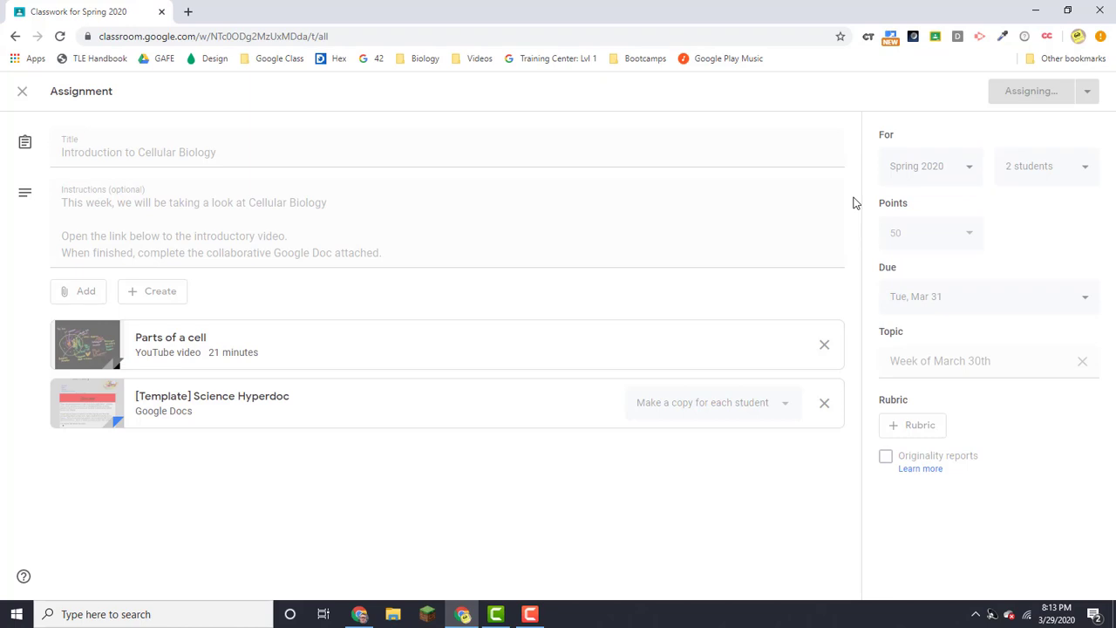
mouse_move(802, 258)
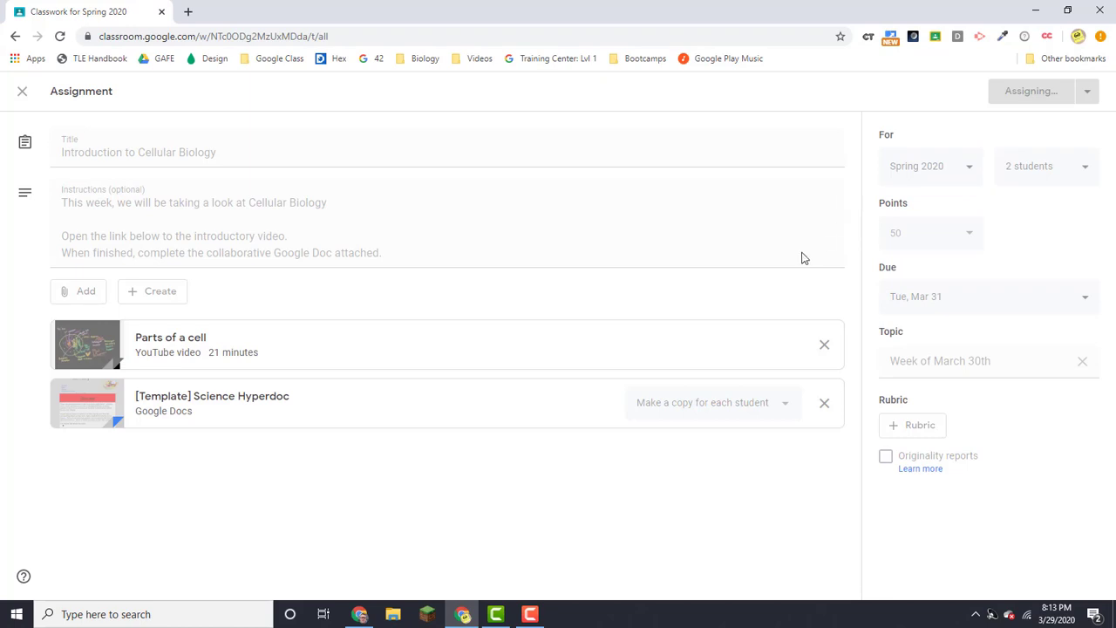
click(1032, 90)
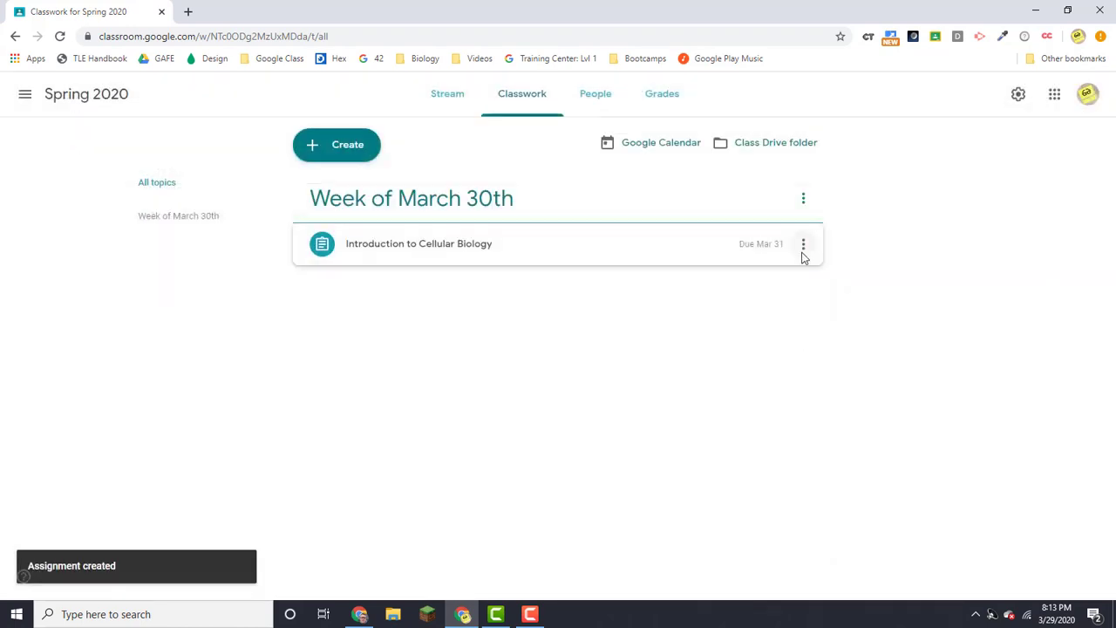